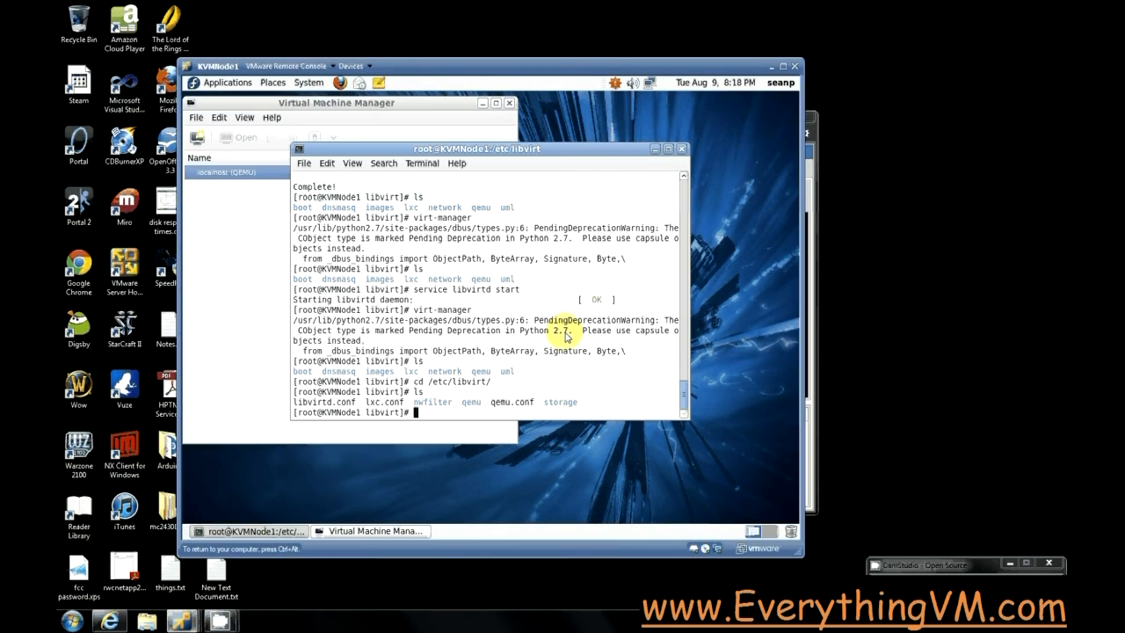
Open /etc/libvirt/storage/default.xml in gedit from the terminal.
type("cd storage/")
type("ls")
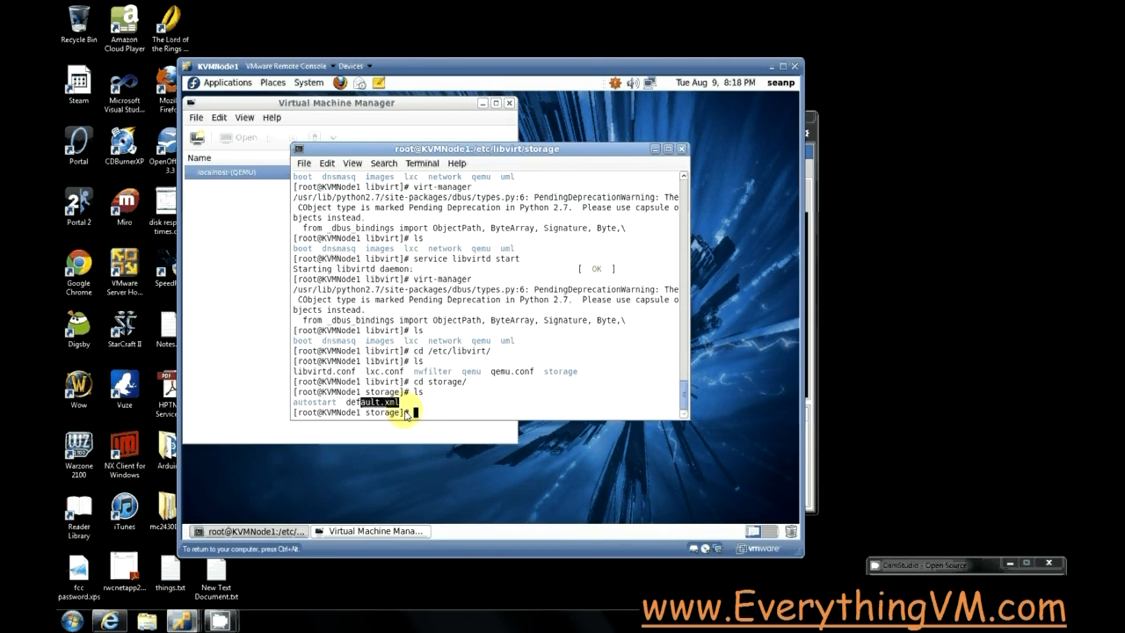
type("gedi")
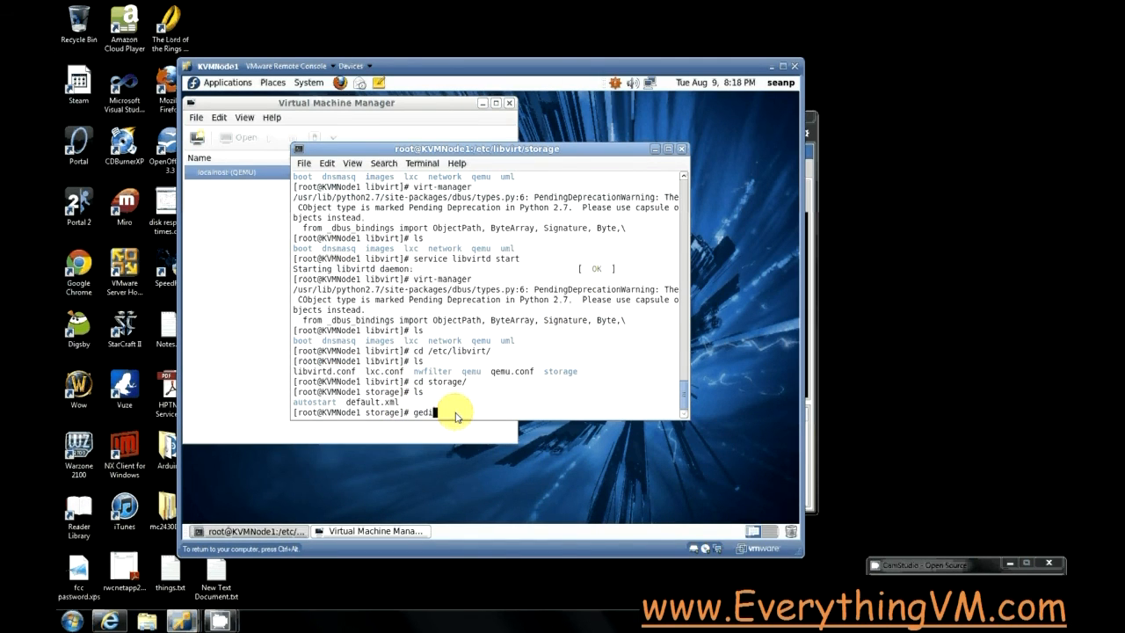
type("default.xml")
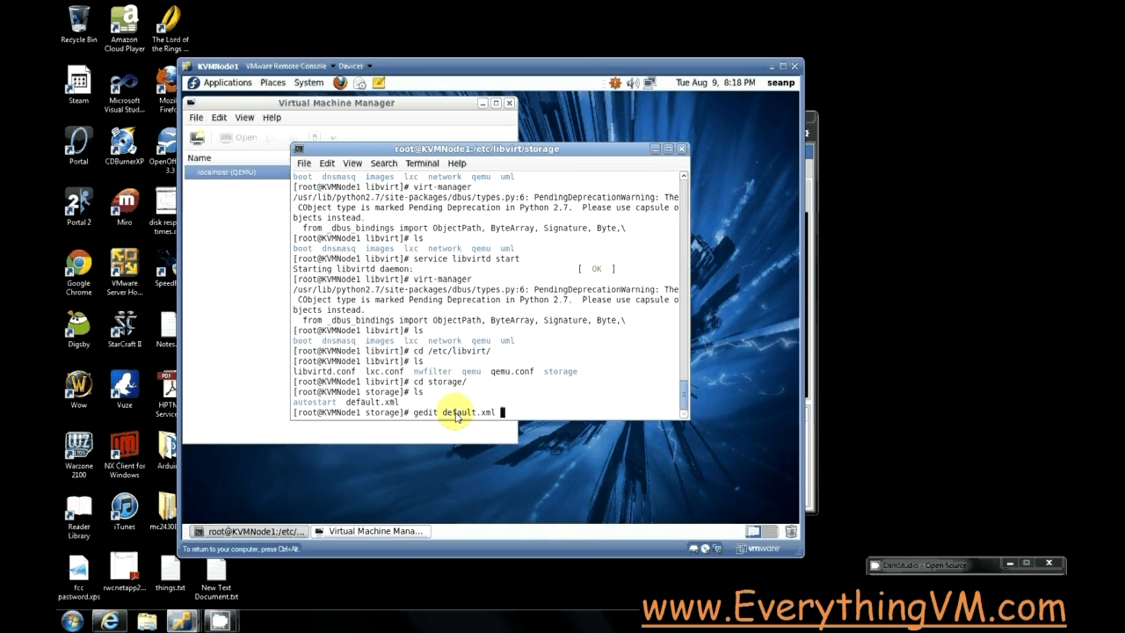
key("Return")
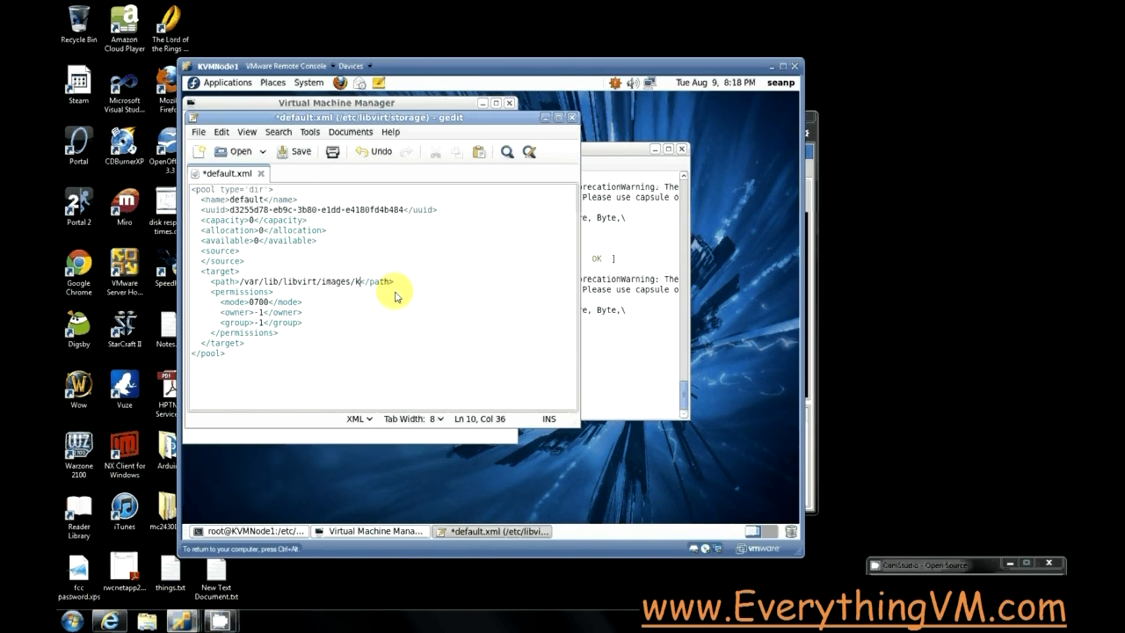
Set the pool target path to /var/lib/libvirt/images/kvmshared and save default.xml.
type("vms")
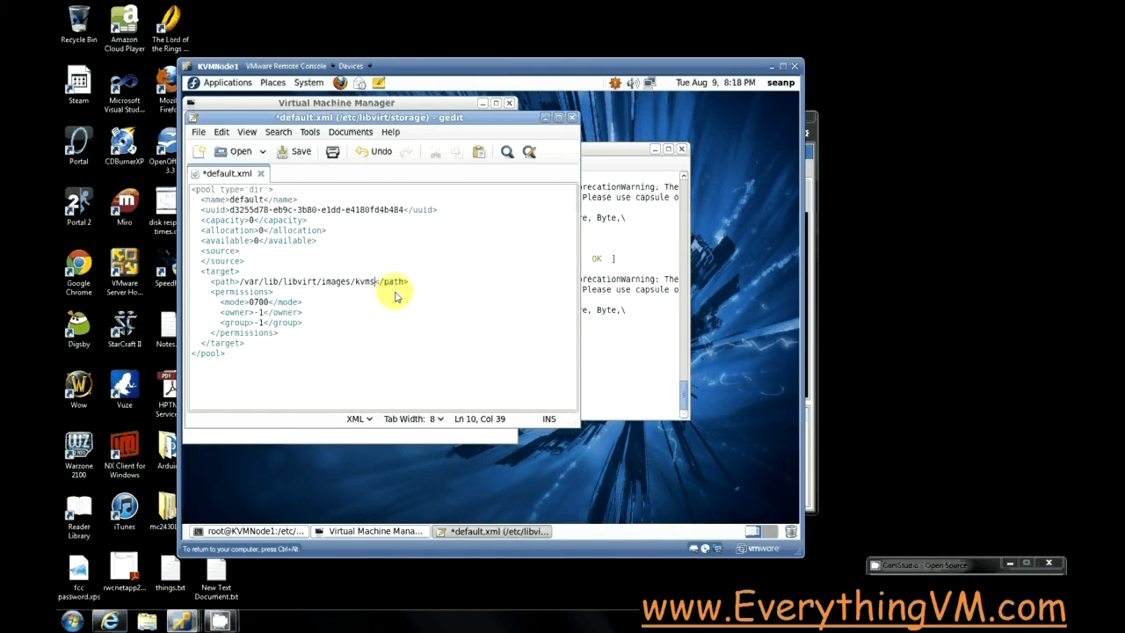
type("hared")
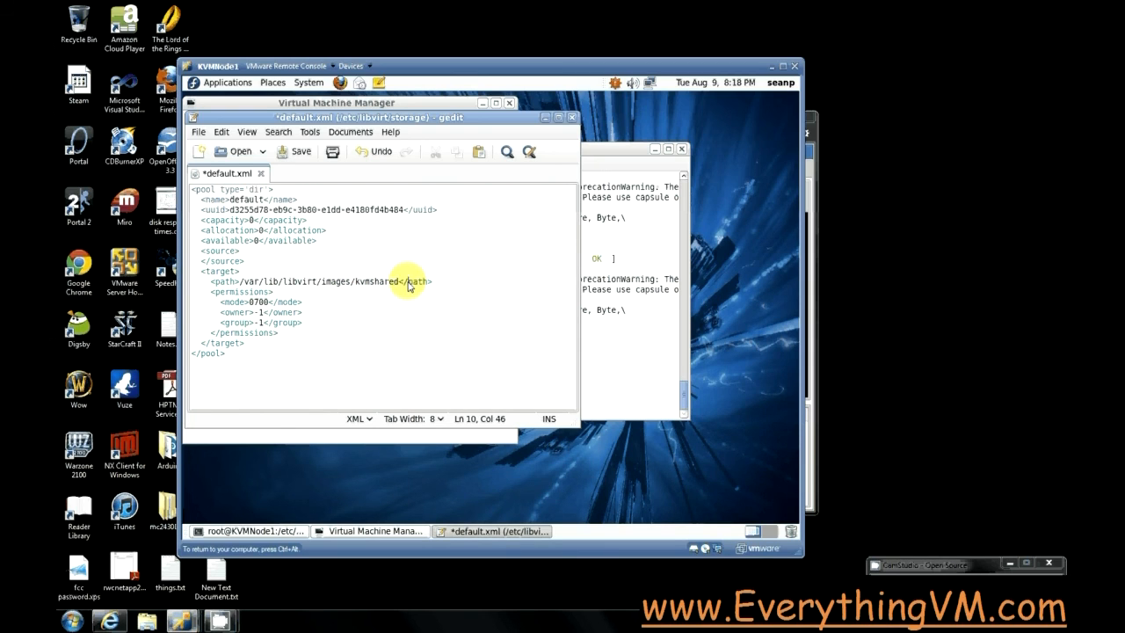
double_click(380, 281)
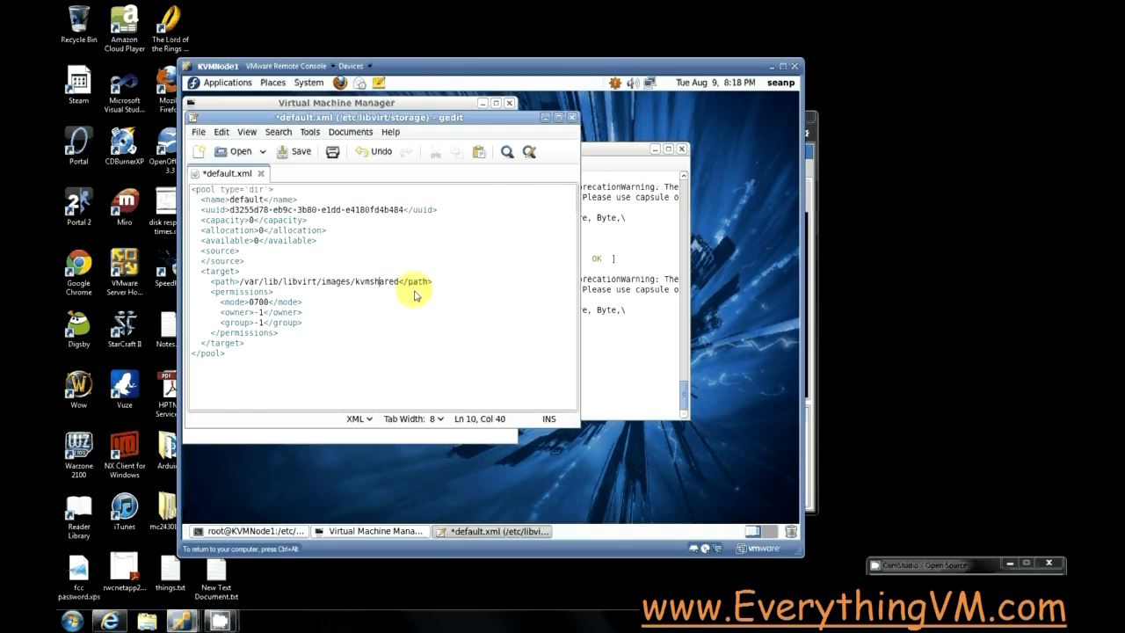
left_click(293, 152)
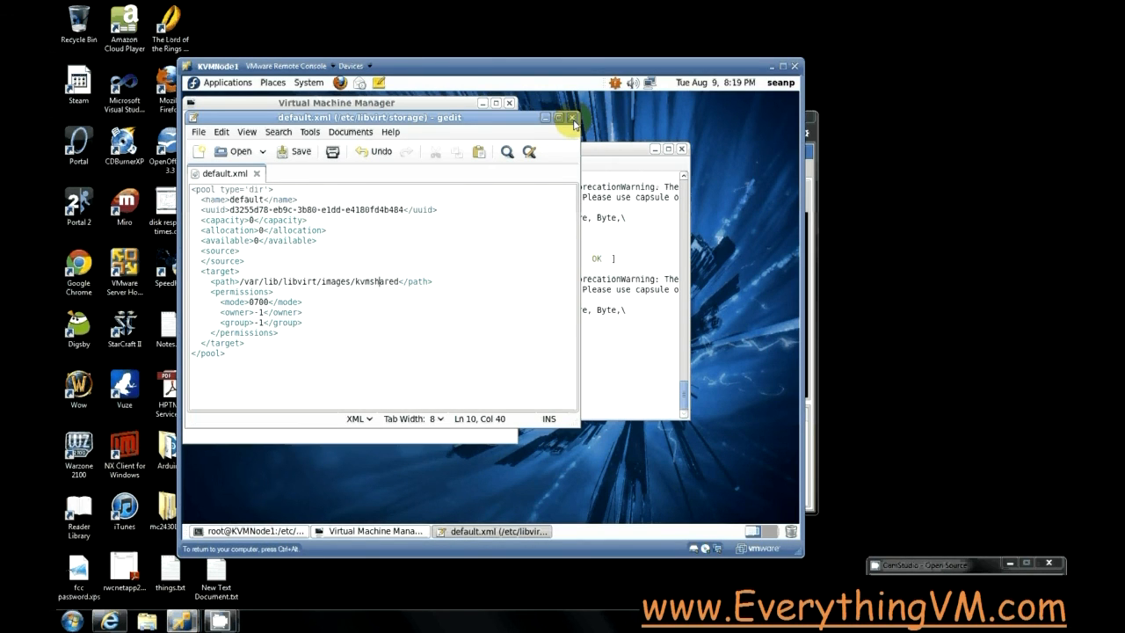
Close gedit and run 'service libvirtd restart' to reload the storage pool.
left_click(573, 116)
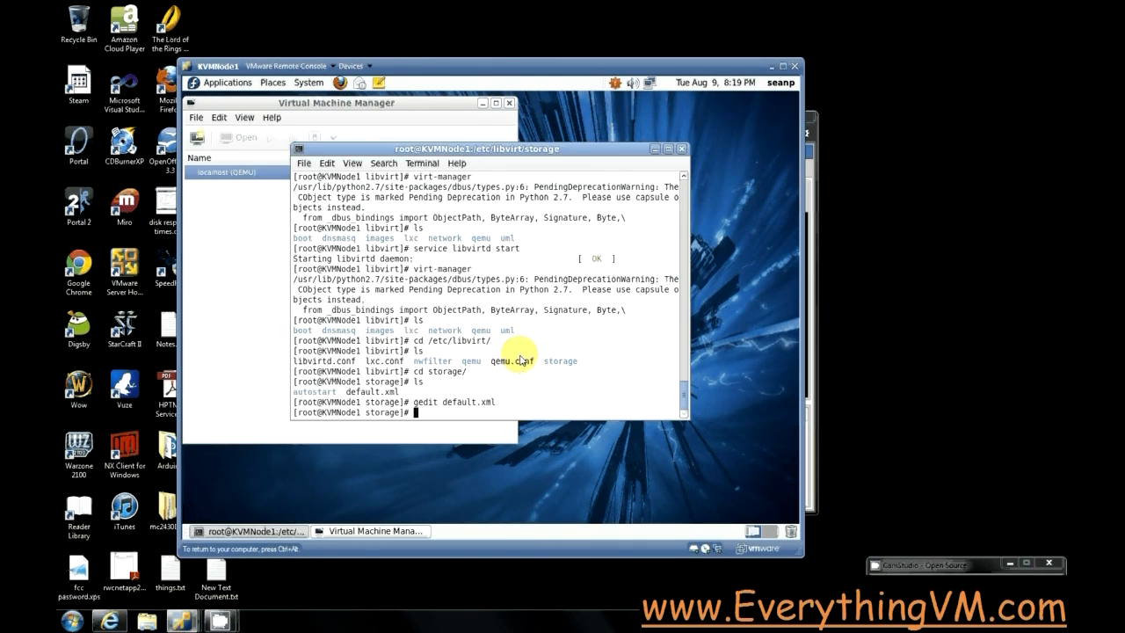
type("servi")
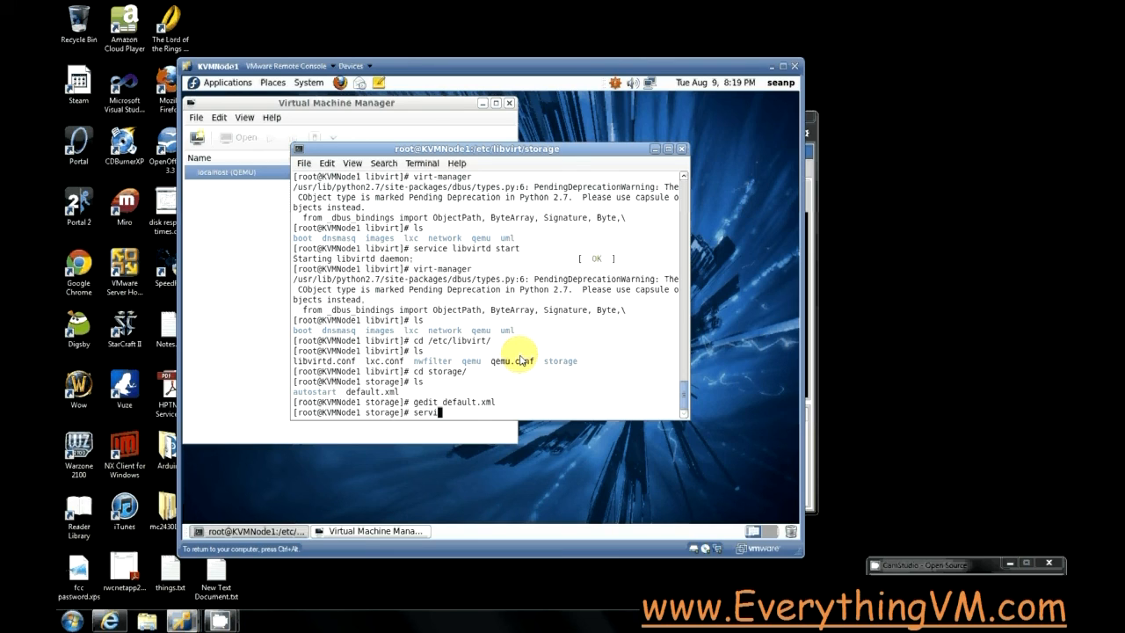
type("ce")
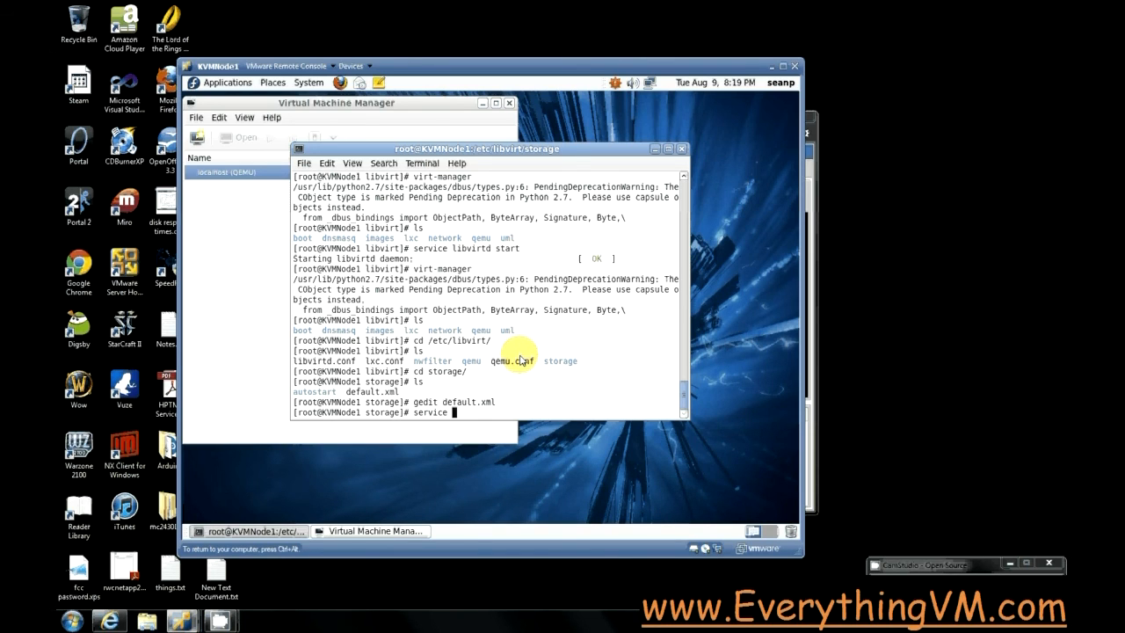
type("virtd")
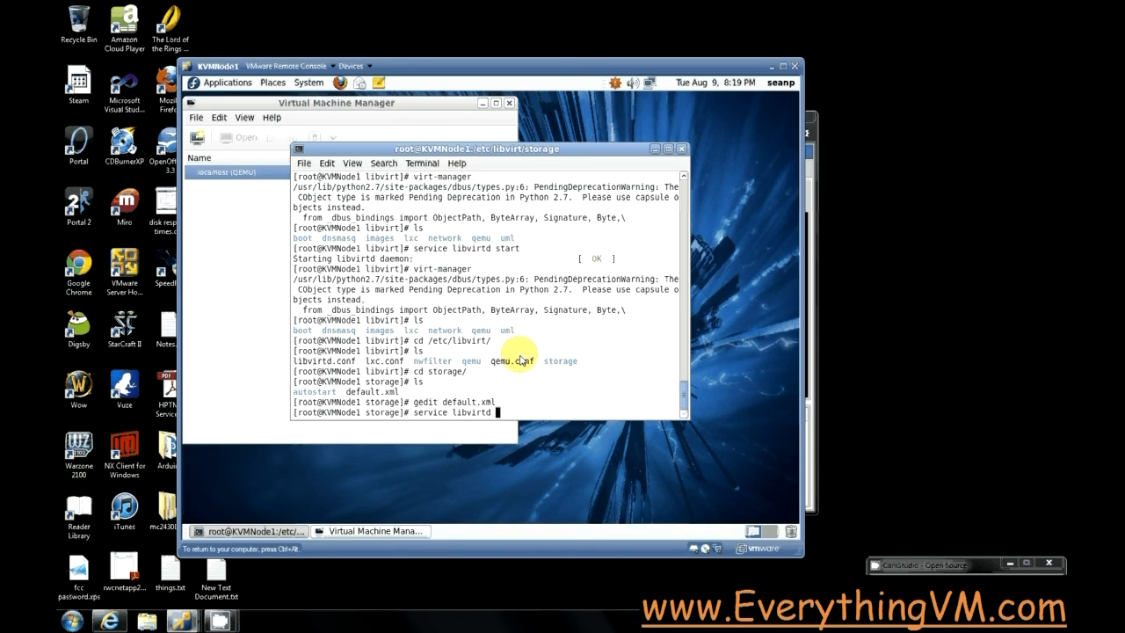
type("re")
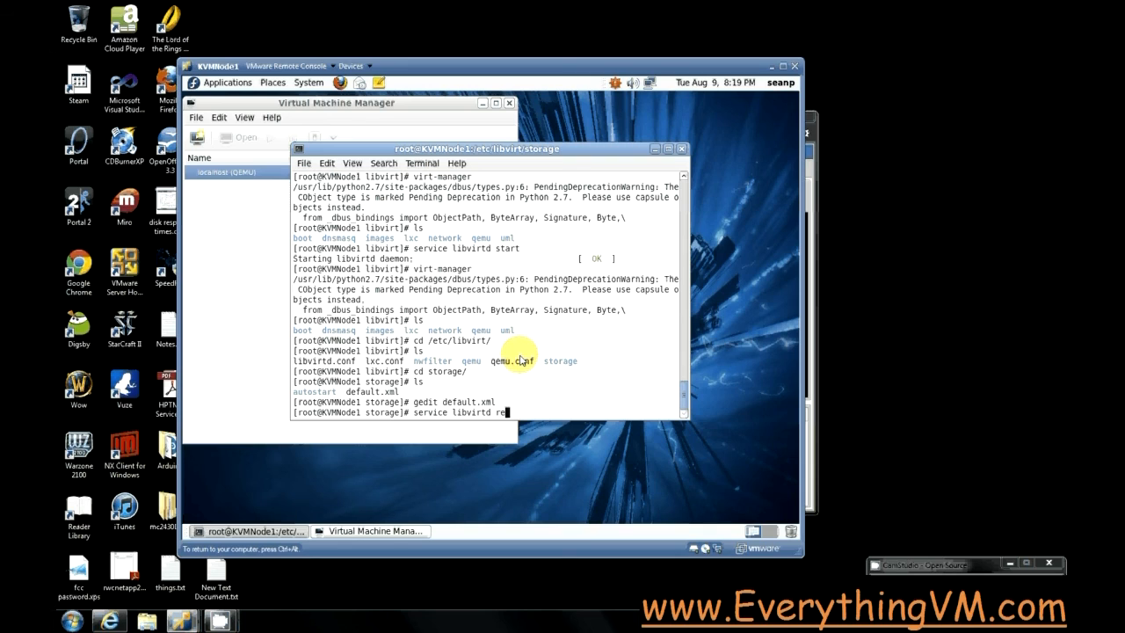
key("Return")
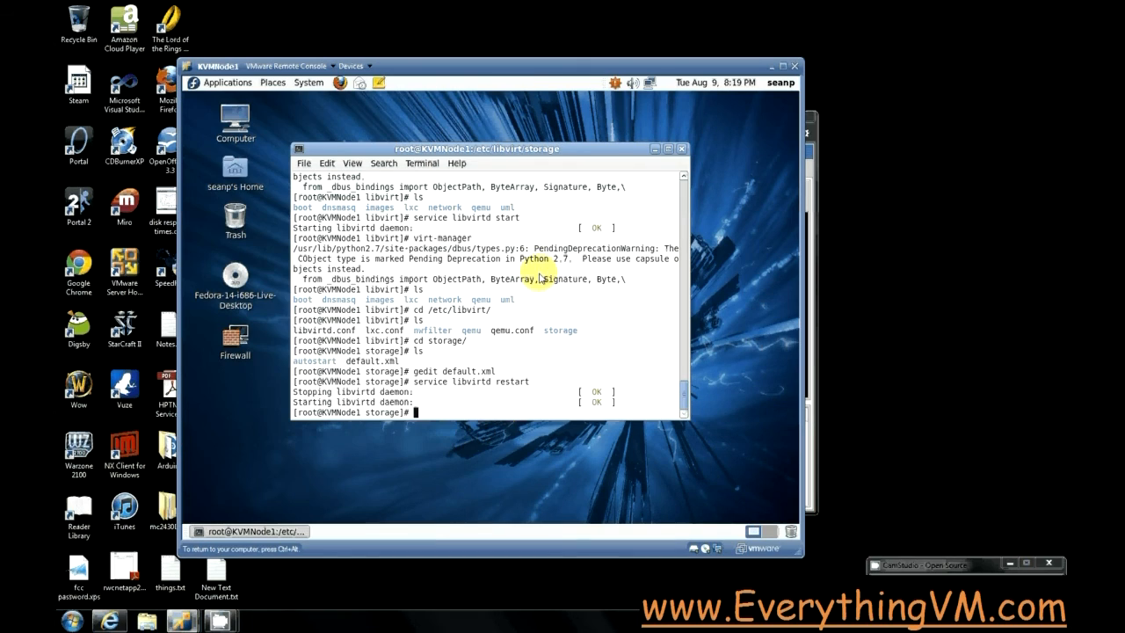
Launch virt-manager again from the terminal.
type("service libvi")
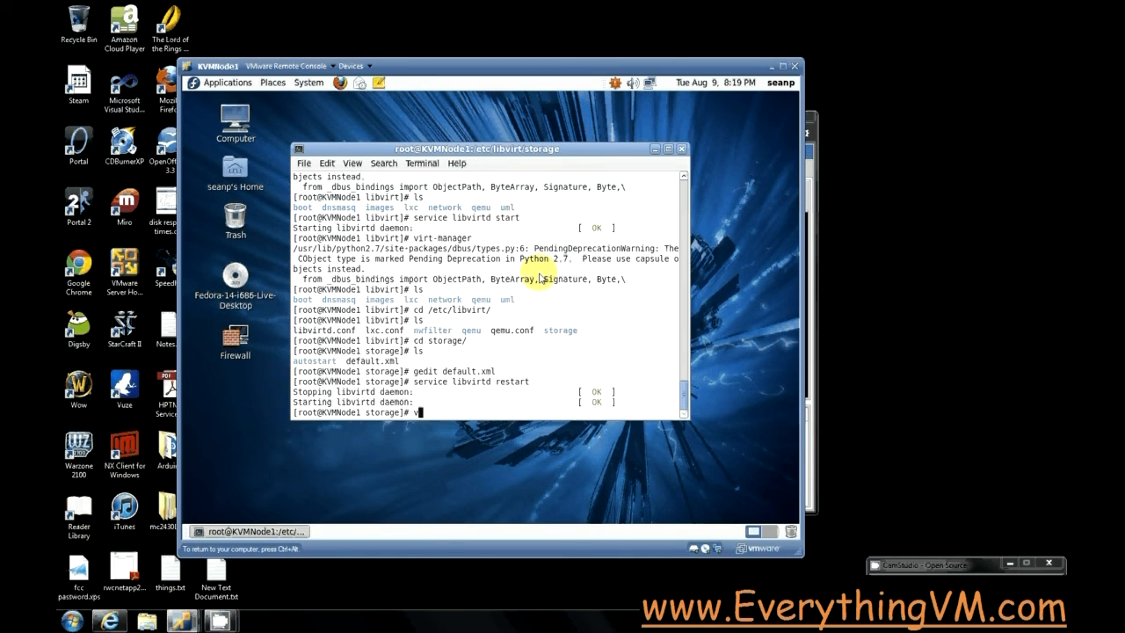
type("virt-m")
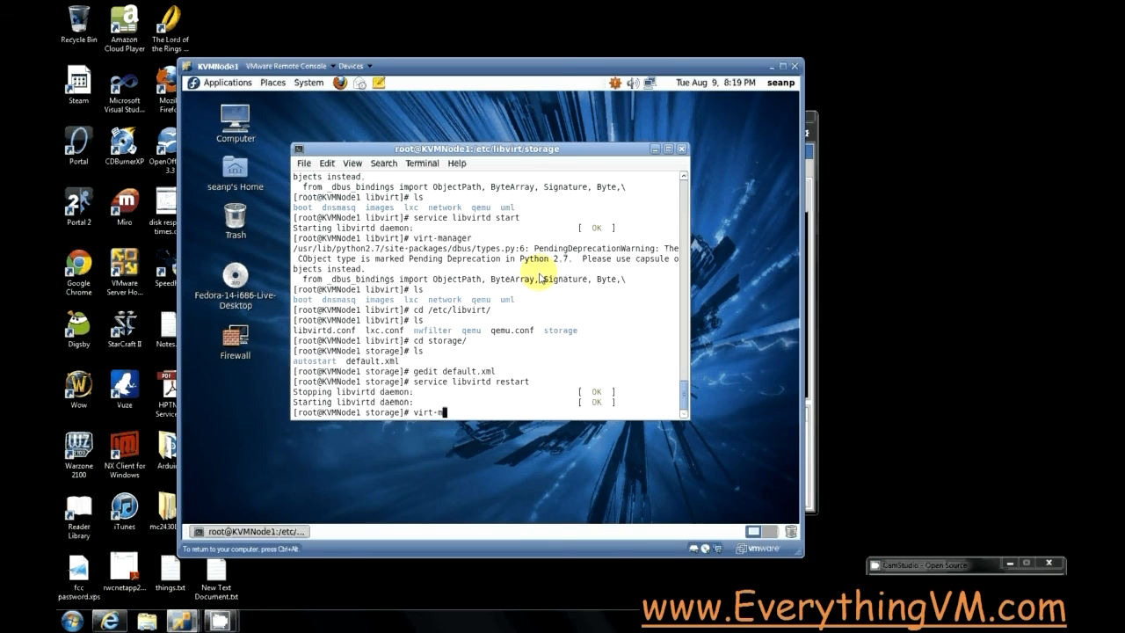
key("Return")
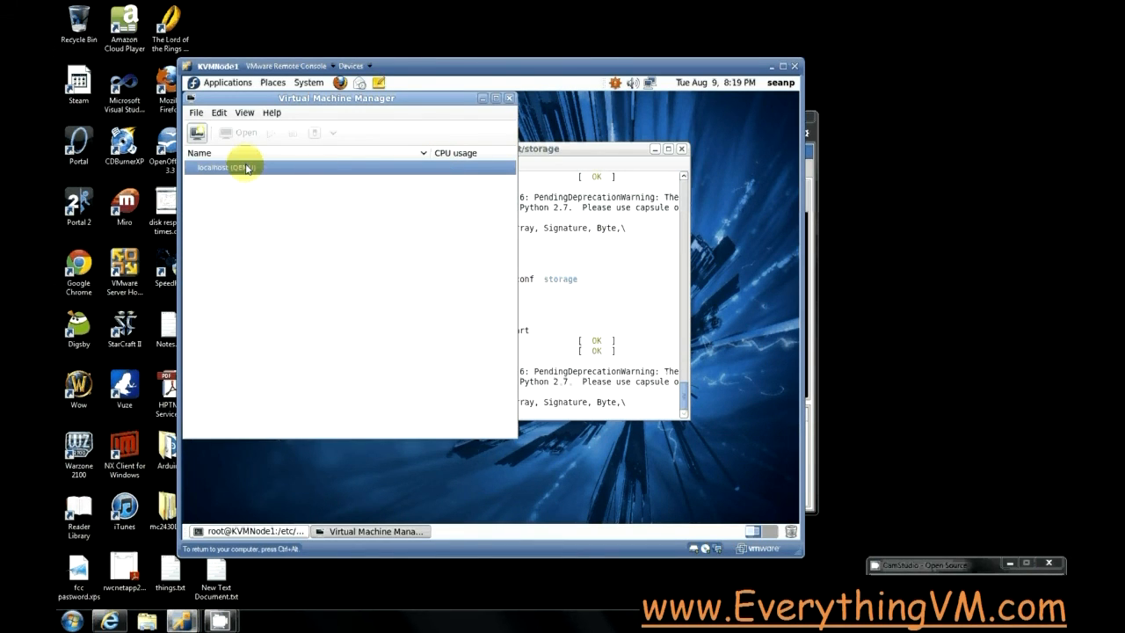
mouse_move(281, 175)
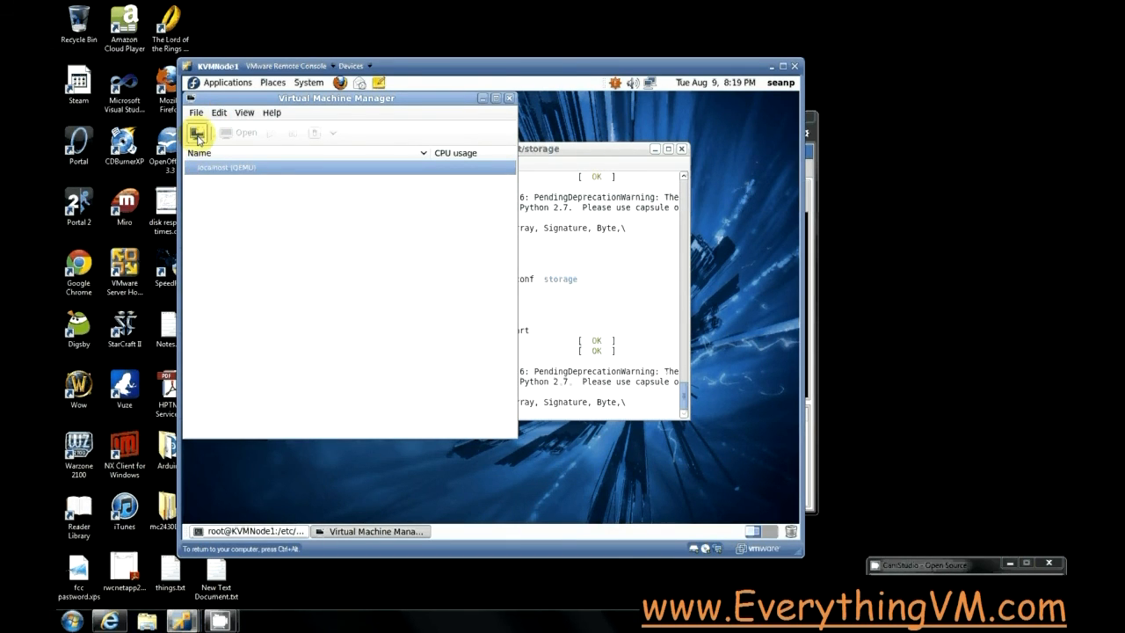
mouse_move(196, 134)
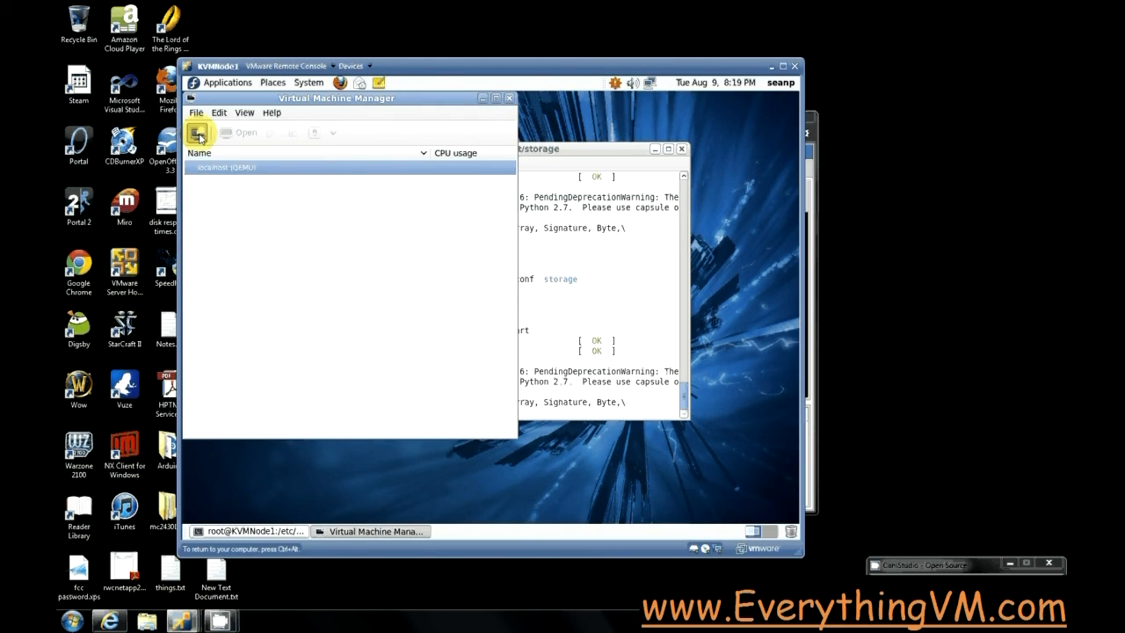
Begin a new virtual machine named test6 using local install media.
left_click(197, 134)
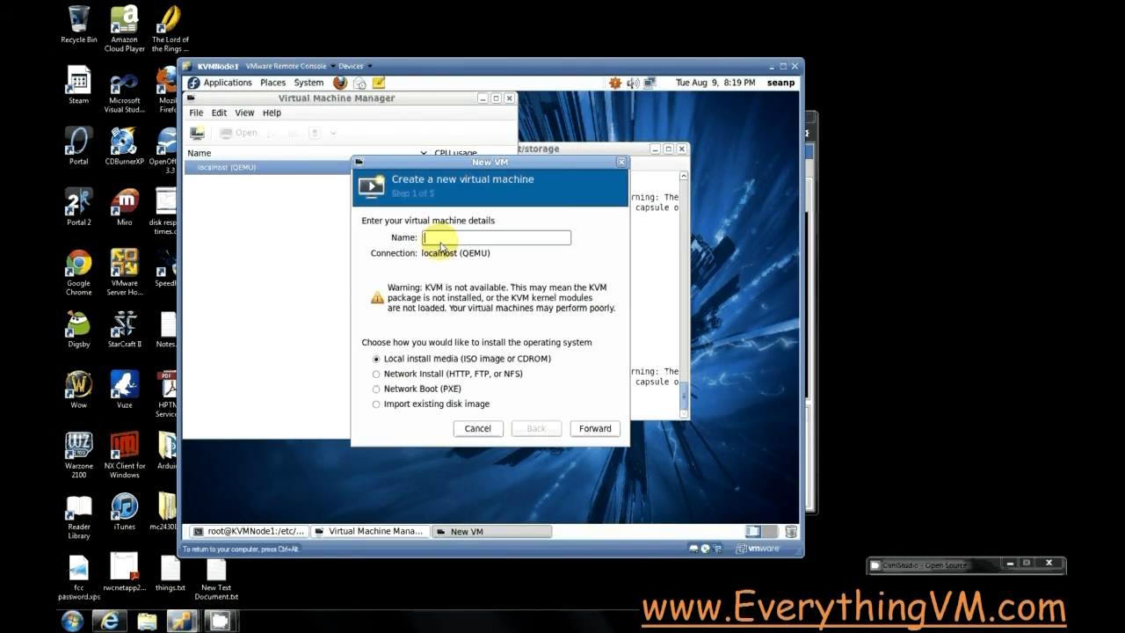
type("test")
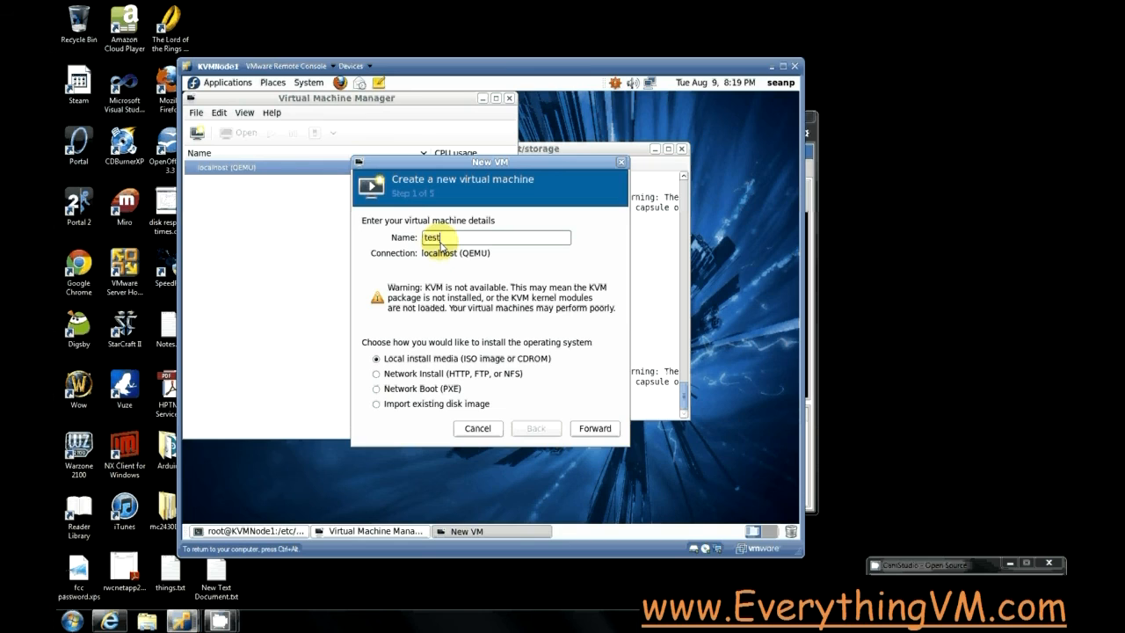
type("6")
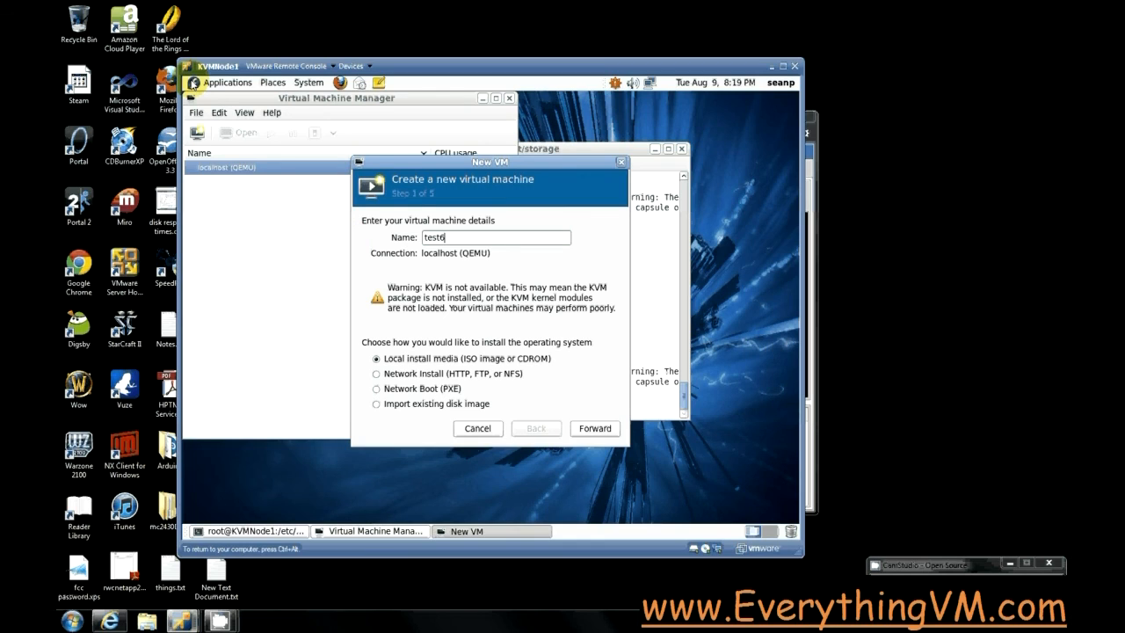
mouse_move(475, 295)
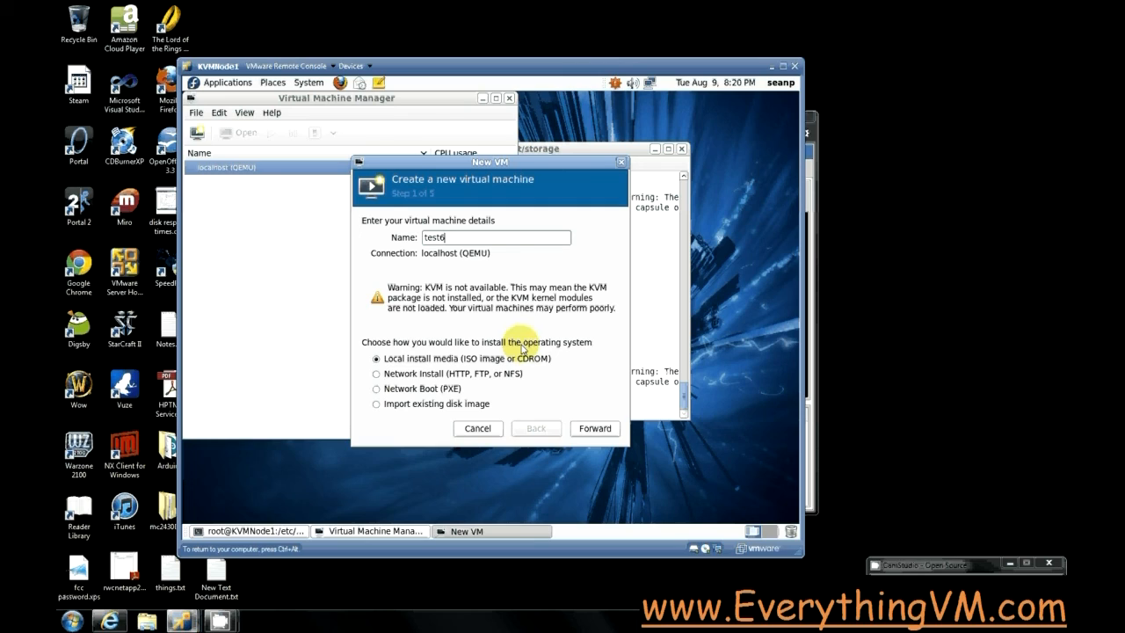
mouse_move(537, 317)
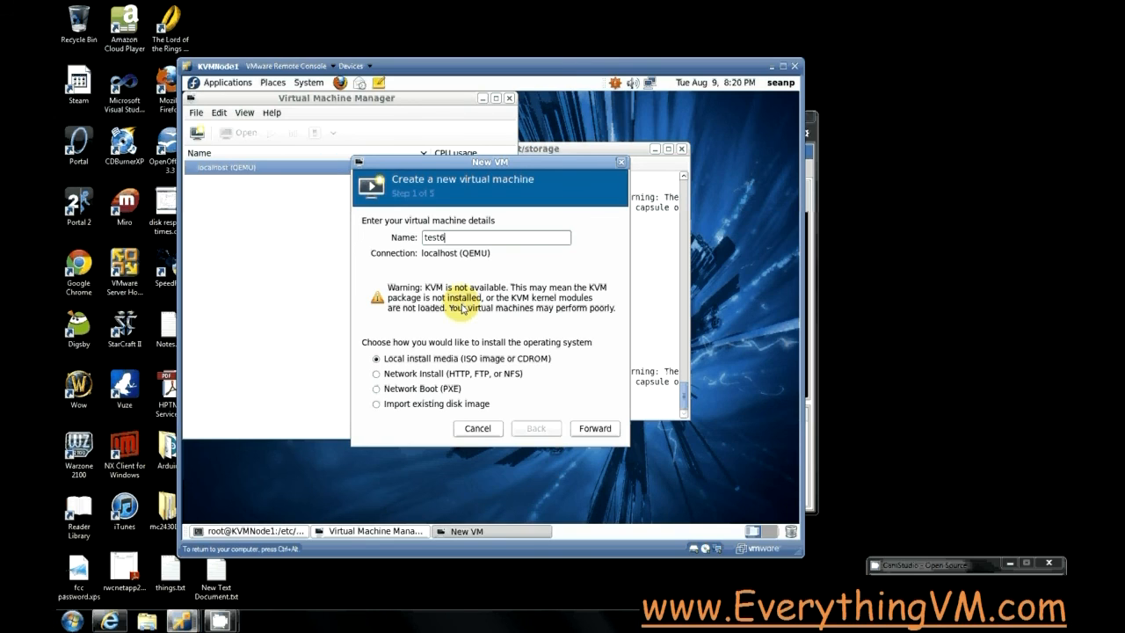
mouse_move(407, 299)
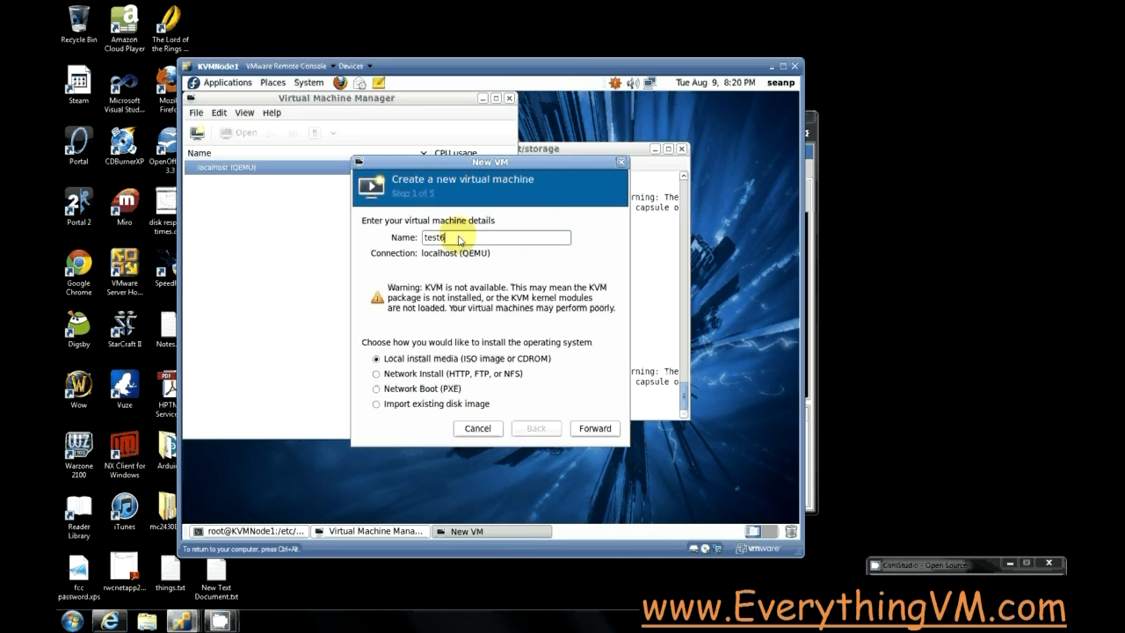
triple_click(495, 237)
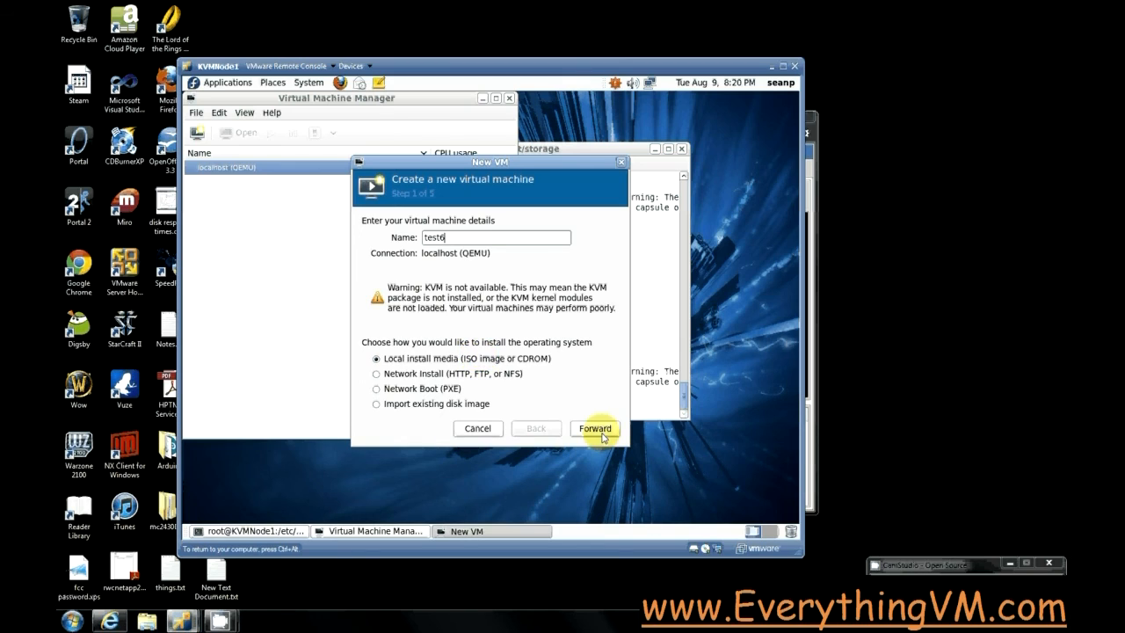
Choose dsl-4.4.10.iso from the default storage pool as the ISO install media.
left_click(594, 429)
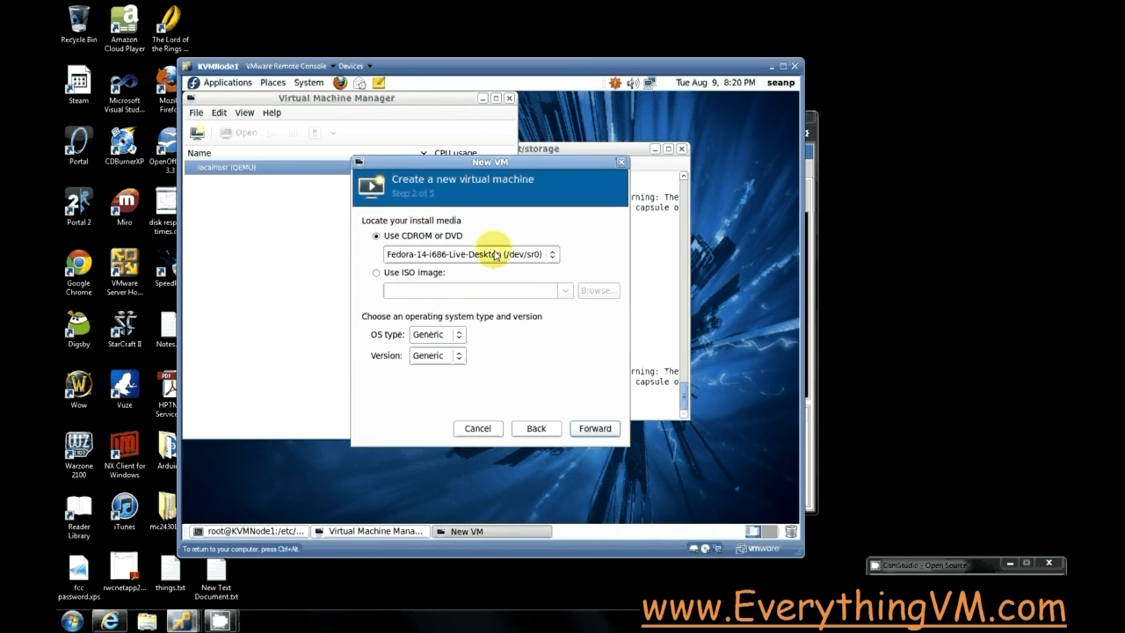
mouse_move(466, 257)
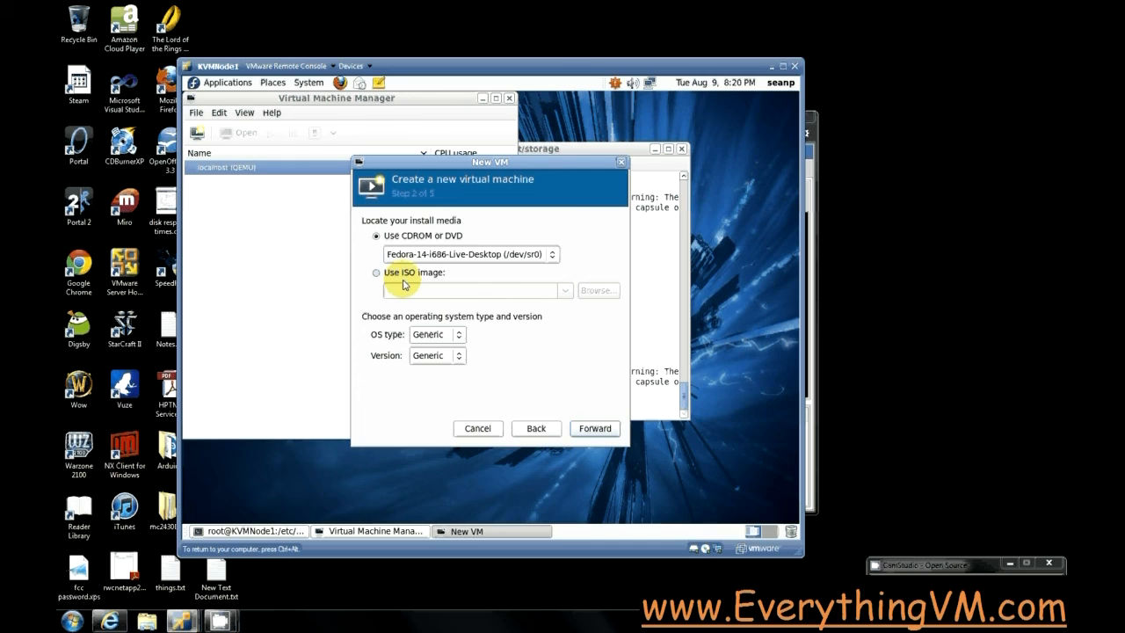
left_click(376, 272)
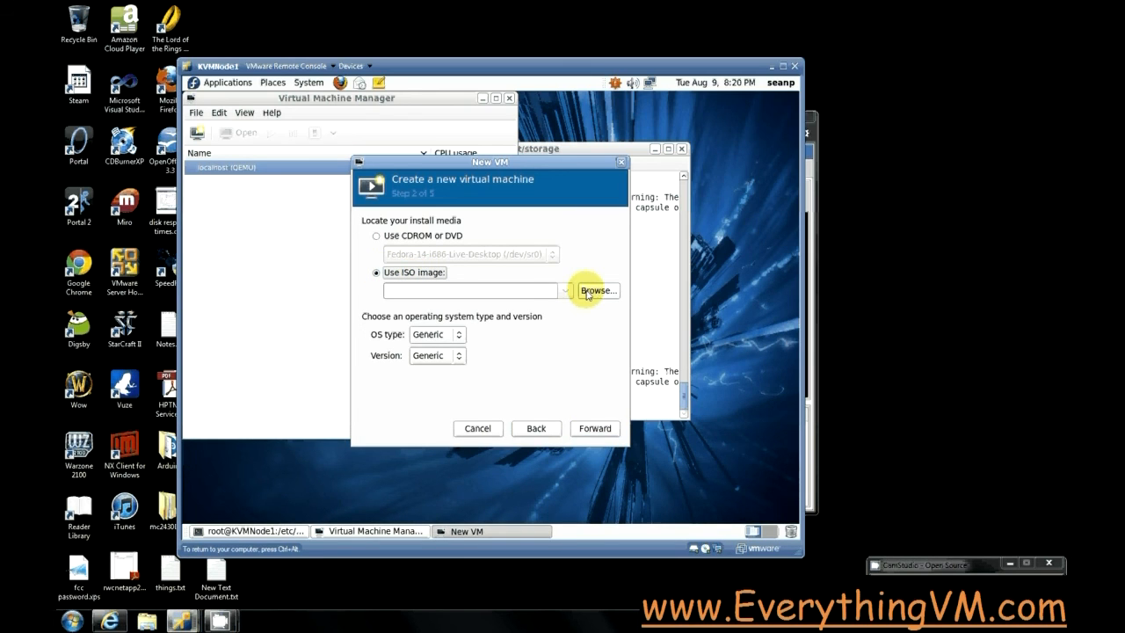
left_click(598, 290)
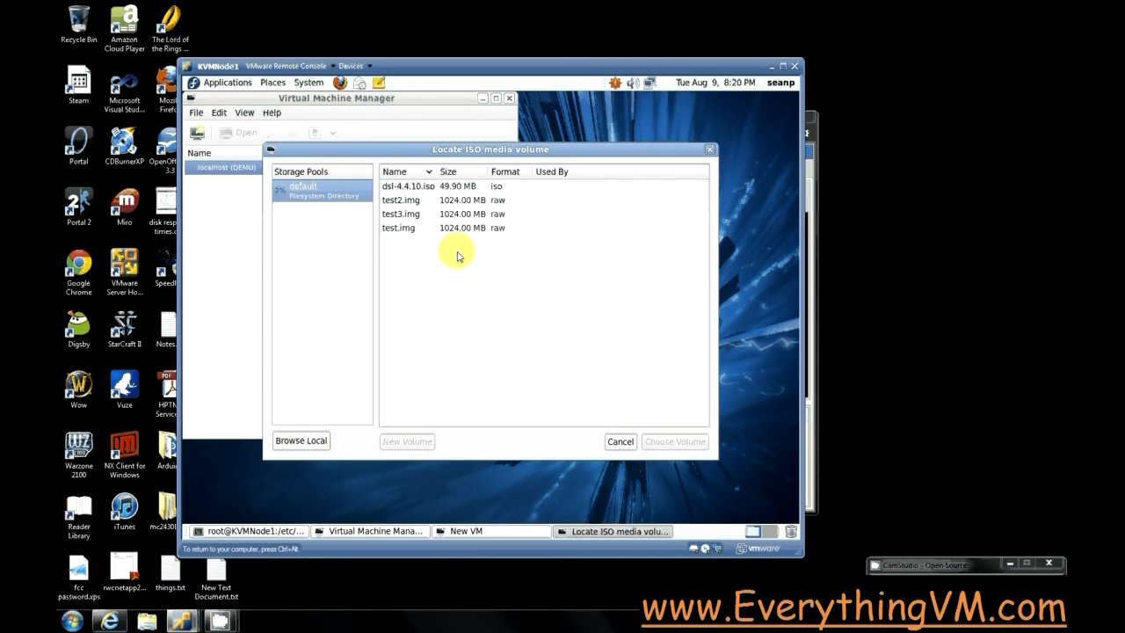
left_click(408, 186)
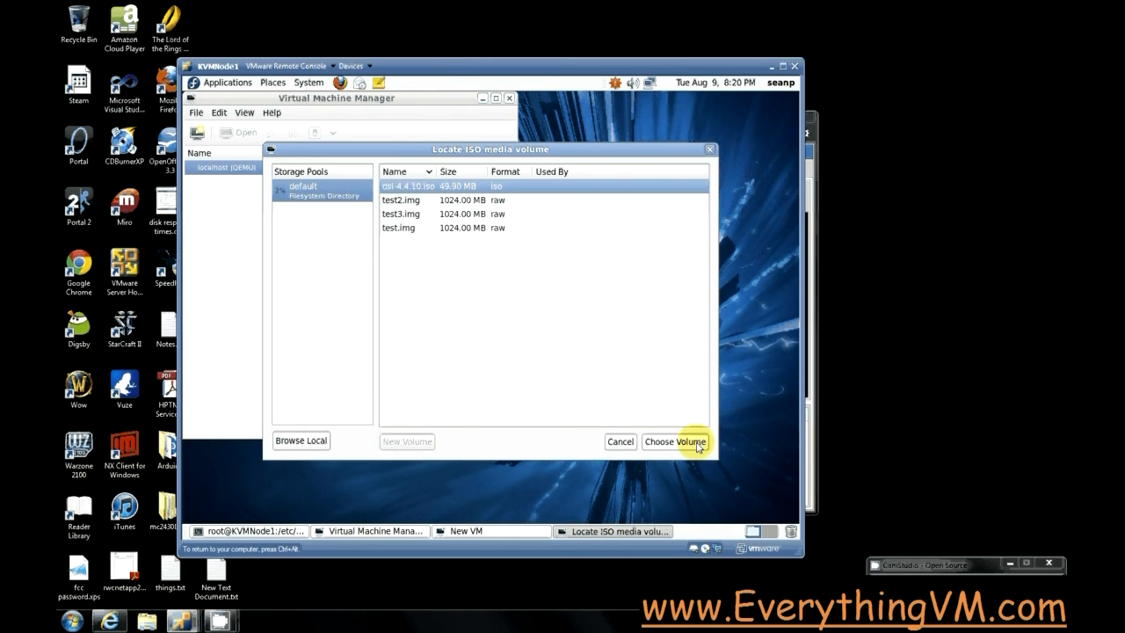
left_click(675, 441)
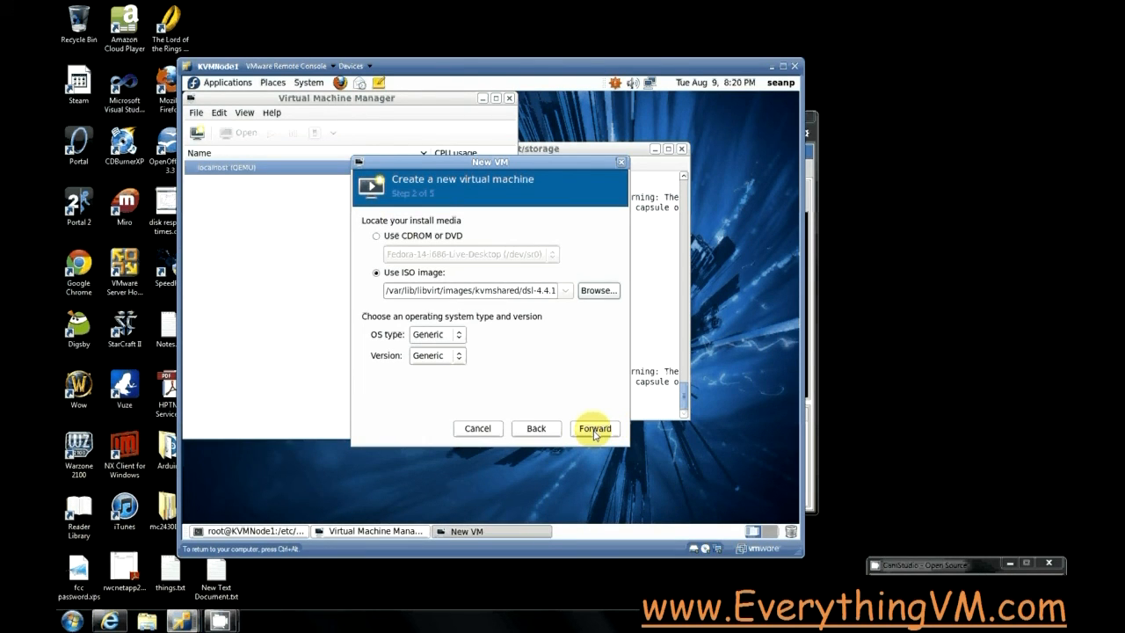
Keep 128 MB memory and 1 CPU, untick Allocate entire disk now for the 1.0 GB disk.
left_click(594, 429)
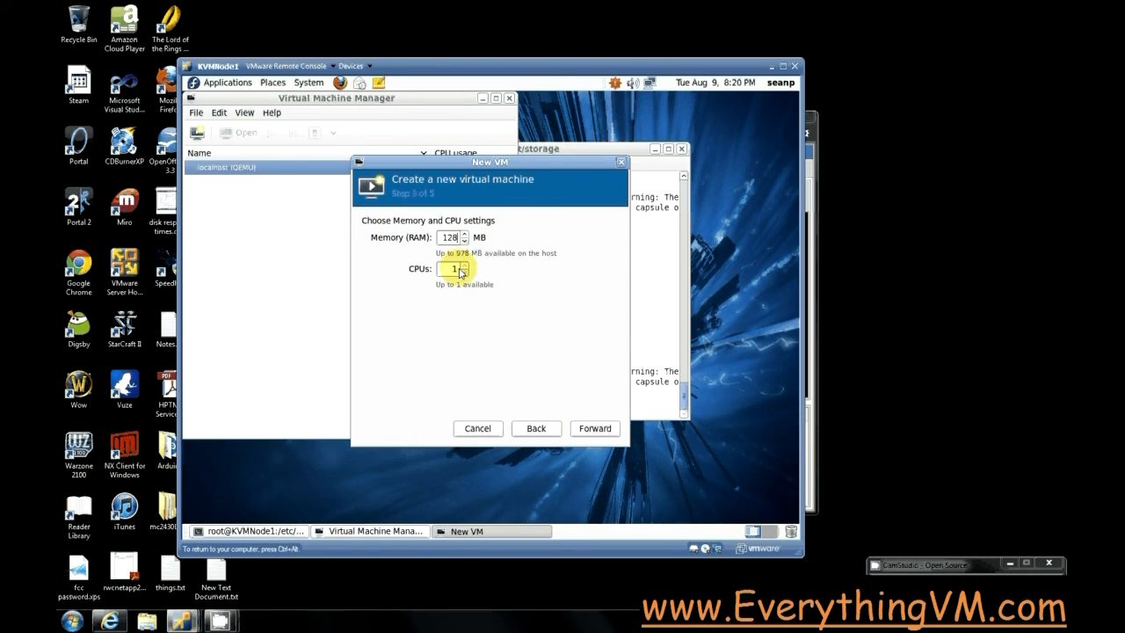
left_click(594, 429)
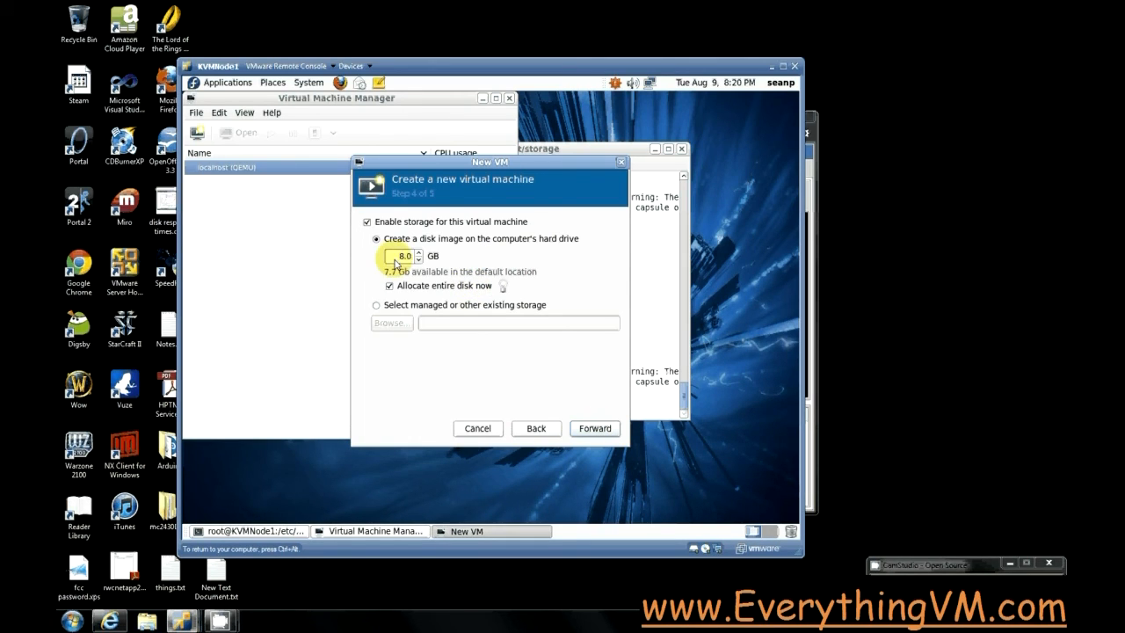
left_click(391, 285)
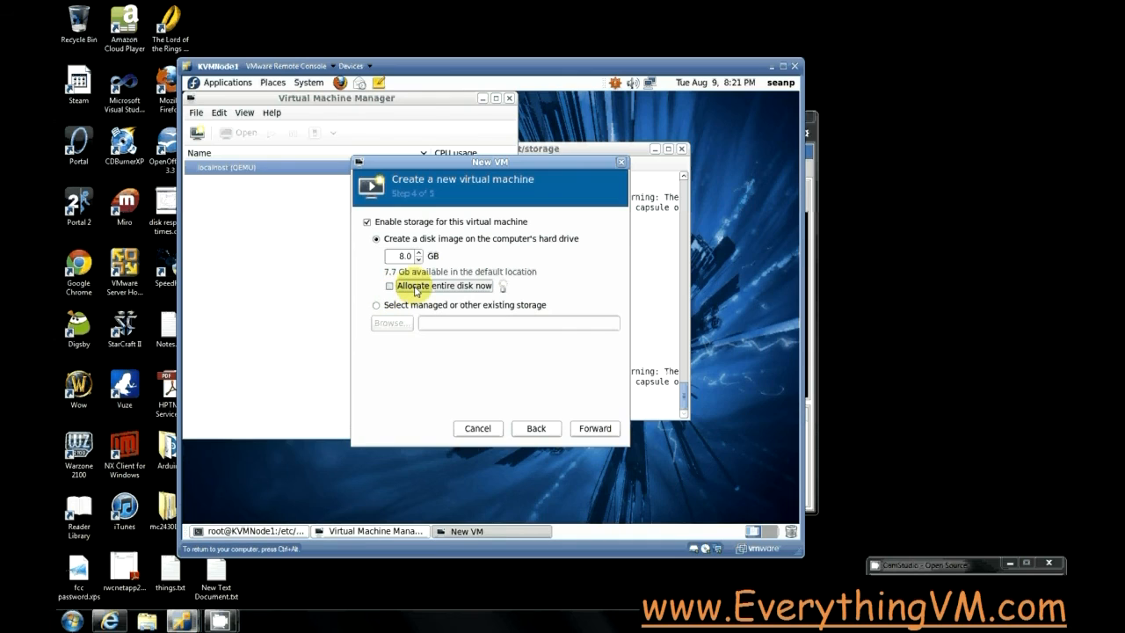
mouse_move(456, 265)
type("1")
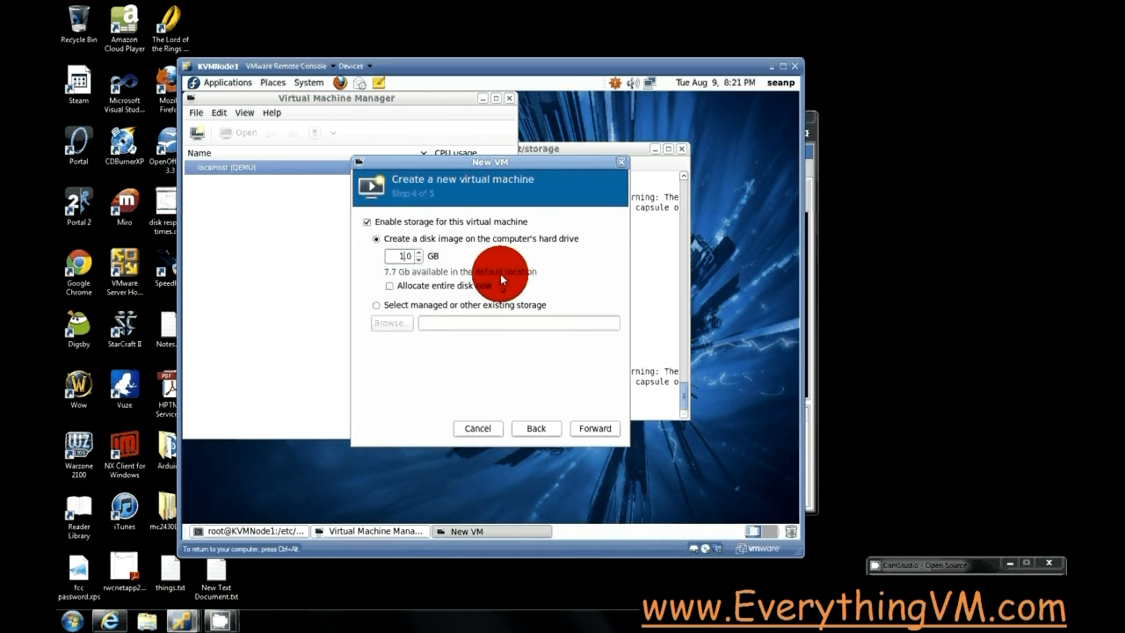
mouse_move(387, 260)
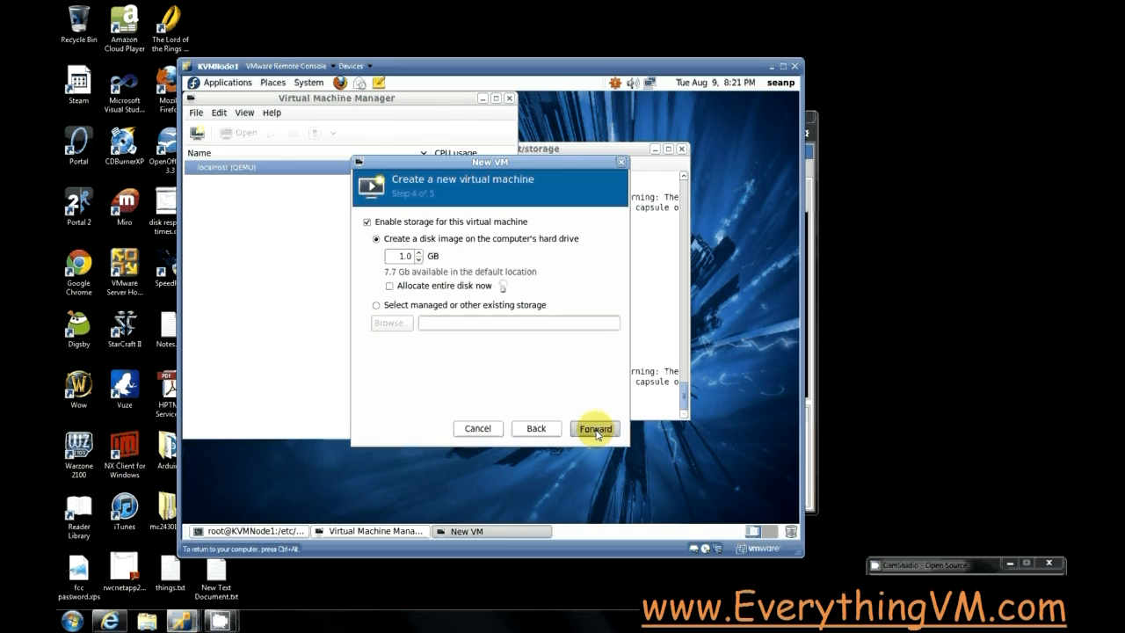
left_click(594, 428)
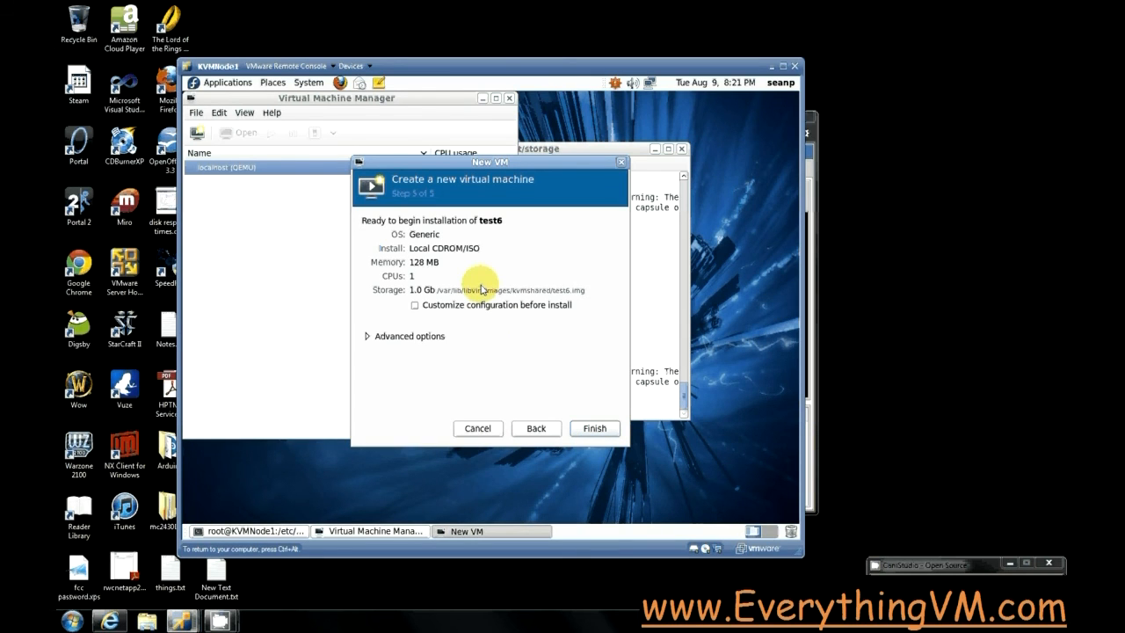
Finish the wizard so test6 is created and boots the DSL live CD in its console.
left_click(594, 428)
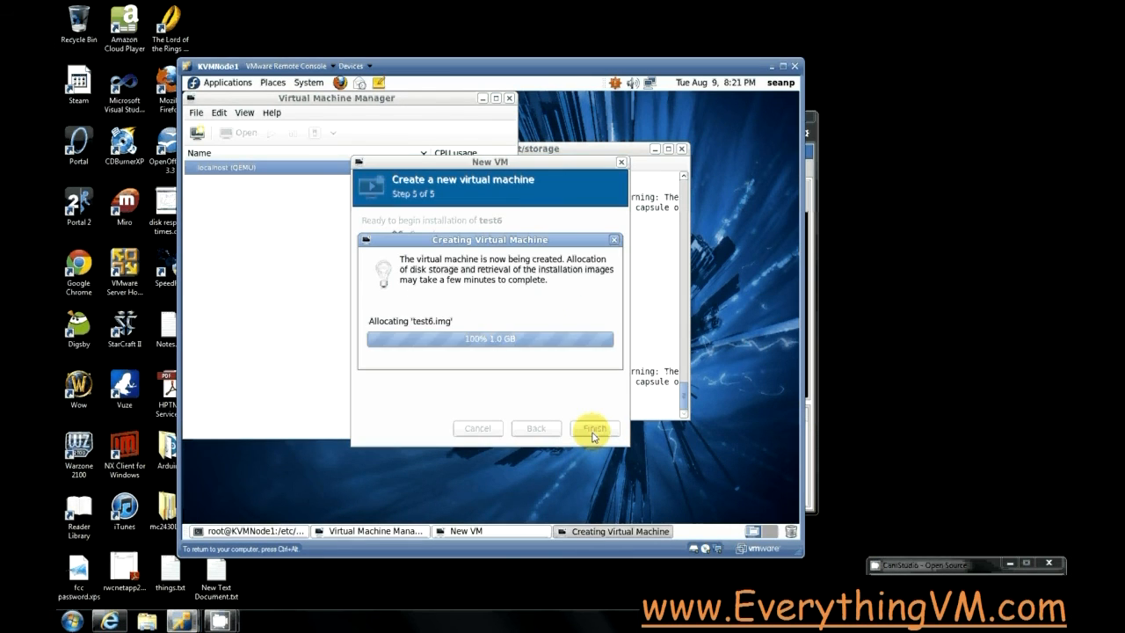
left_click(594, 429)
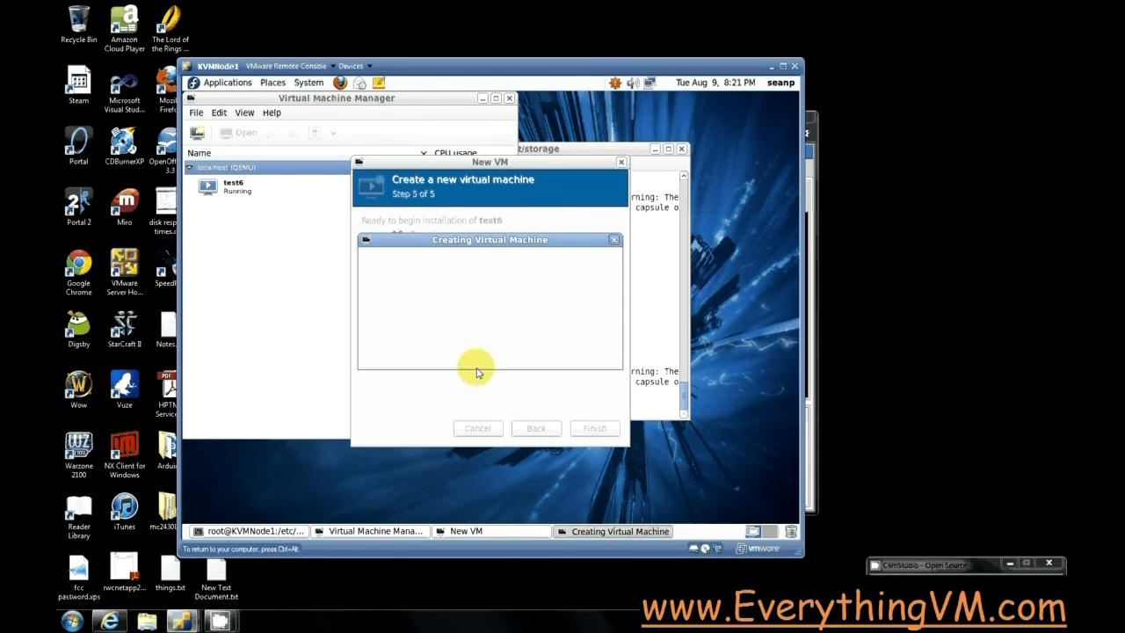
left_click(594, 429)
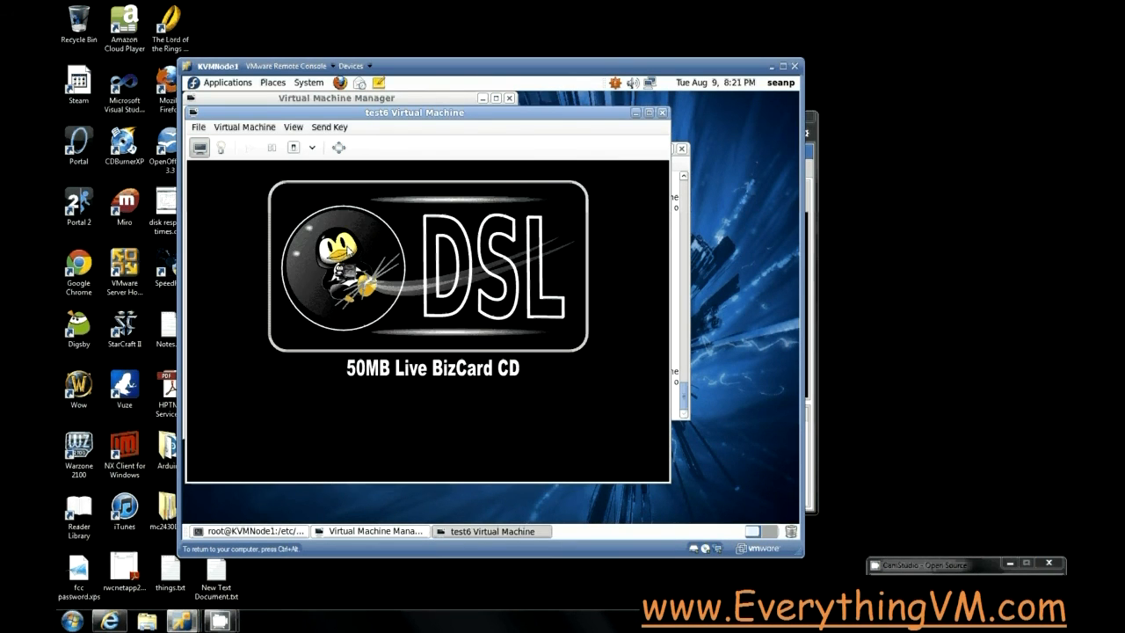
left_click(545, 284)
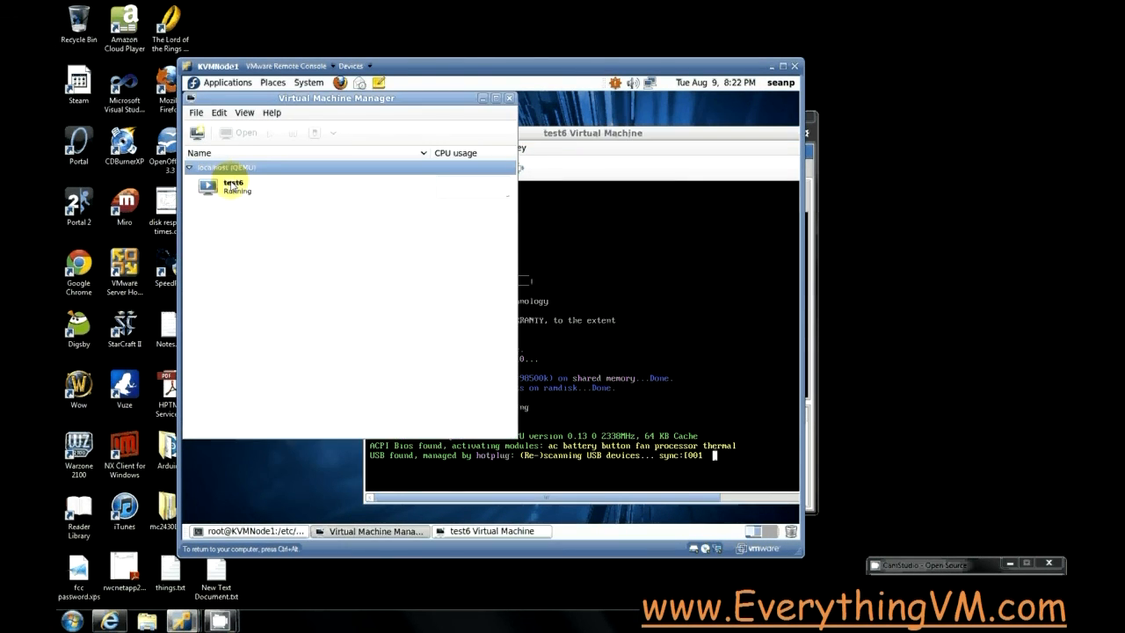
Add a QEMU/KVM connection set to reach a remote host over SSH as root.
left_click(226, 167)
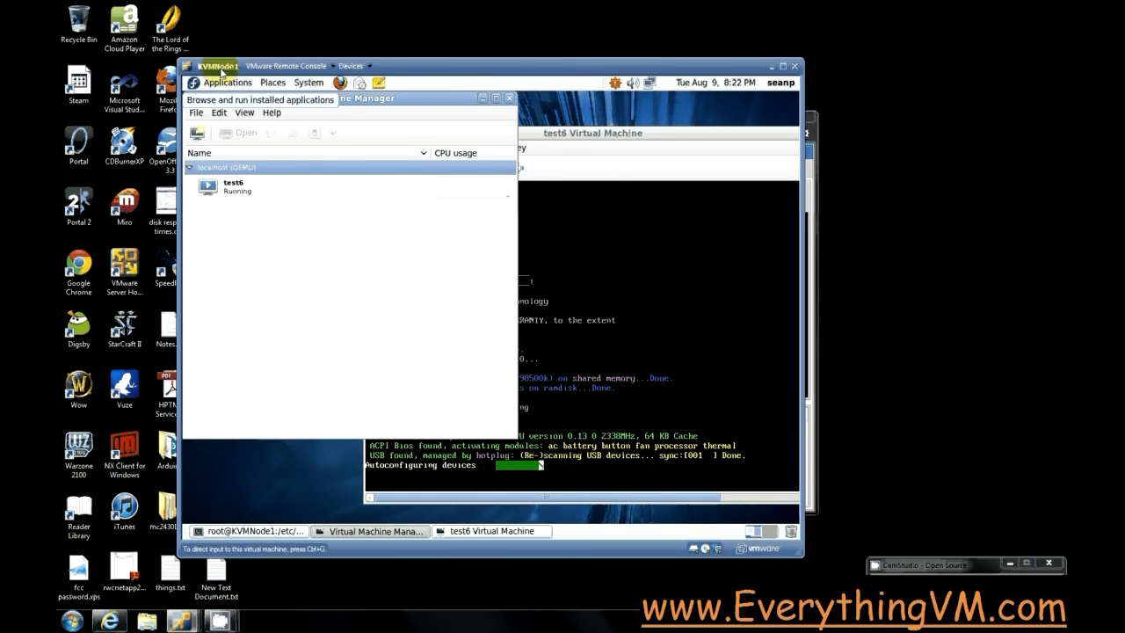
left_click(197, 112)
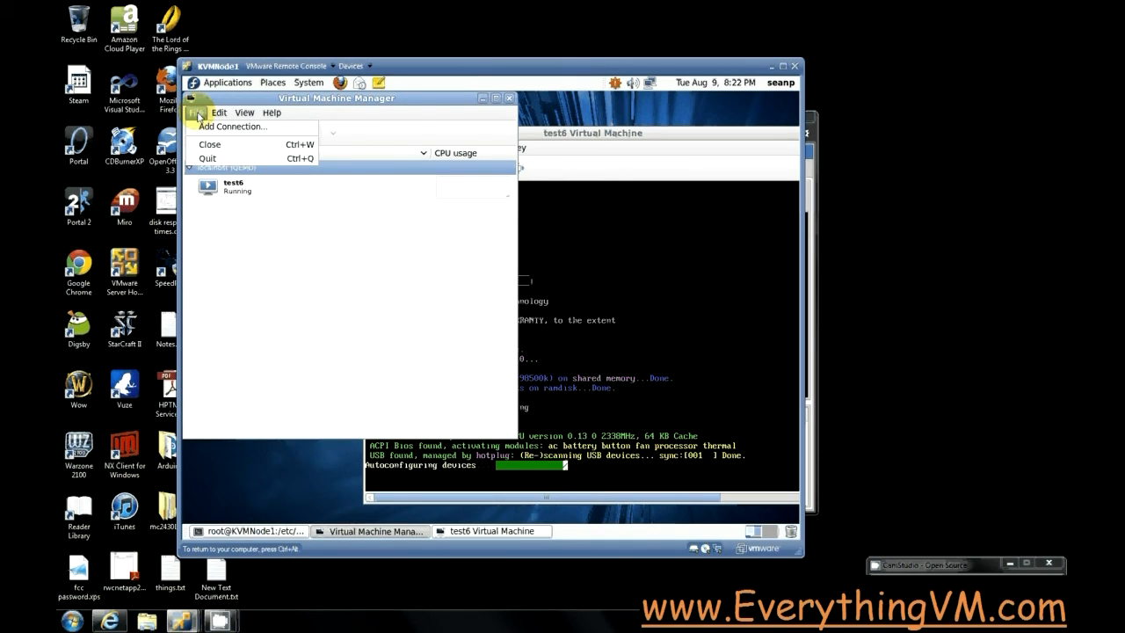
mouse_move(232, 126)
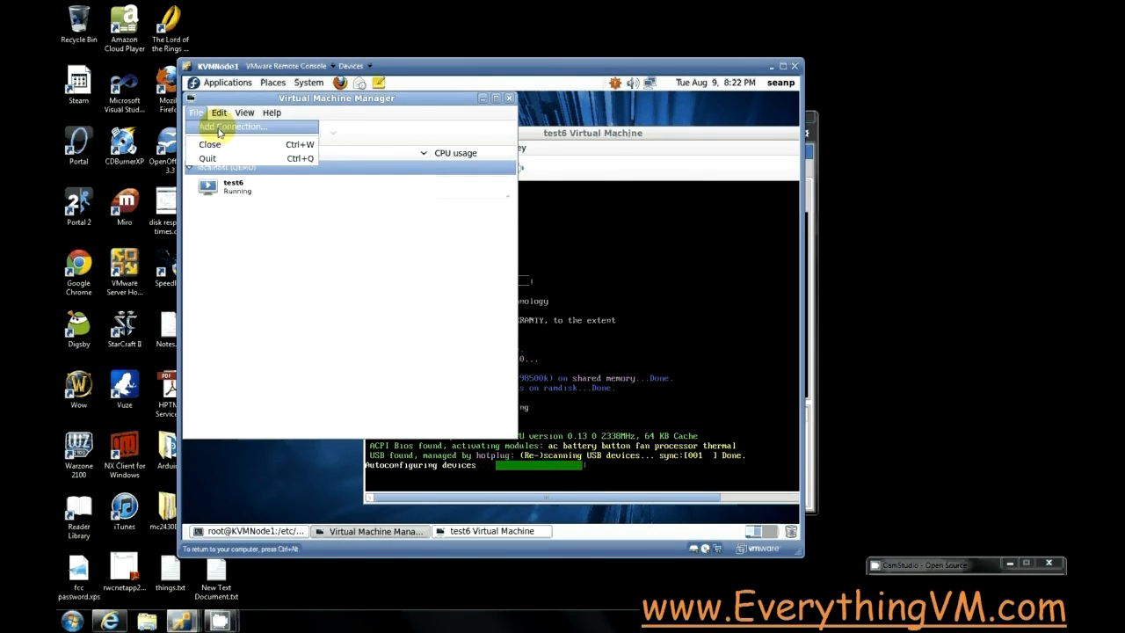
left_click(232, 126)
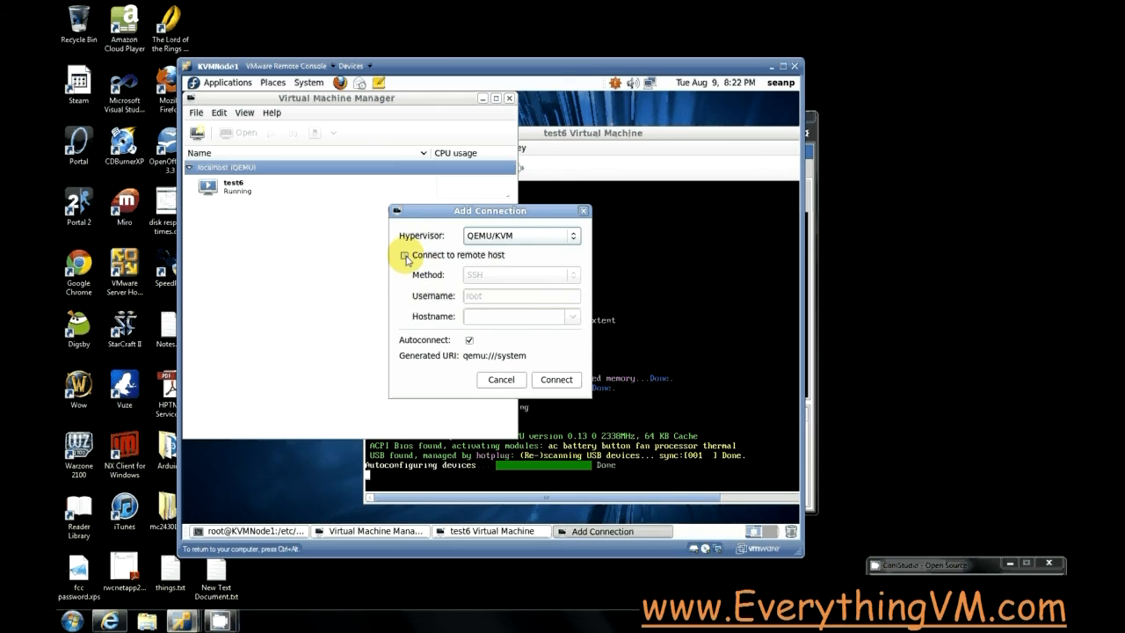
left_click(404, 255)
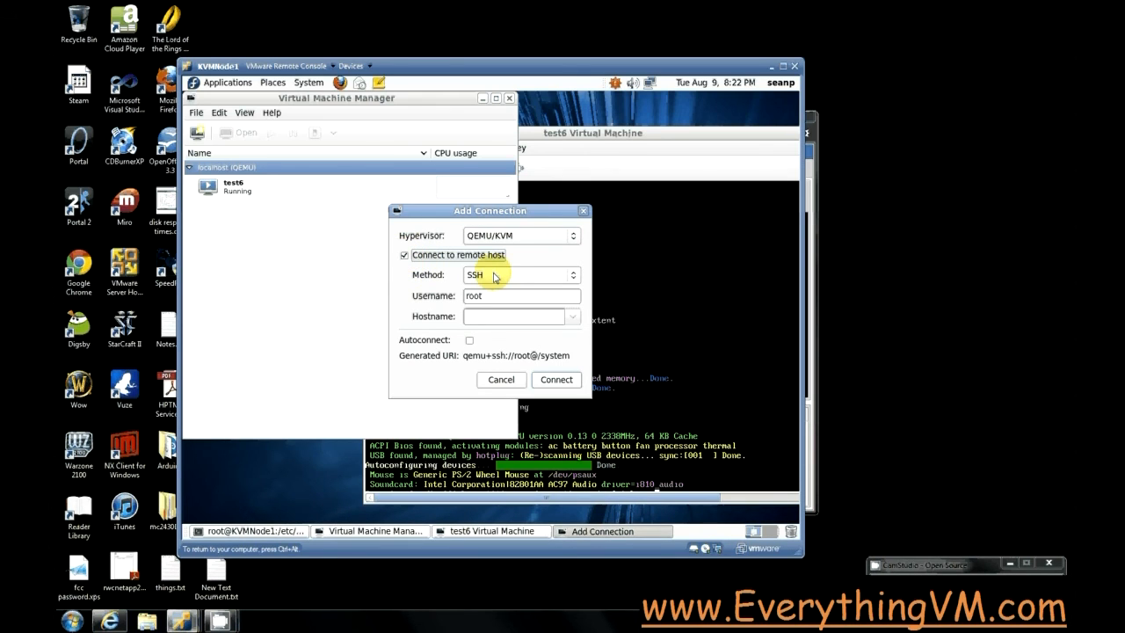
mouse_move(482, 295)
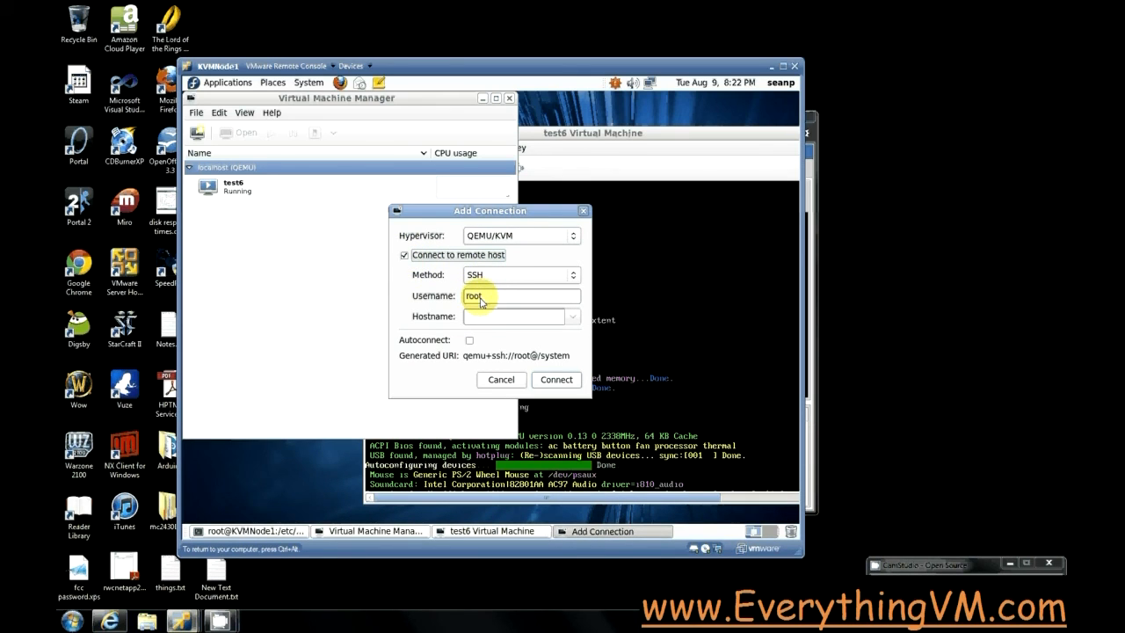
left_click(513, 316)
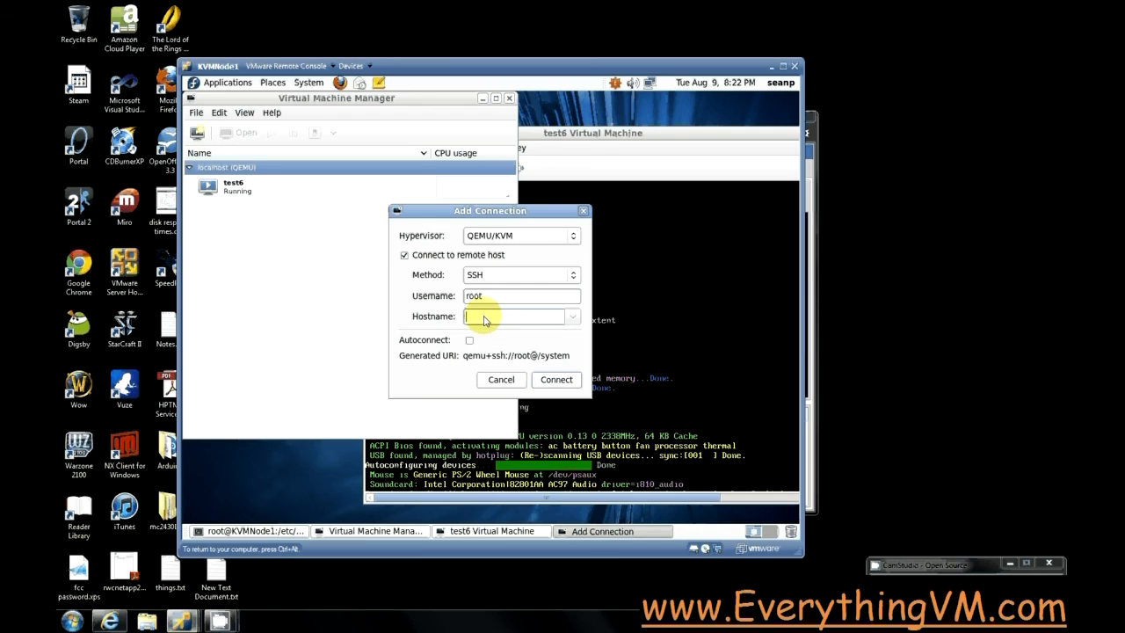
Enter hostname kvmnode2.localdomain and connect.
type("kvm")
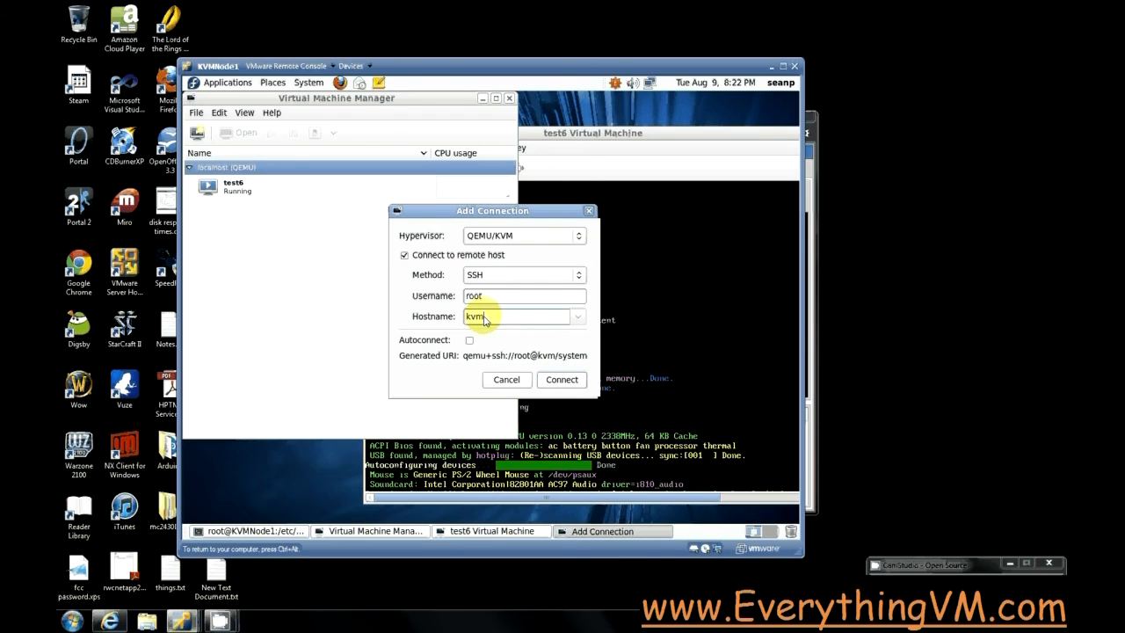
type("node2")
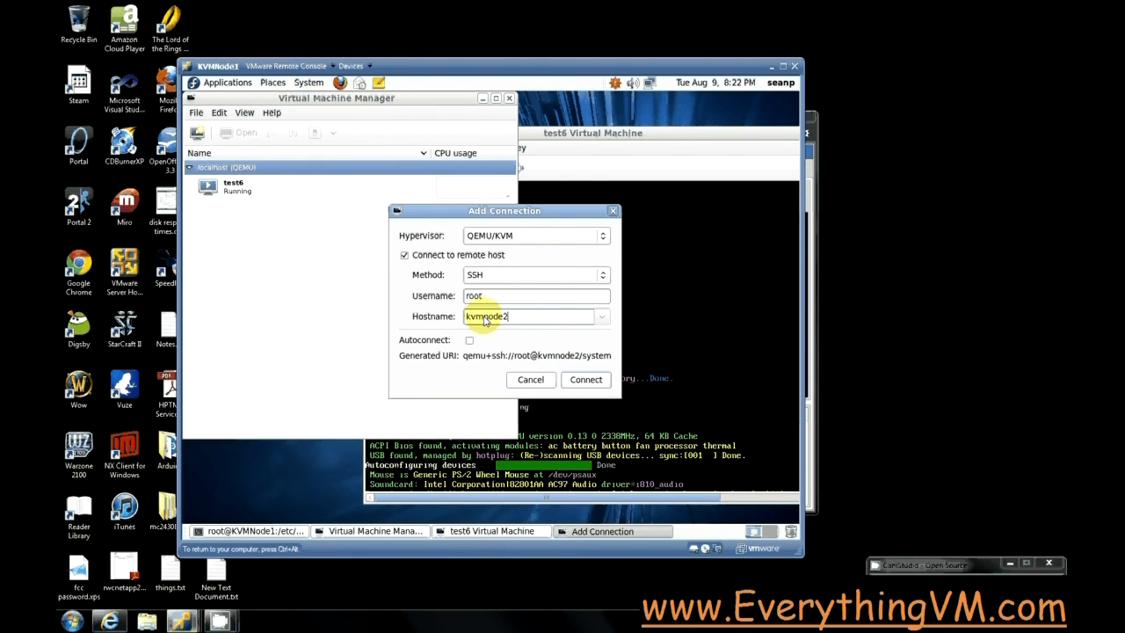
type(".localdoma")
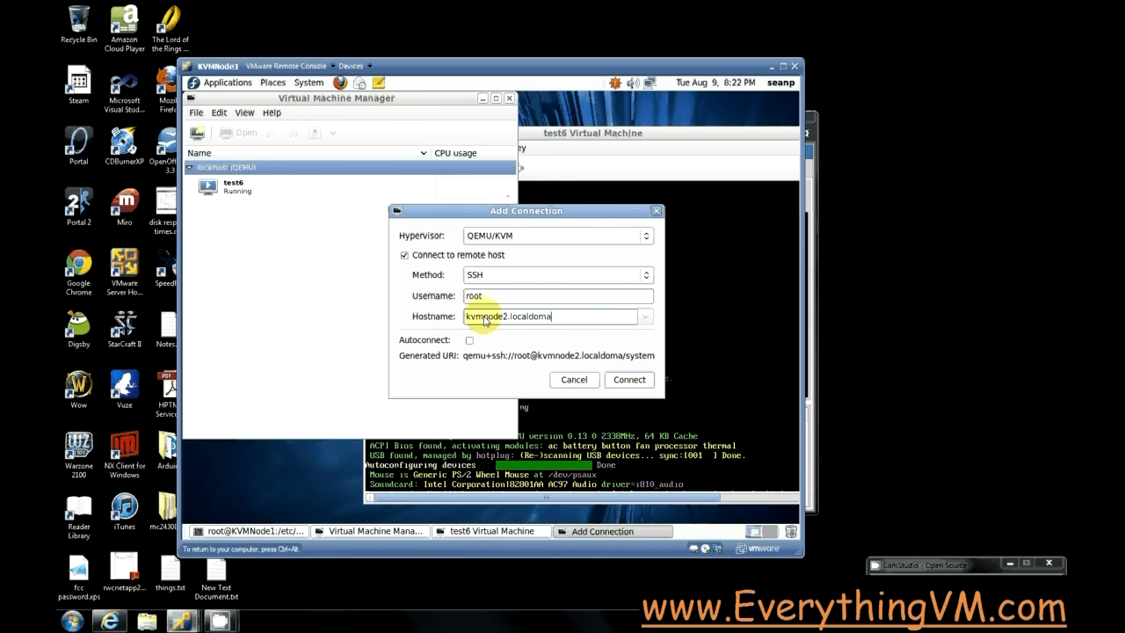
type("in")
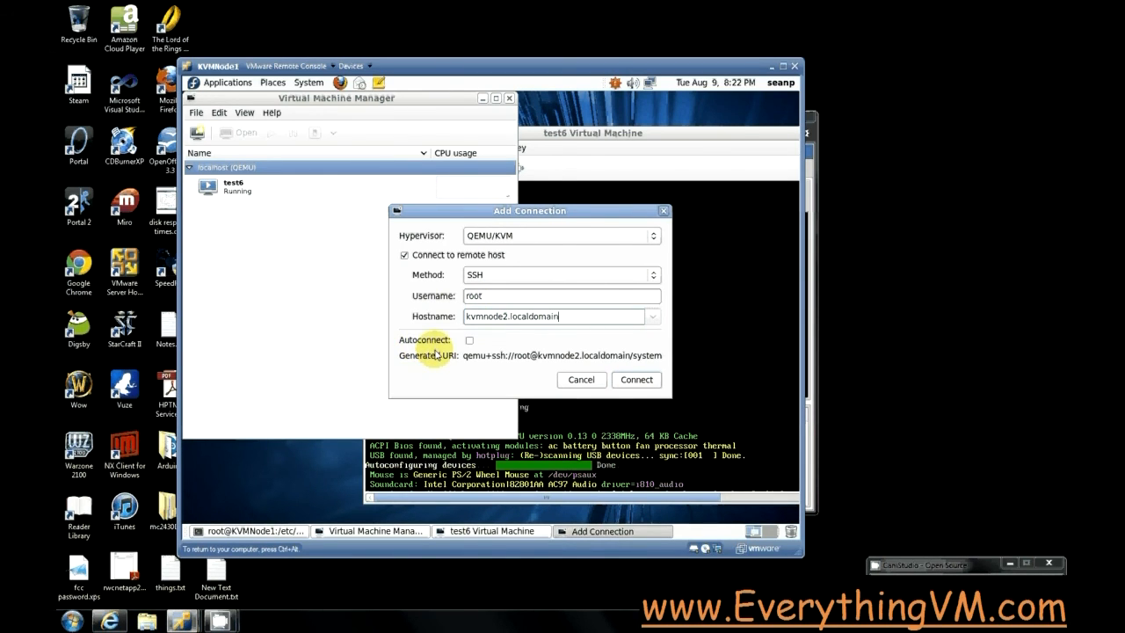
mouse_move(636, 380)
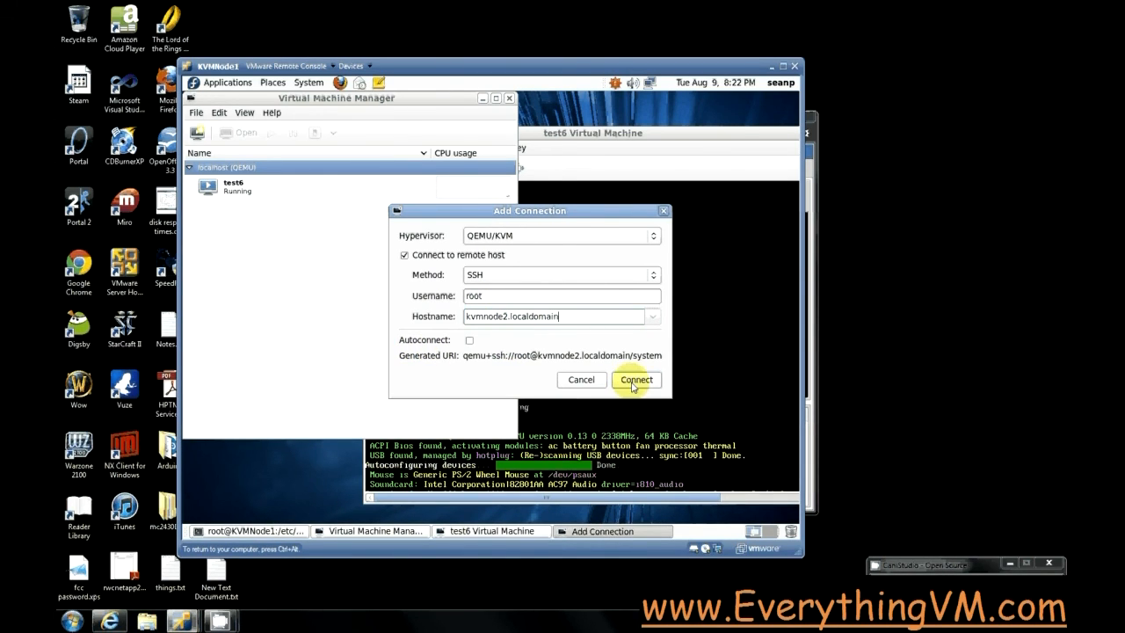
left_click(637, 379)
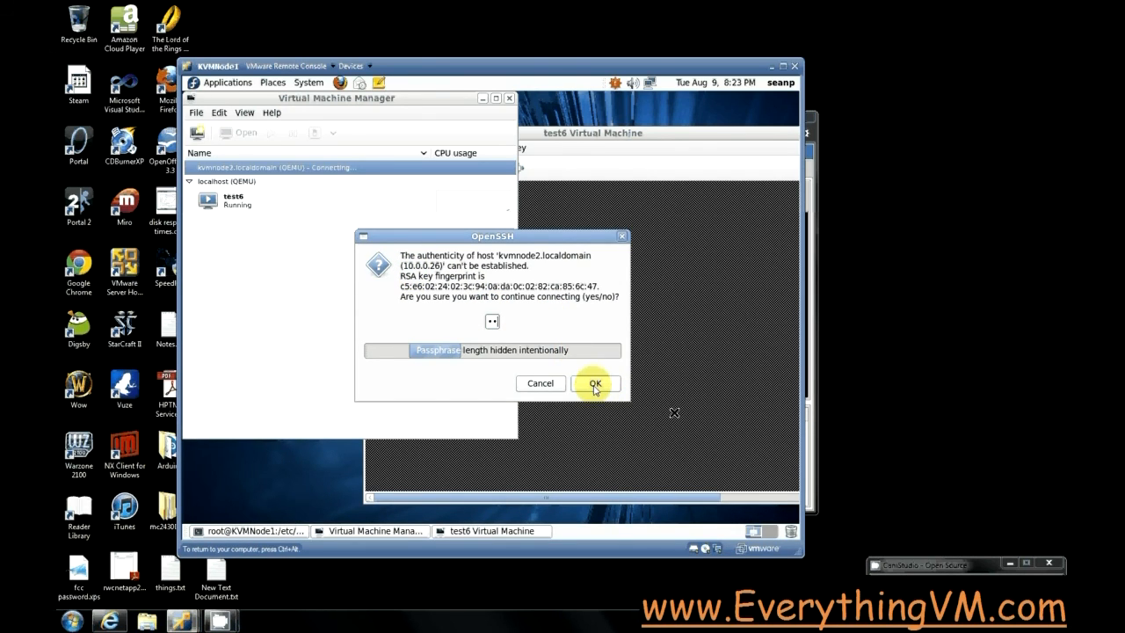
Accept the kvmnode2 host authenticity prompt and select test6 under localhost.
left_click(594, 383)
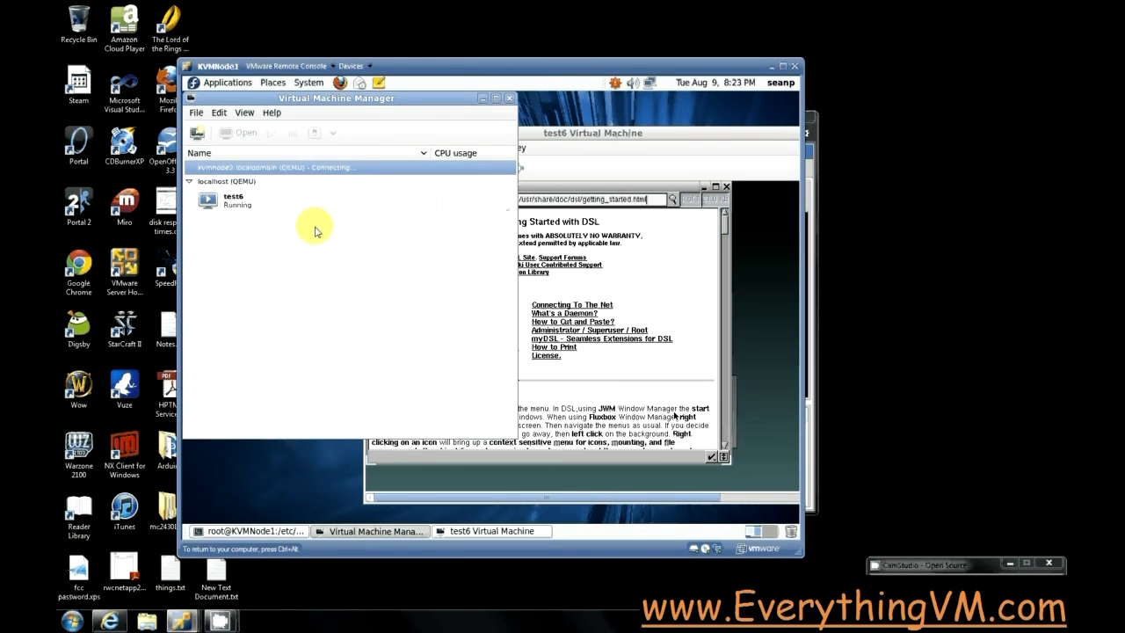
left_click(190, 167)
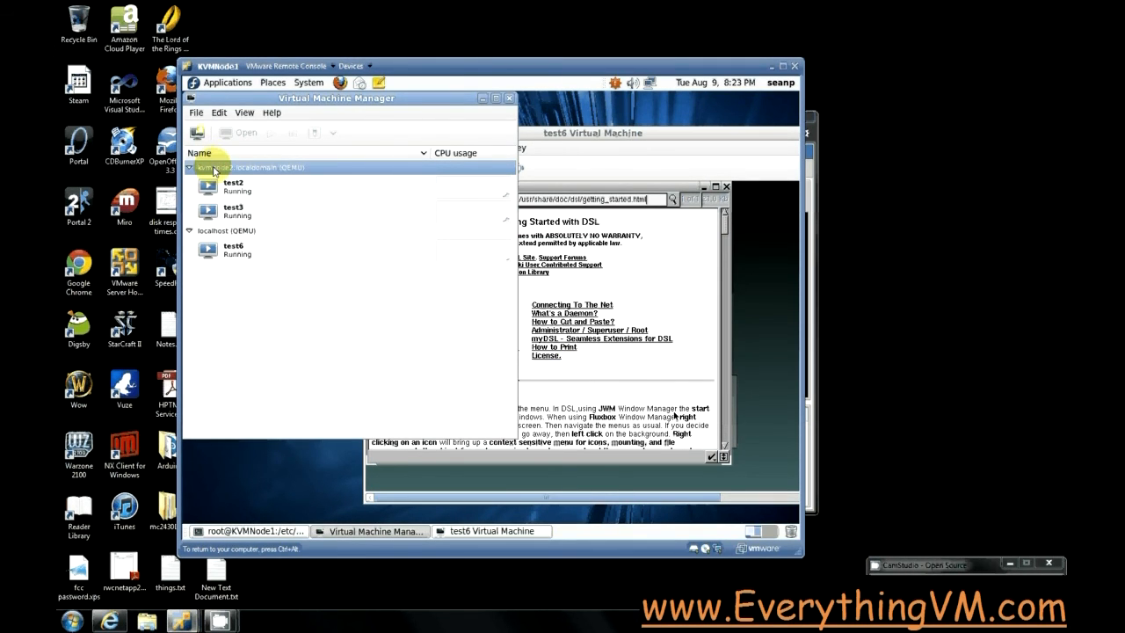
left_click(232, 211)
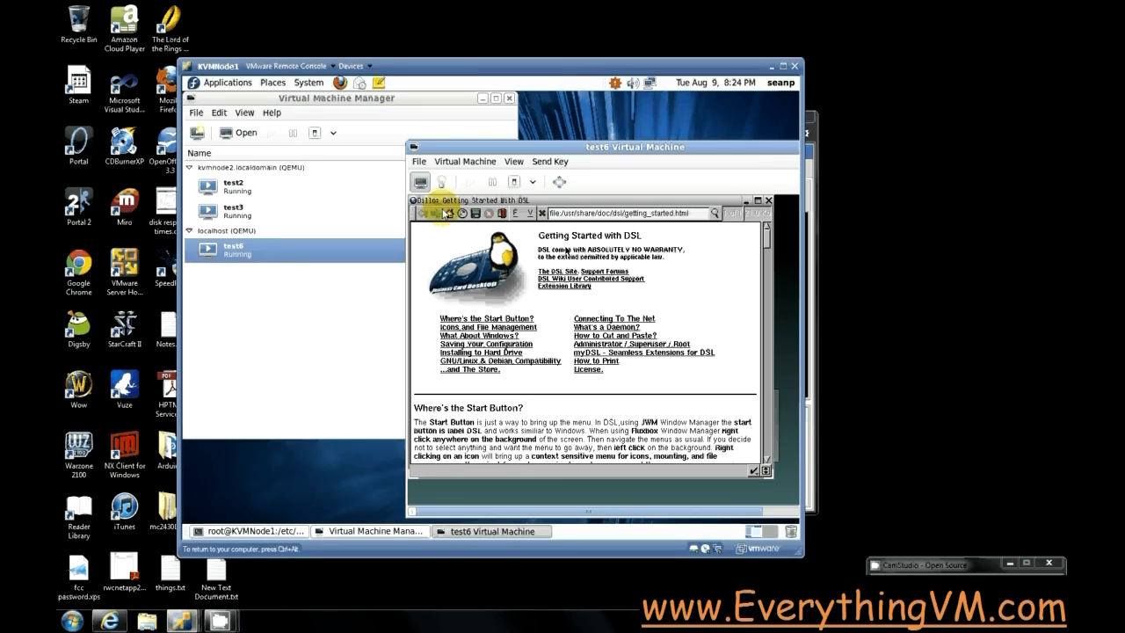
Migrate the running test6 machine to the new host kvmnode2 (QEMU).
right_click(232, 250)
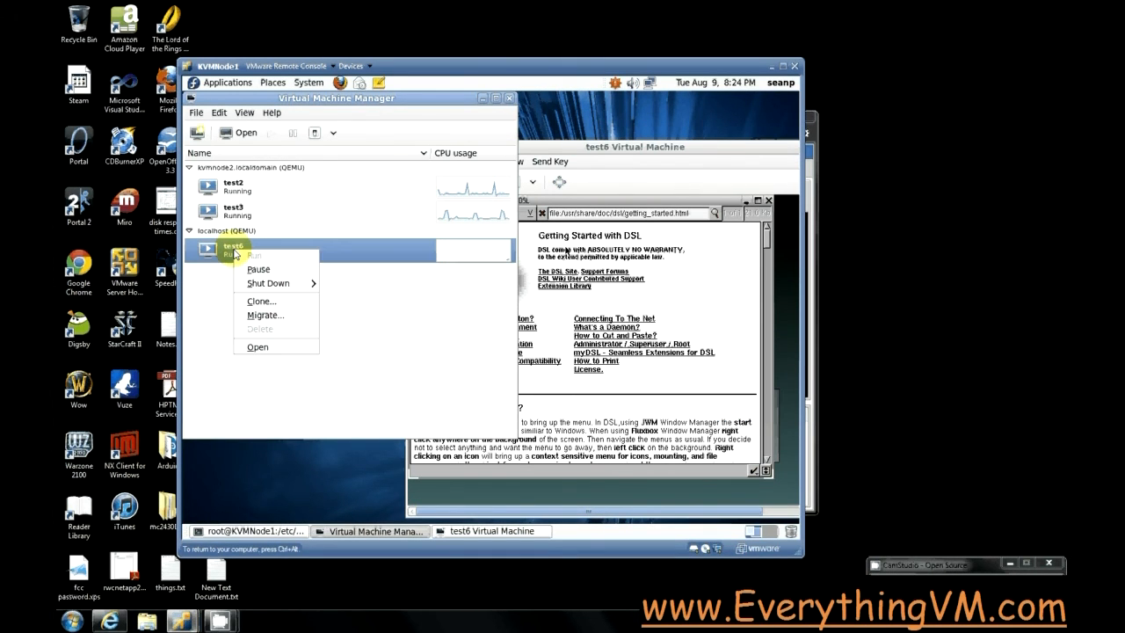
mouse_move(267, 315)
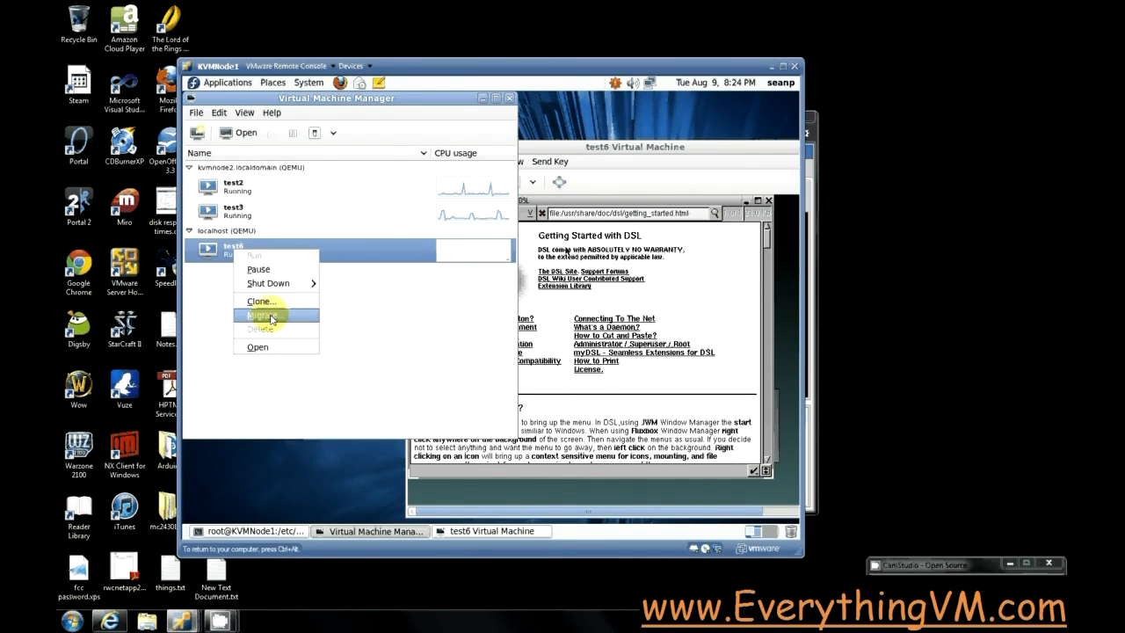
left_click(262, 315)
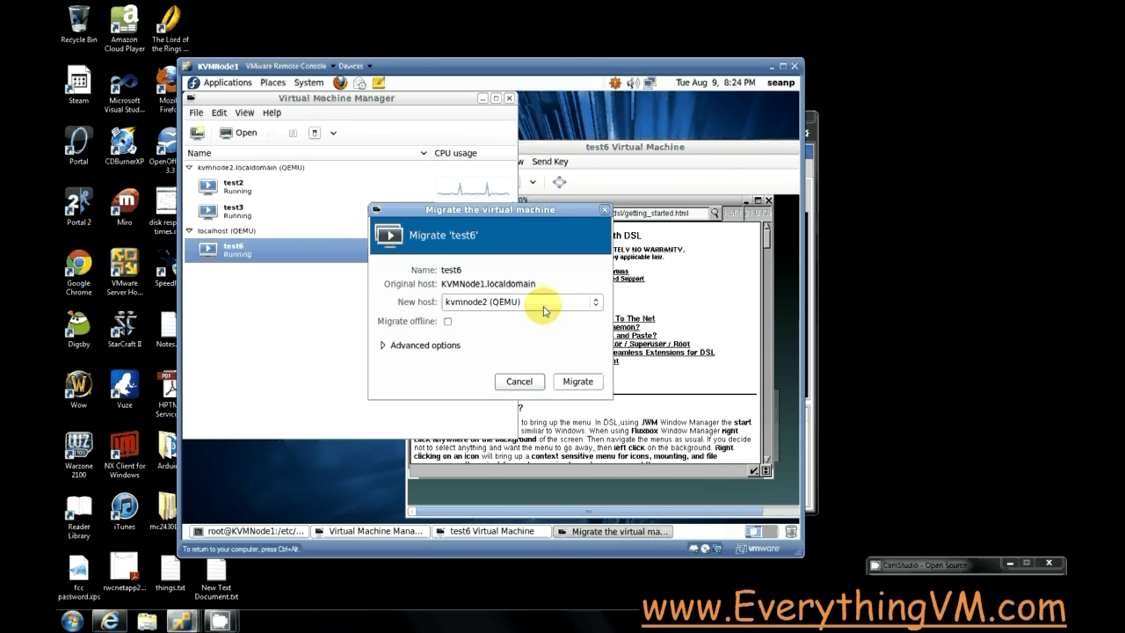
left_click(577, 379)
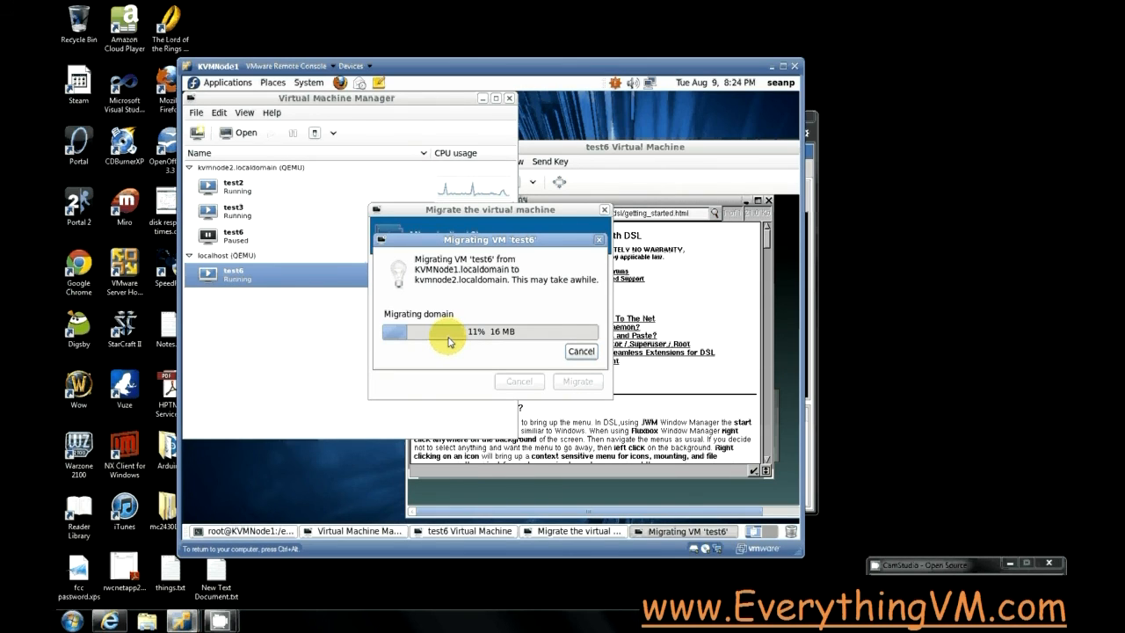
mouse_move(443, 288)
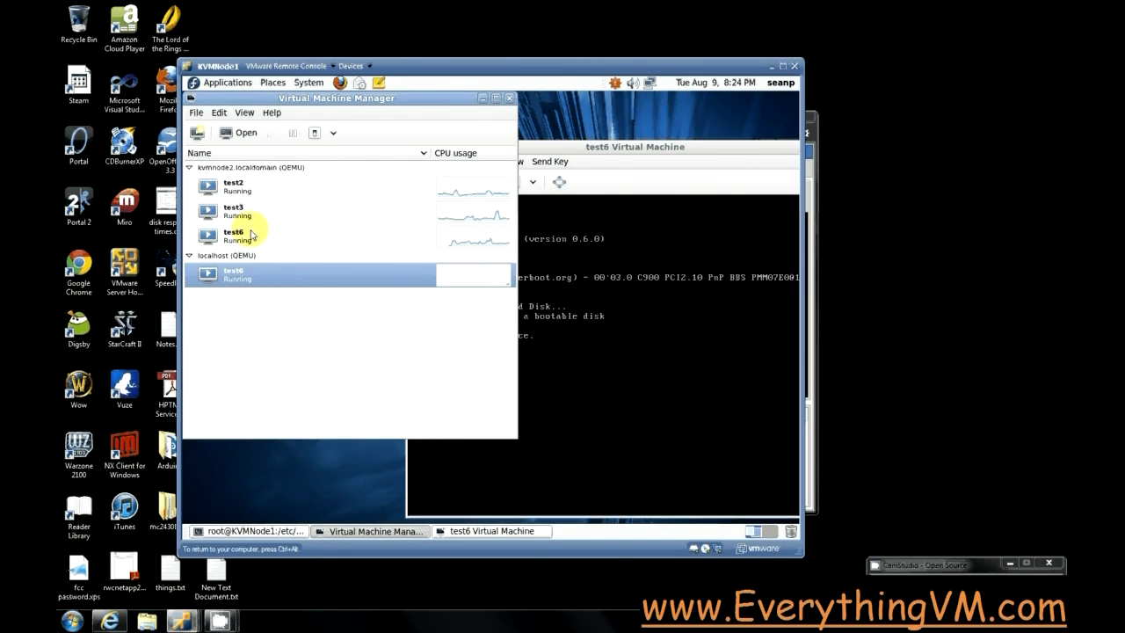
Dismiss the old console and force off the leftover test6 copy on localhost.
left_click(633, 148)
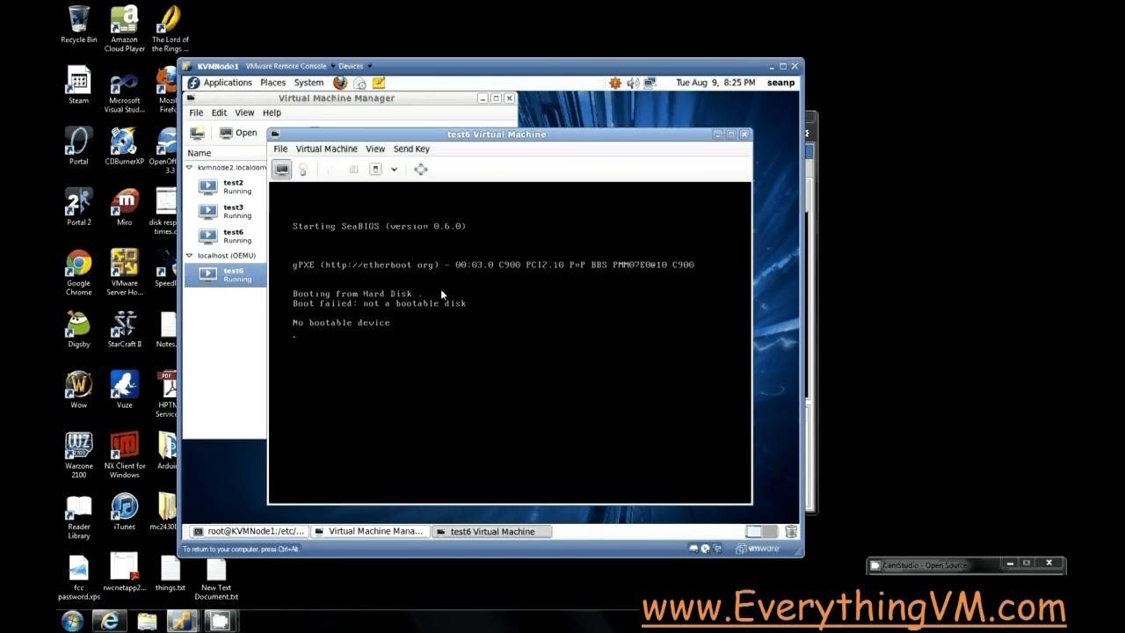
mouse_move(499, 153)
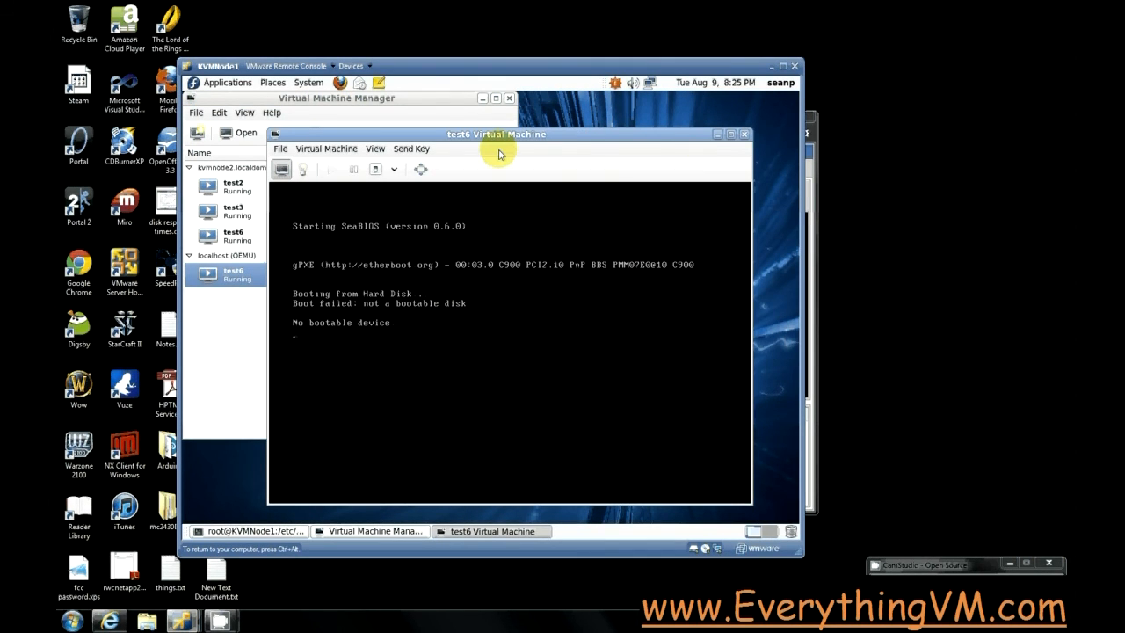
mouse_move(520, 144)
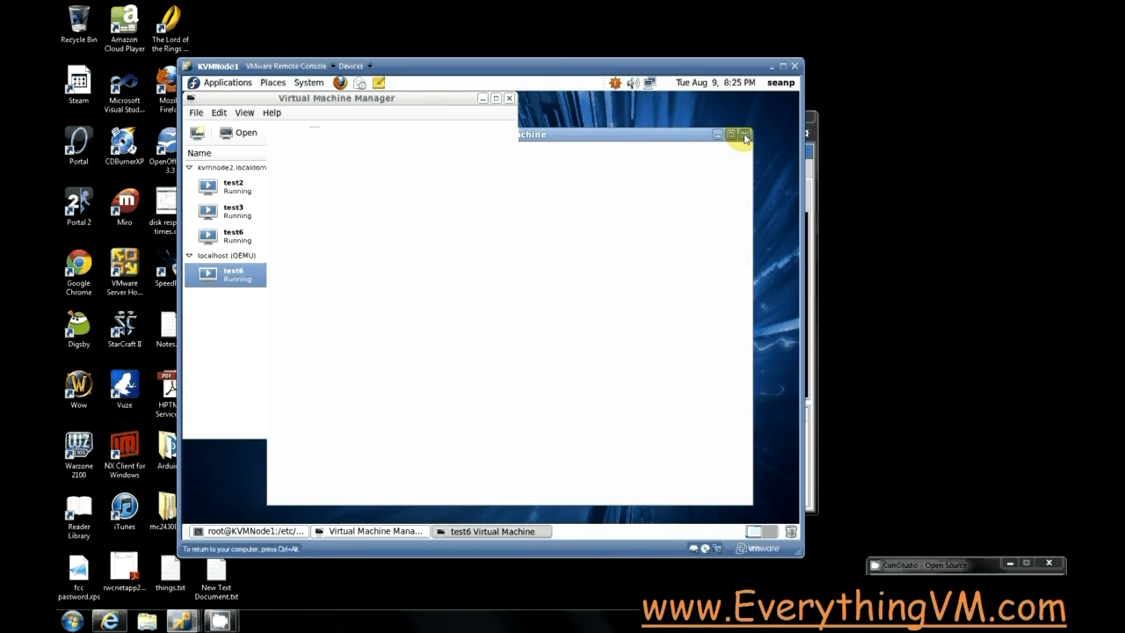
left_click(731, 134)
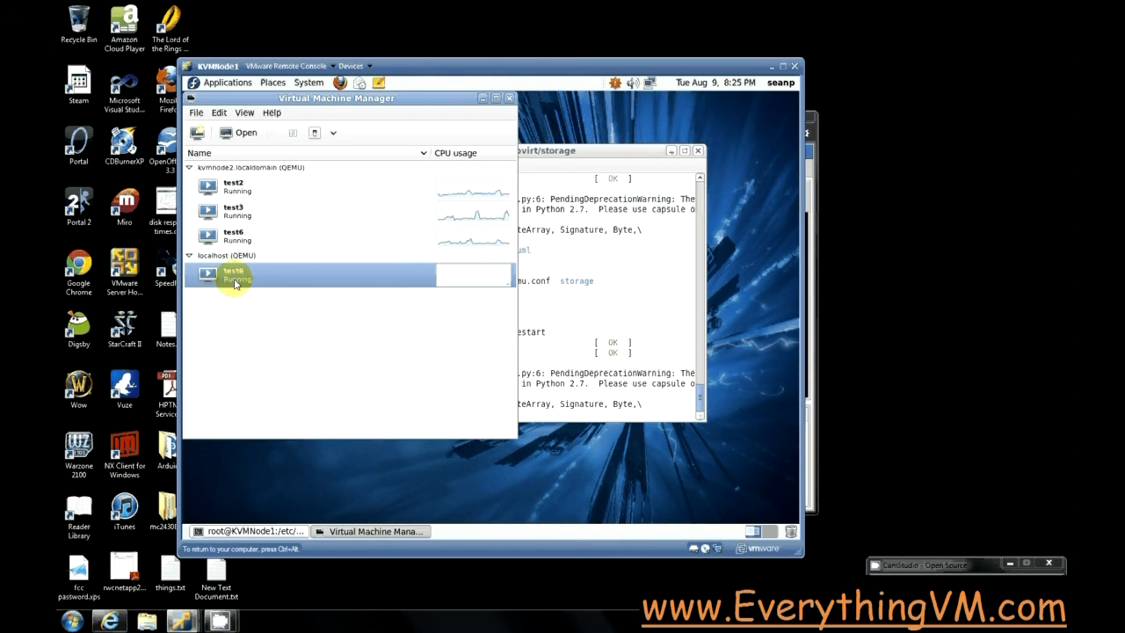
right_click(236, 274)
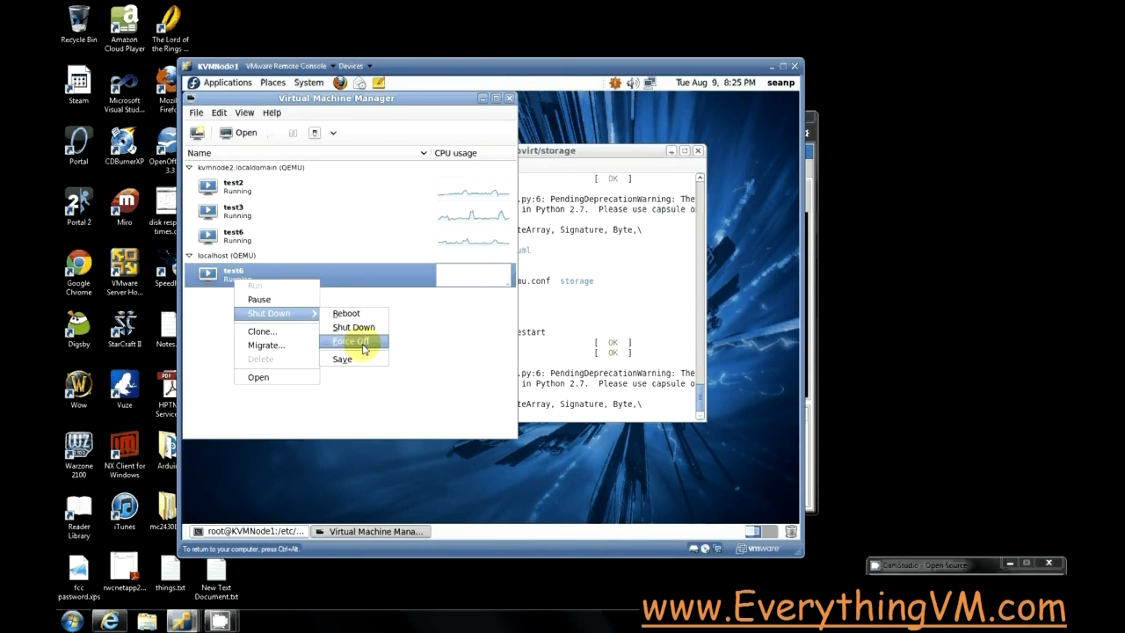
left_click(350, 341)
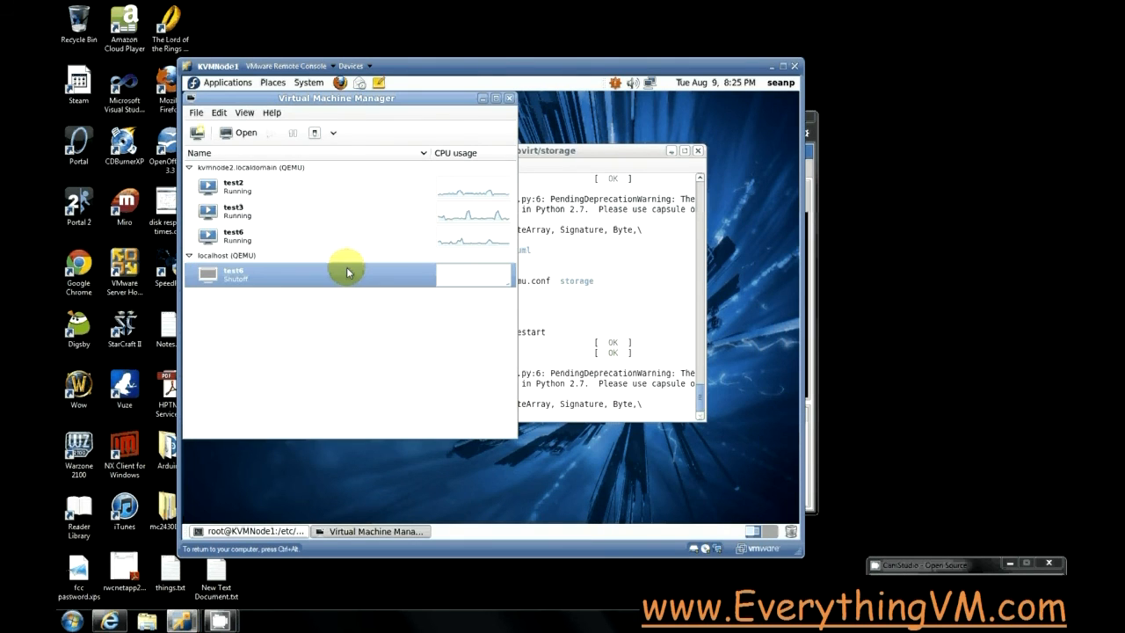
Launch the console of test6 running on kvmnode2.
right_click(232, 235)
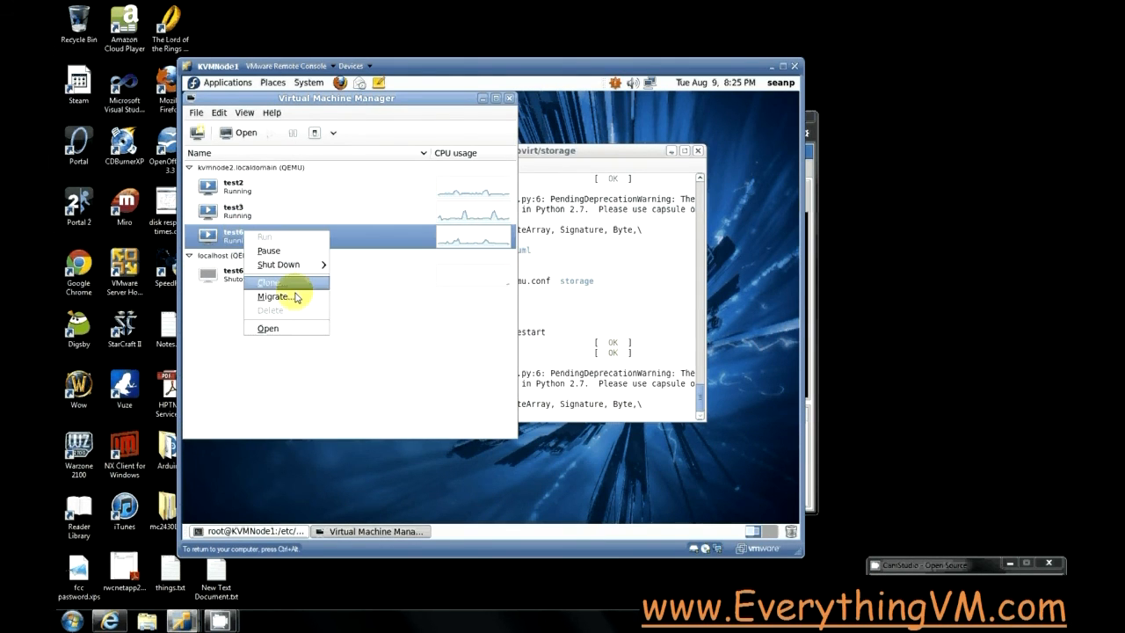
mouse_move(283, 332)
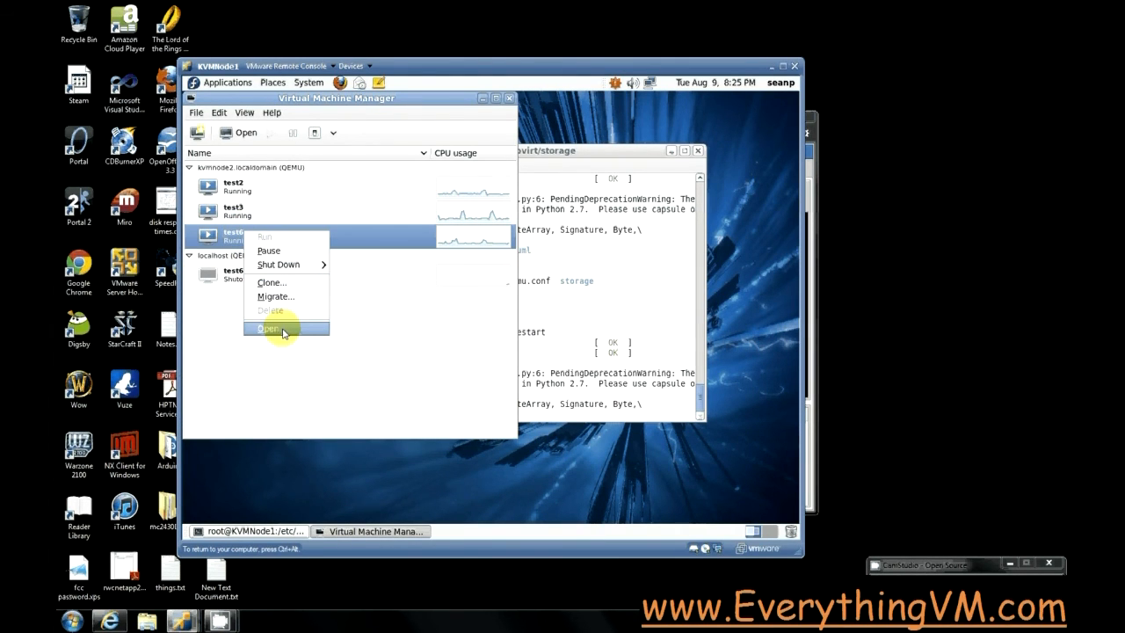
left_click(267, 329)
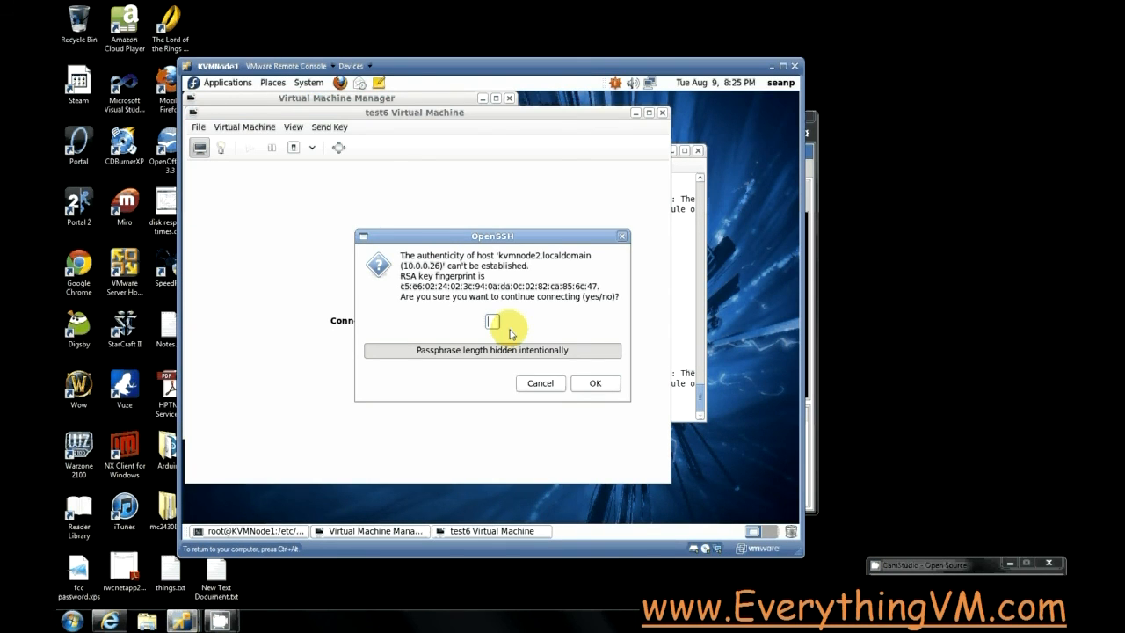
Accept the kvmnode2 host key with 'yes' and authenticate as root to show test6's DSL desktop.
type("yes")
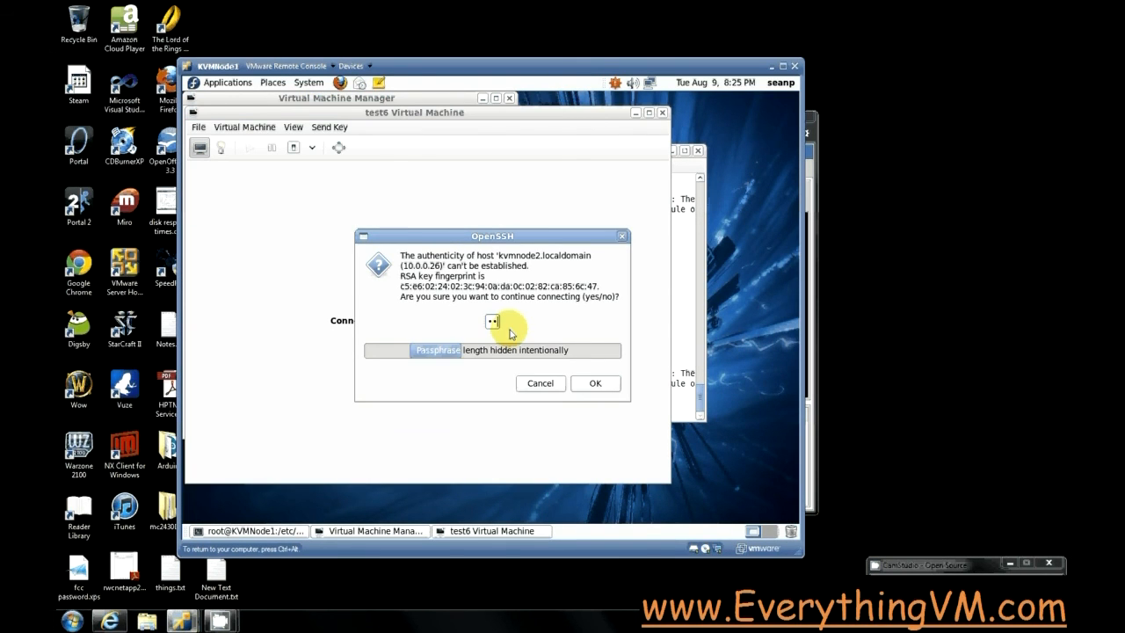
left_click(594, 383)
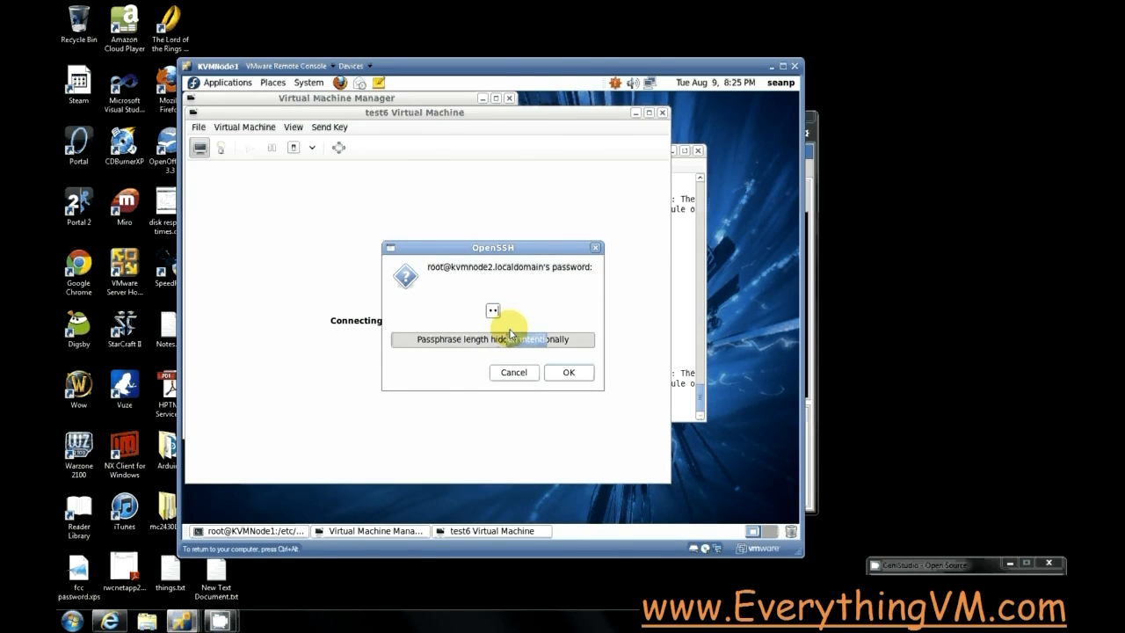
left_click(568, 373)
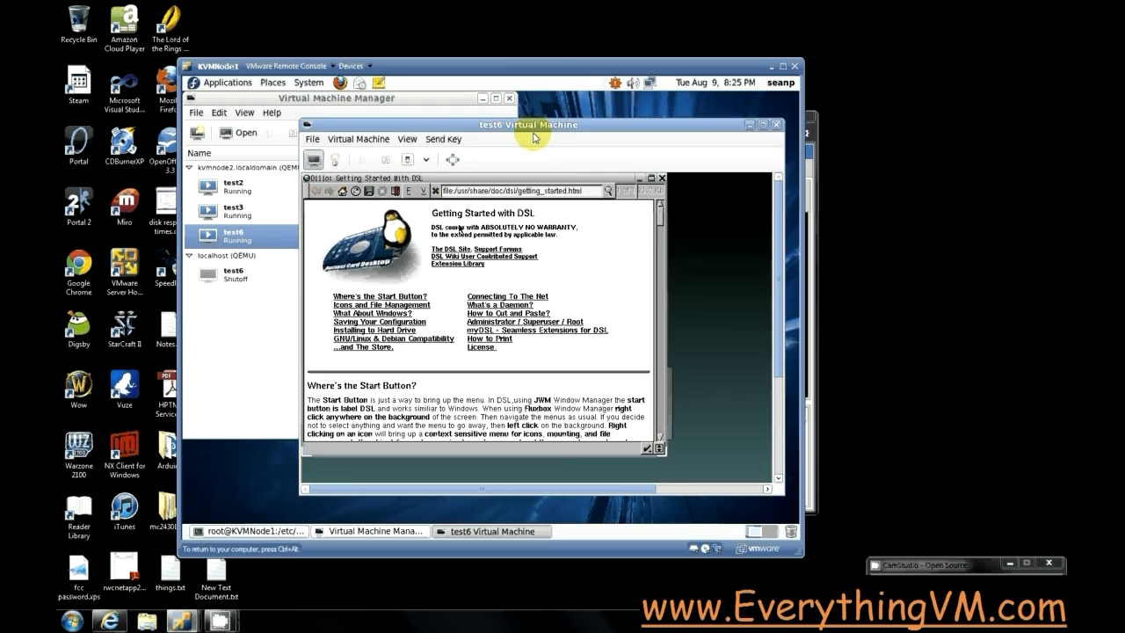
Raise the Virtual Machine Manager list above the test6 console window.
right_click(232, 274)
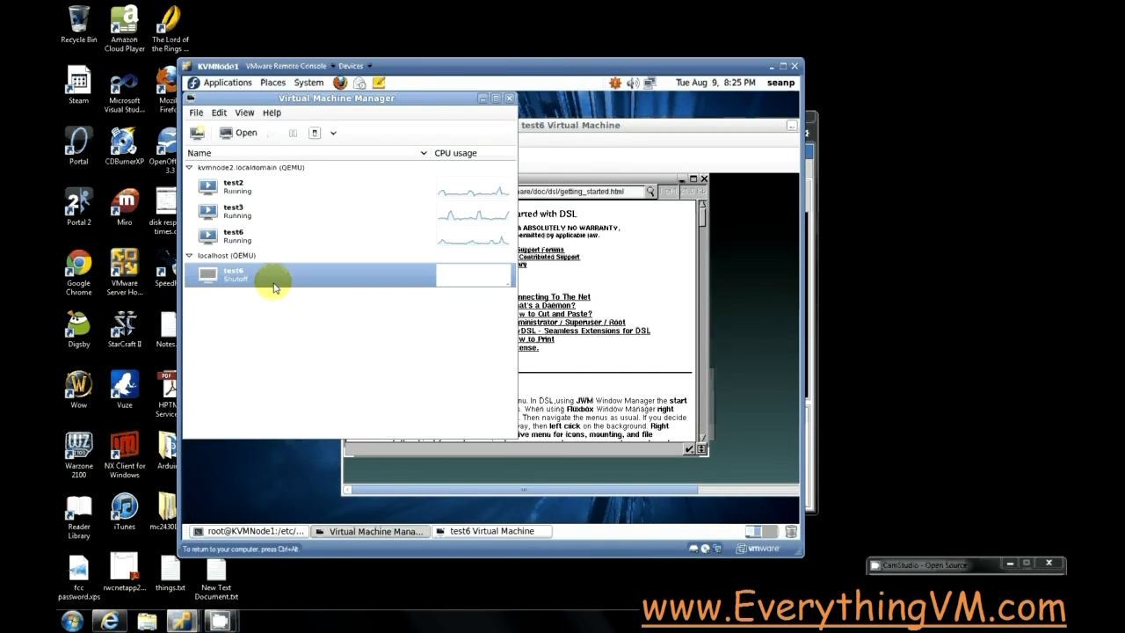
mouse_move(243, 288)
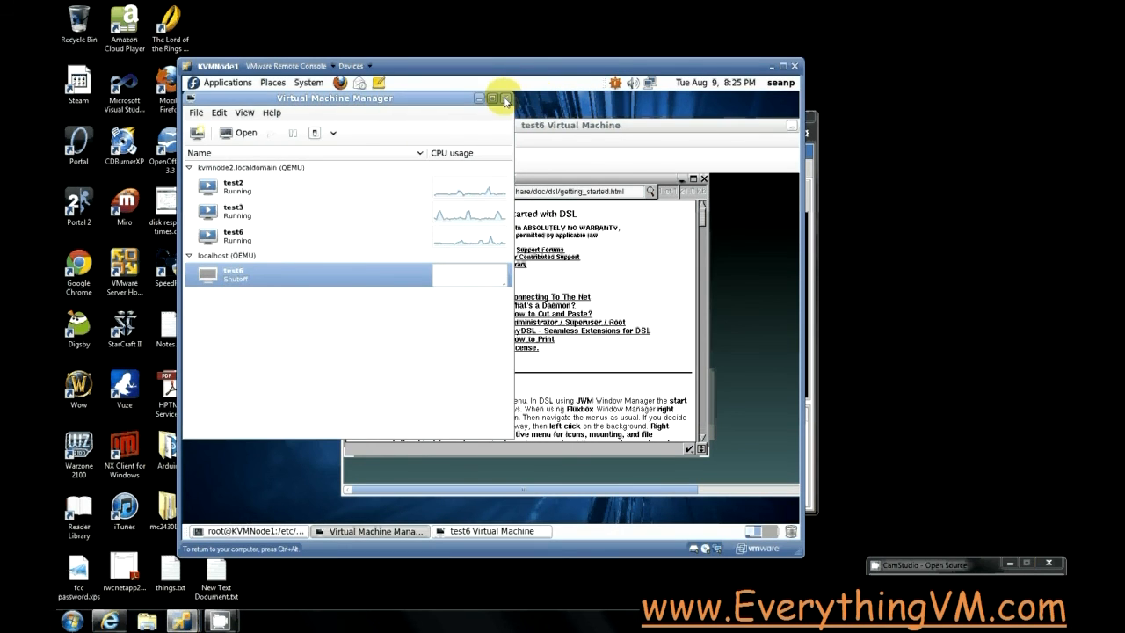
left_click(492, 99)
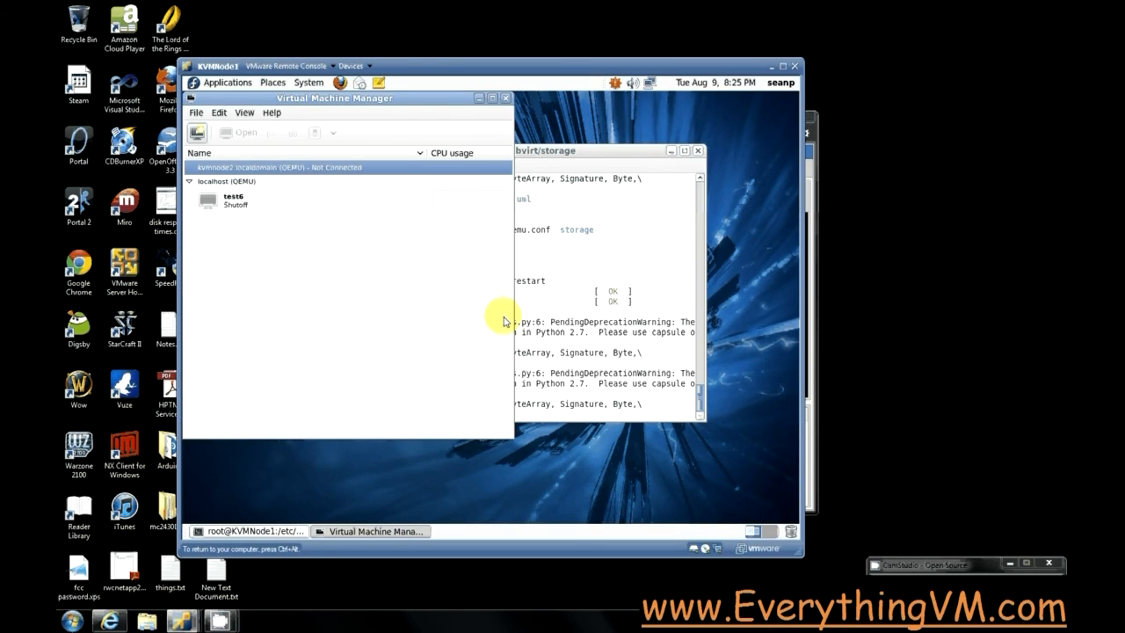
Reconnect to kvmnode2 with the root password so test2, test3 and test6 are listed.
right_click(281, 167)
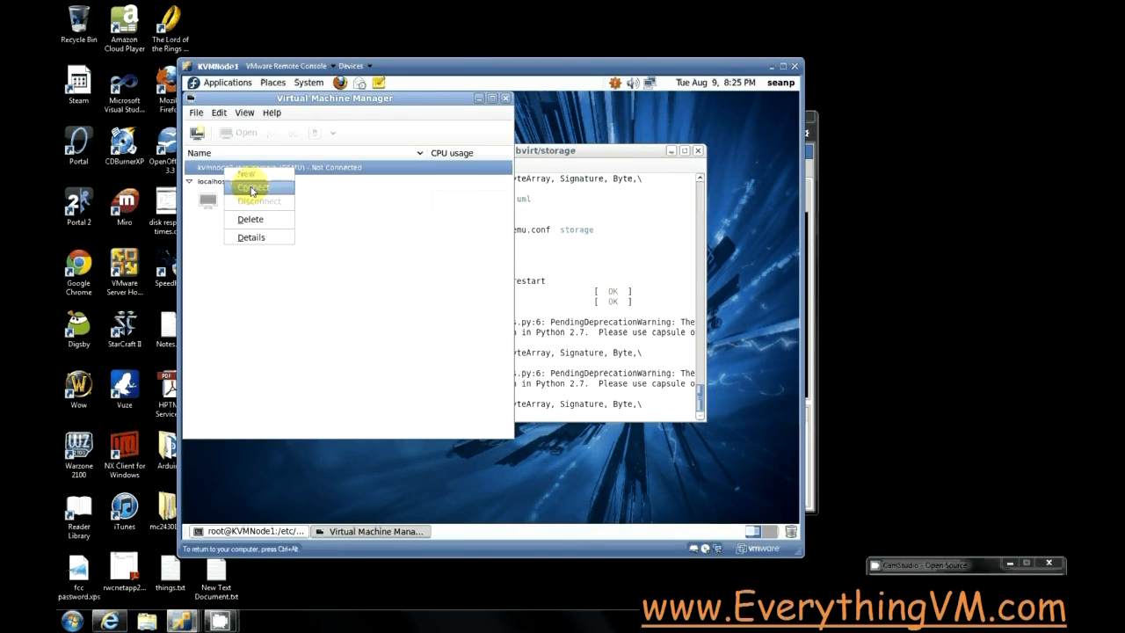
left_click(255, 186)
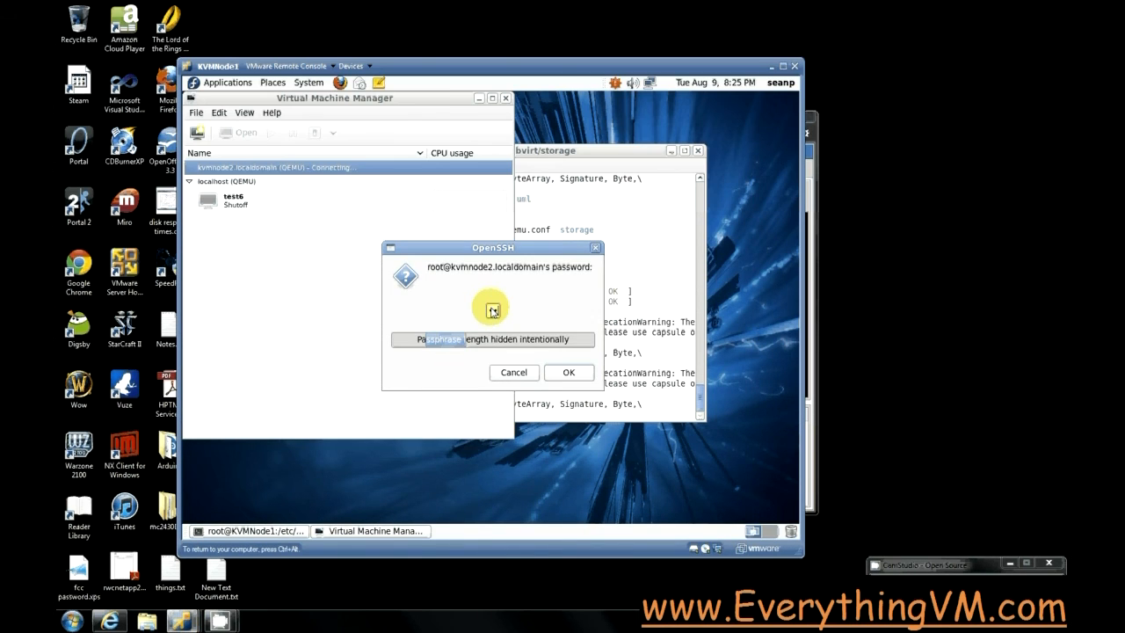
mouse_move(319, 205)
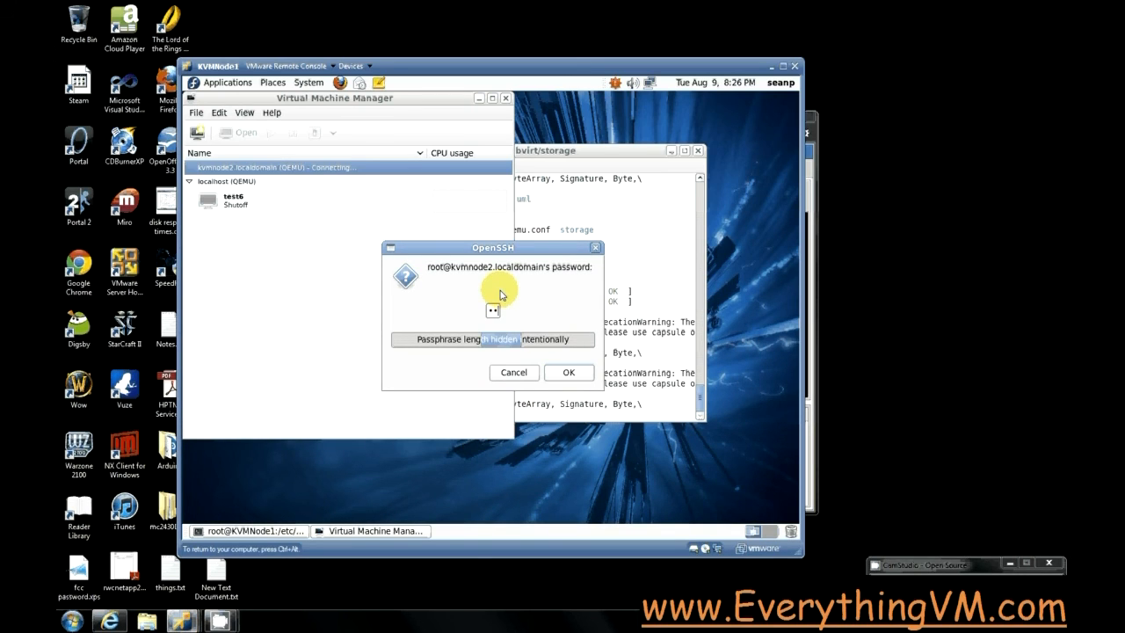
left_click(569, 373)
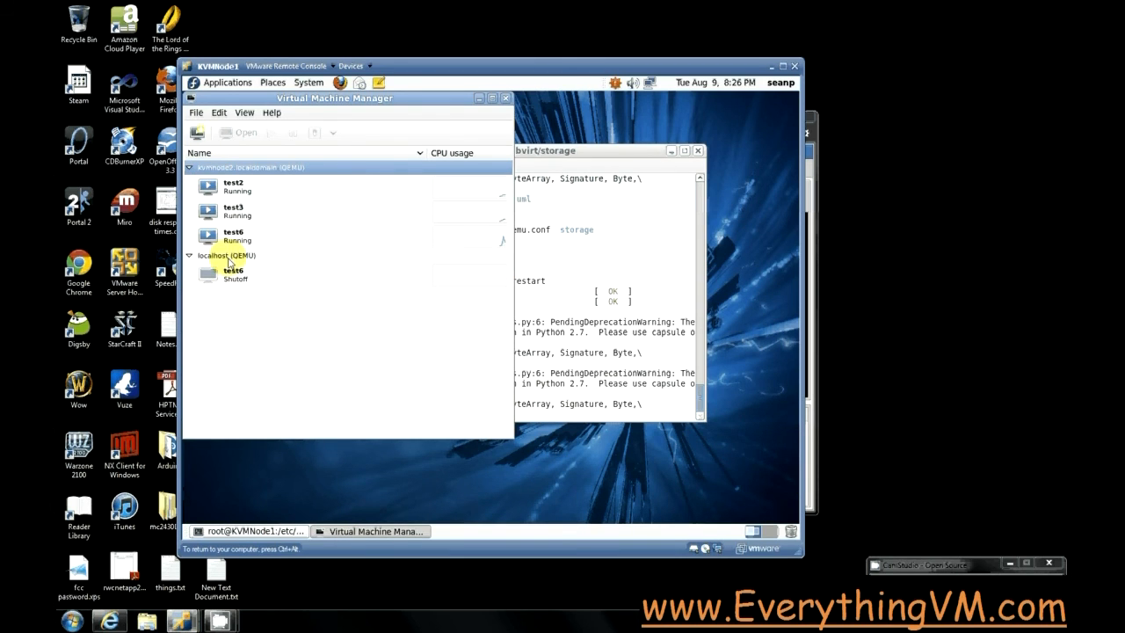
Delete localhost's shut-off test6, keeping its associated storage files.
right_click(229, 274)
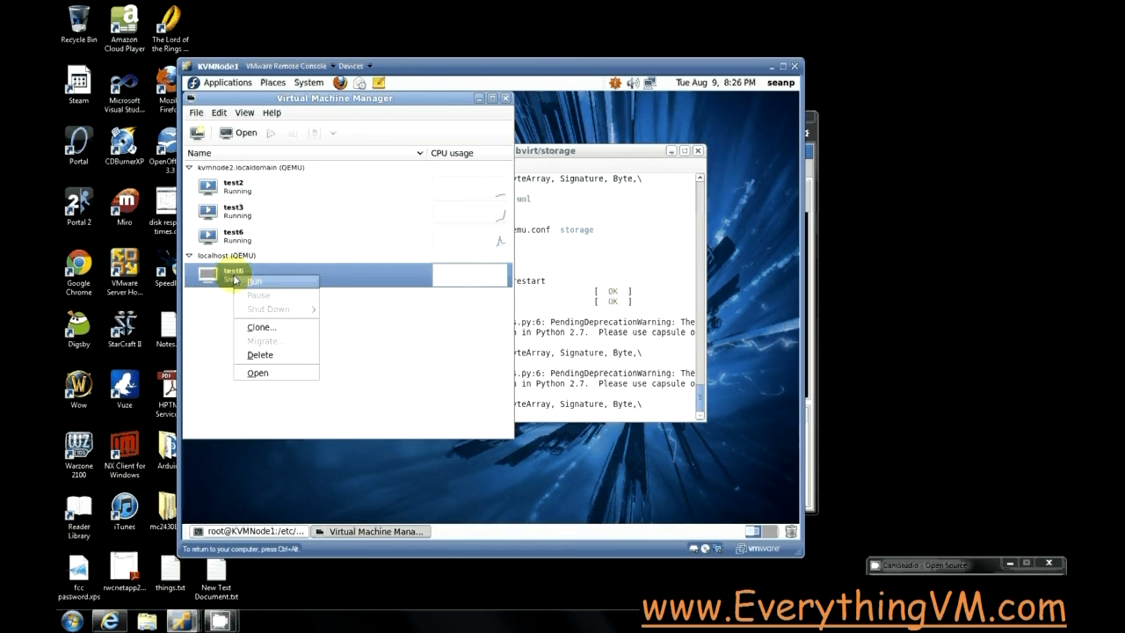
mouse_move(260, 355)
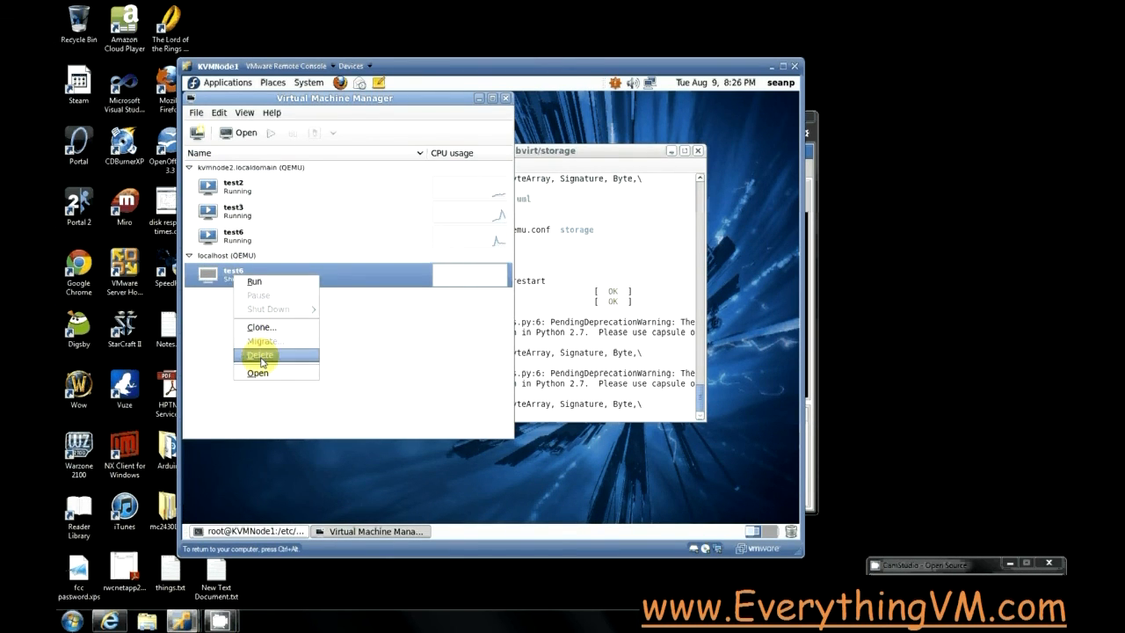
left_click(260, 355)
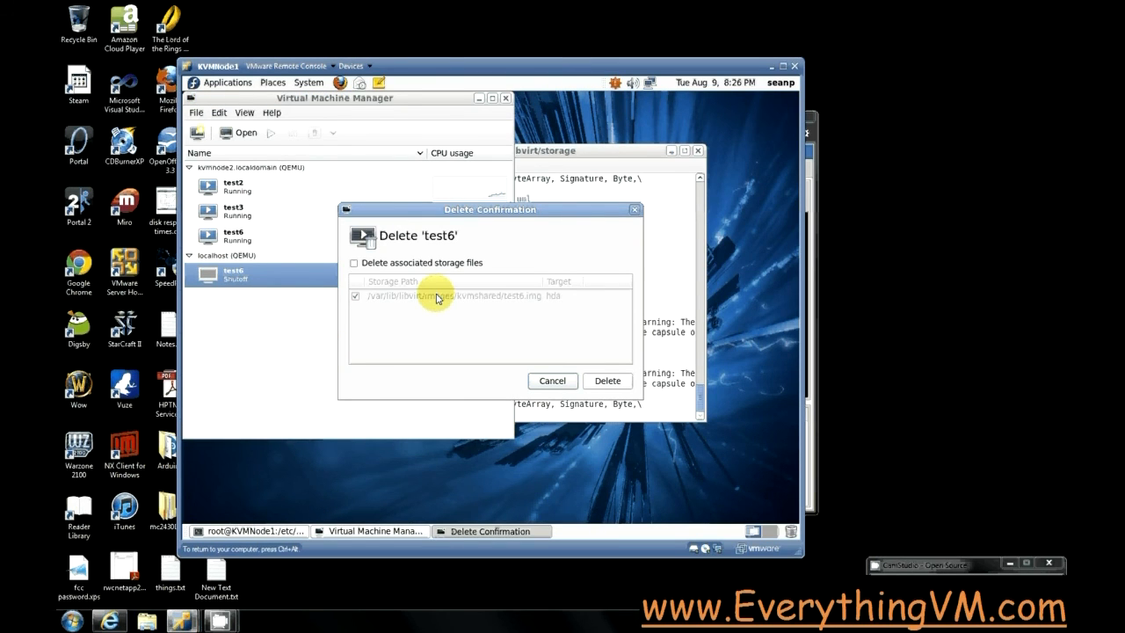
mouse_move(430, 270)
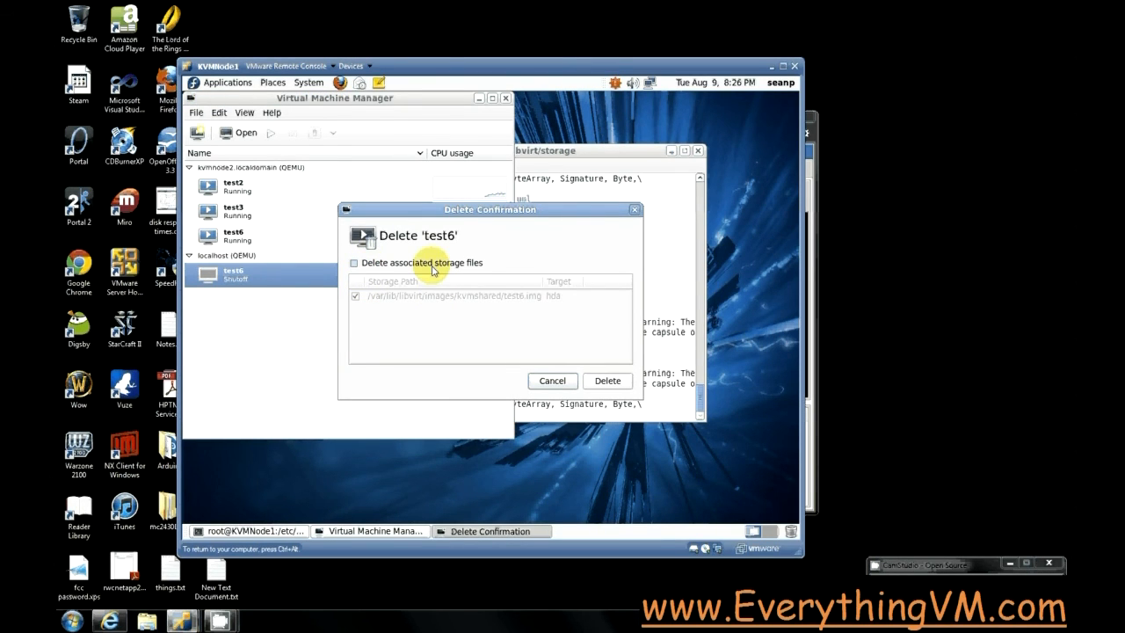
mouse_move(496, 304)
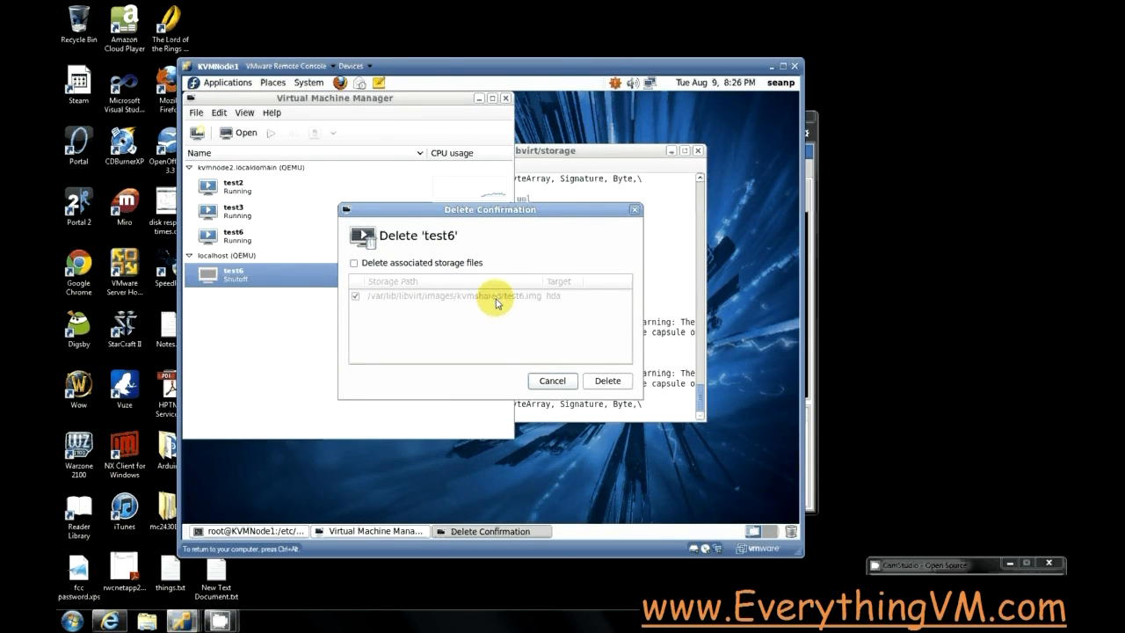
mouse_move(238, 279)
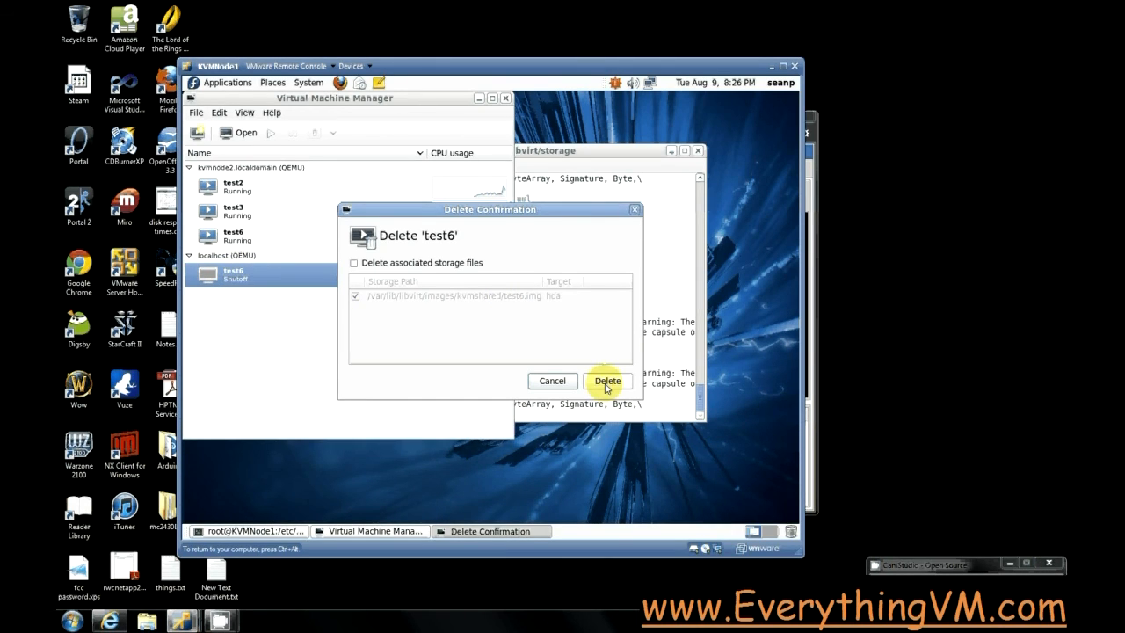
left_click(608, 379)
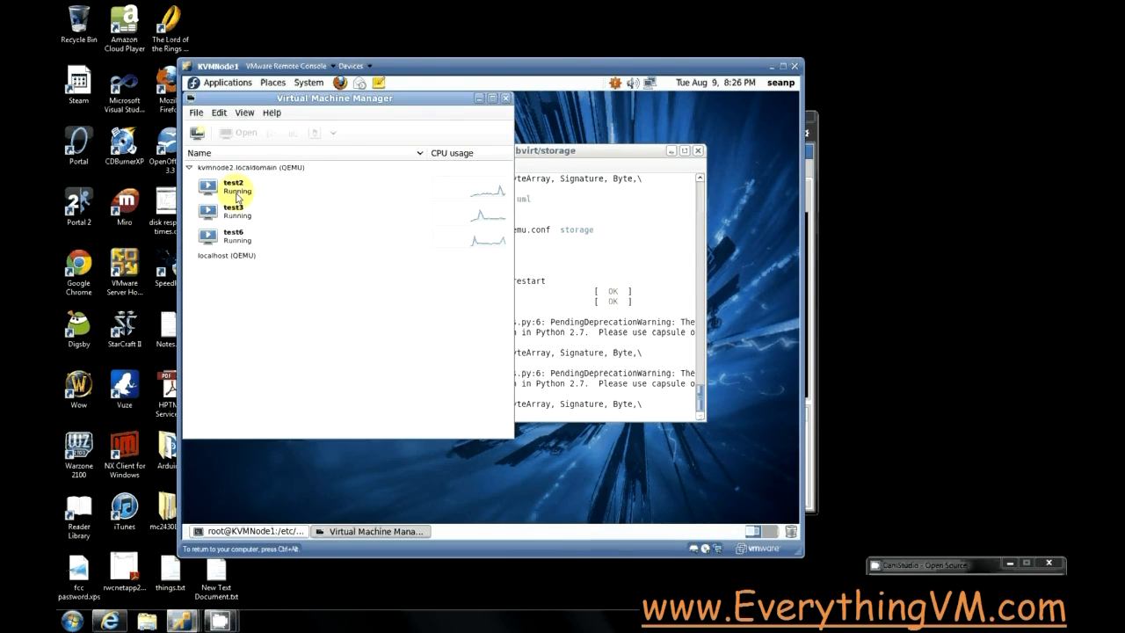
Start live migration of test6 from kvmnode2 to localhost (QEMU).
right_click(232, 235)
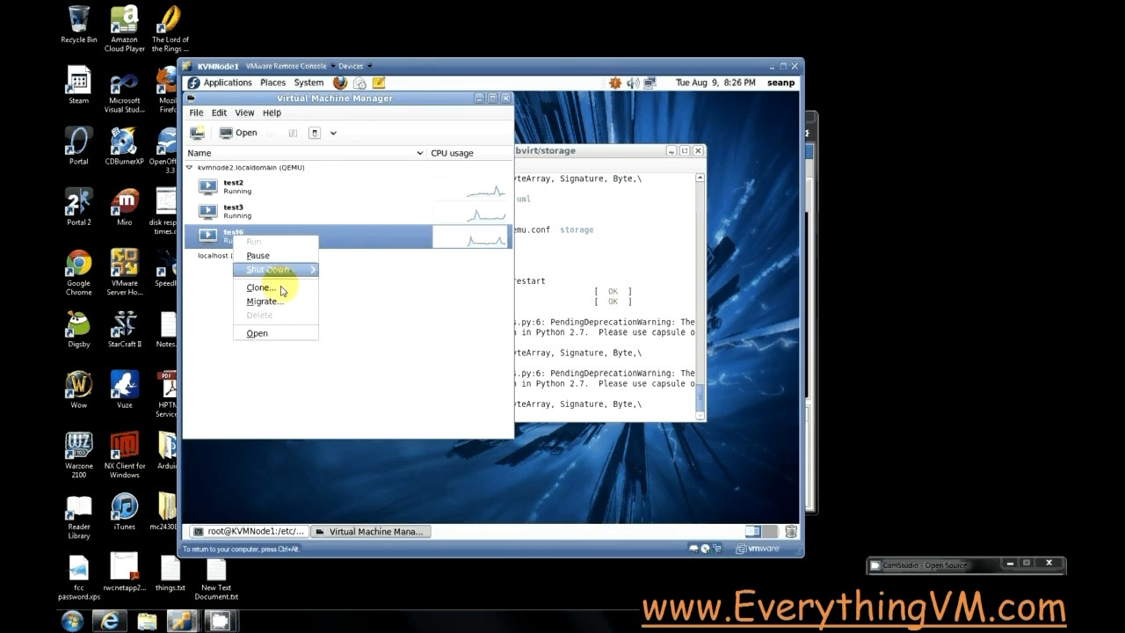
left_click(263, 302)
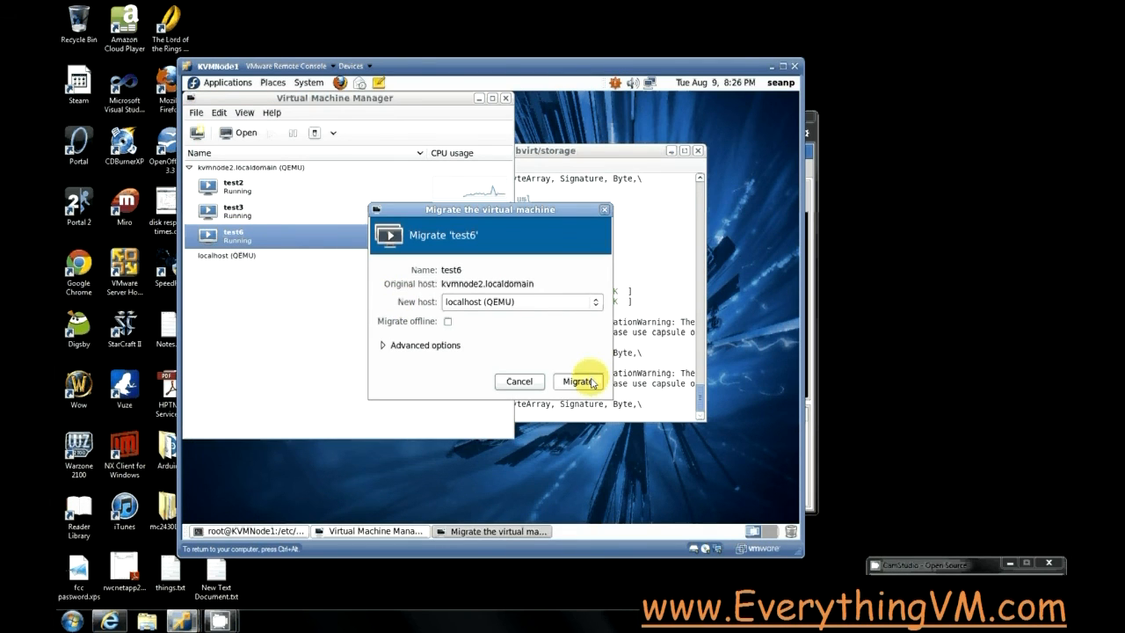
left_click(576, 381)
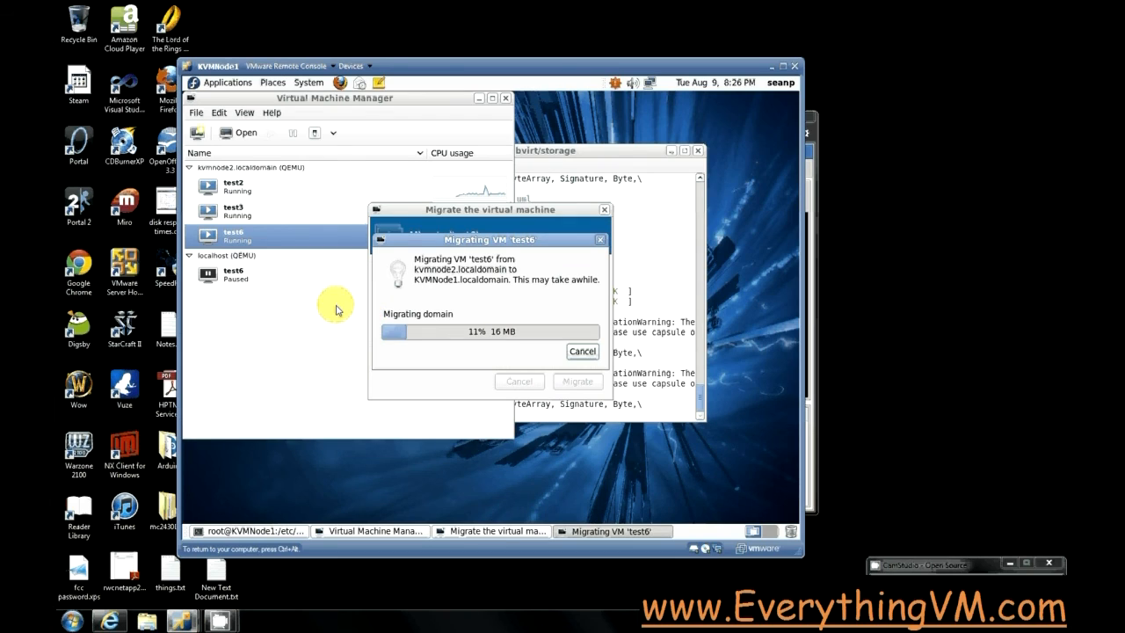
mouse_move(332, 295)
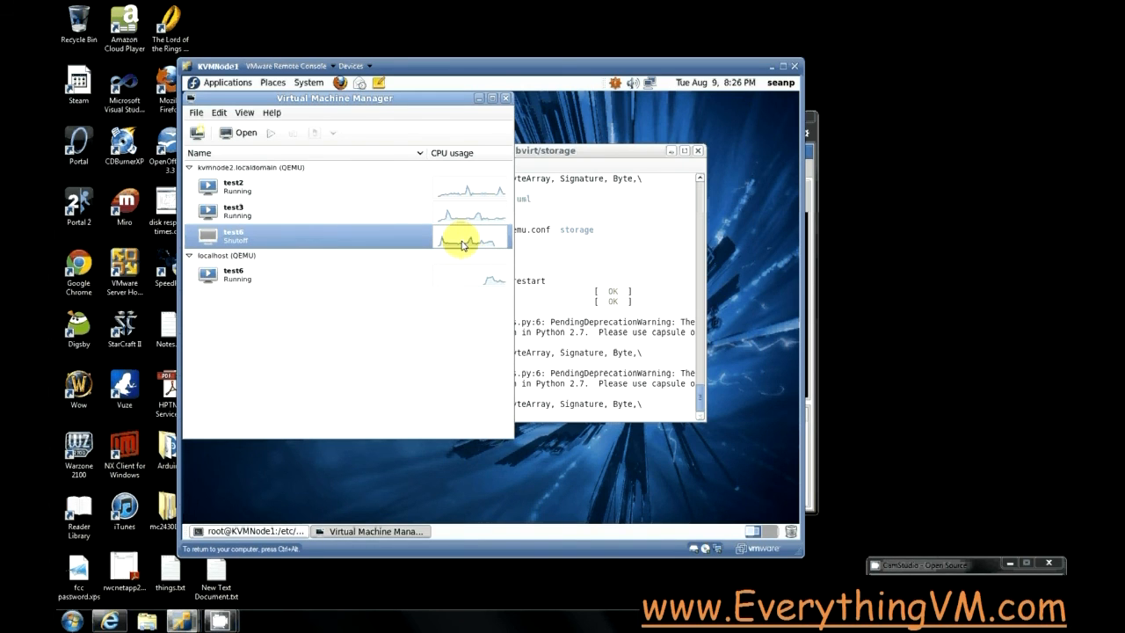
mouse_move(494, 250)
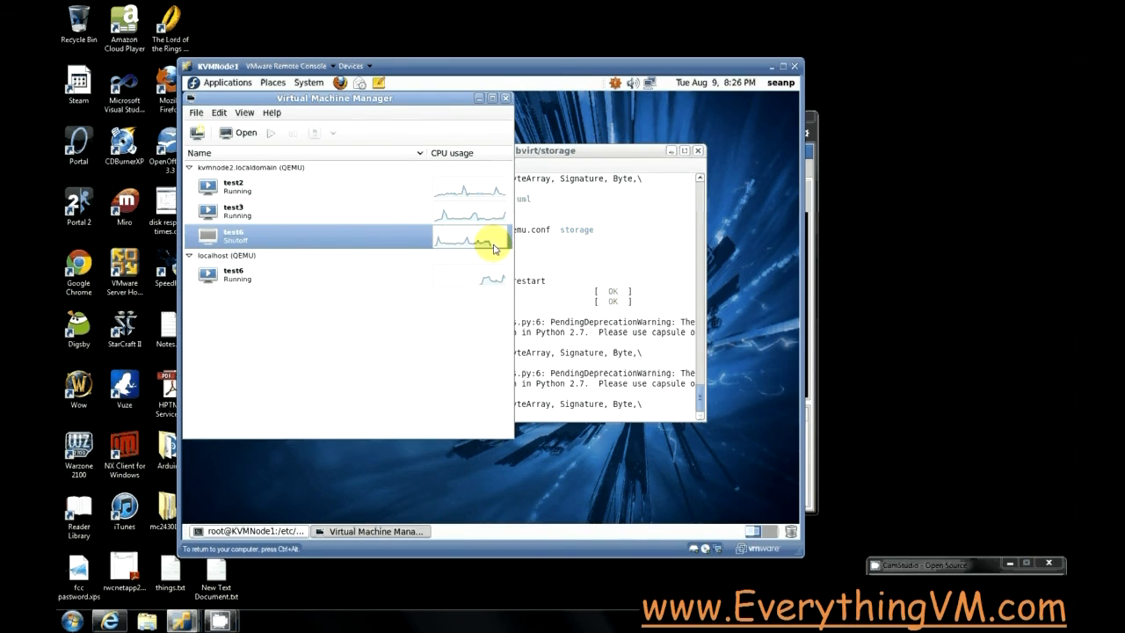
mouse_move(478, 289)
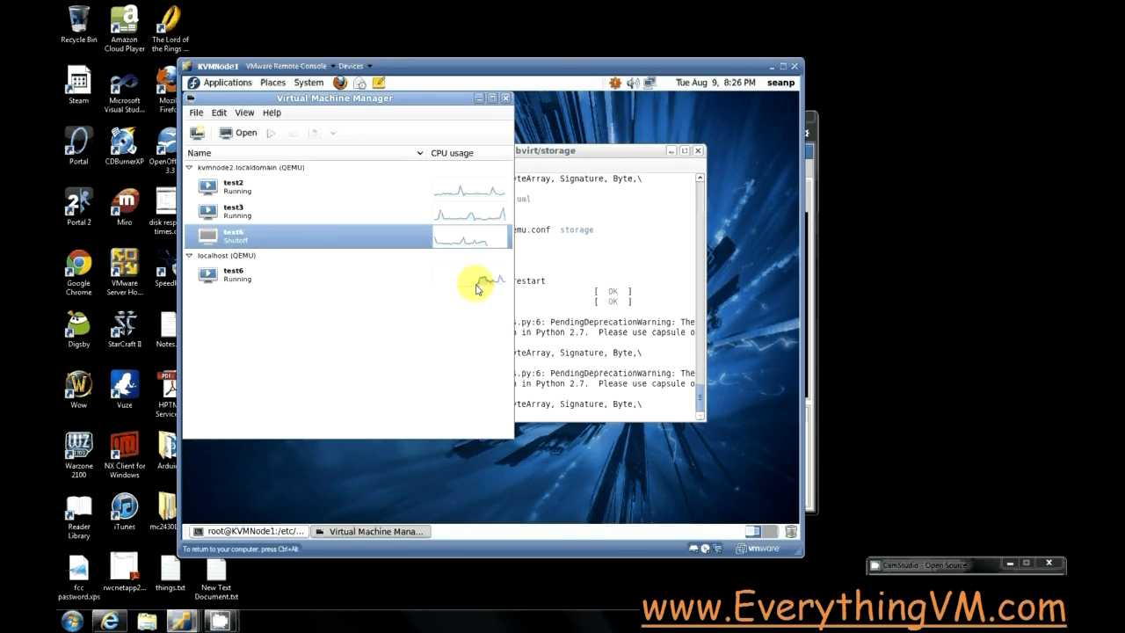
mouse_move(499, 281)
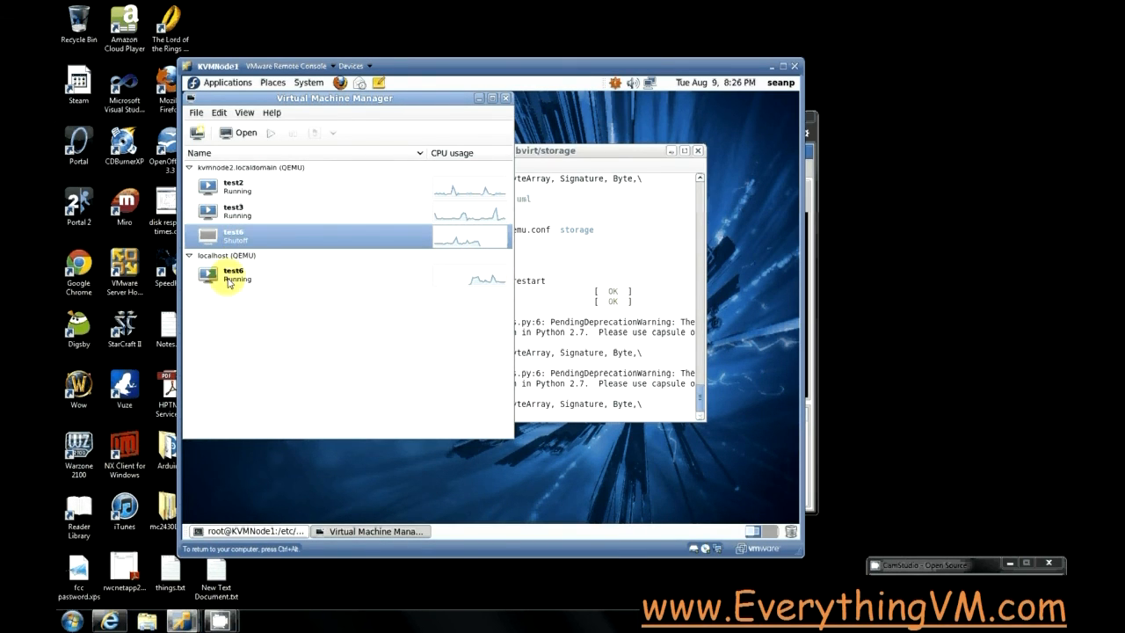
right_click(230, 274)
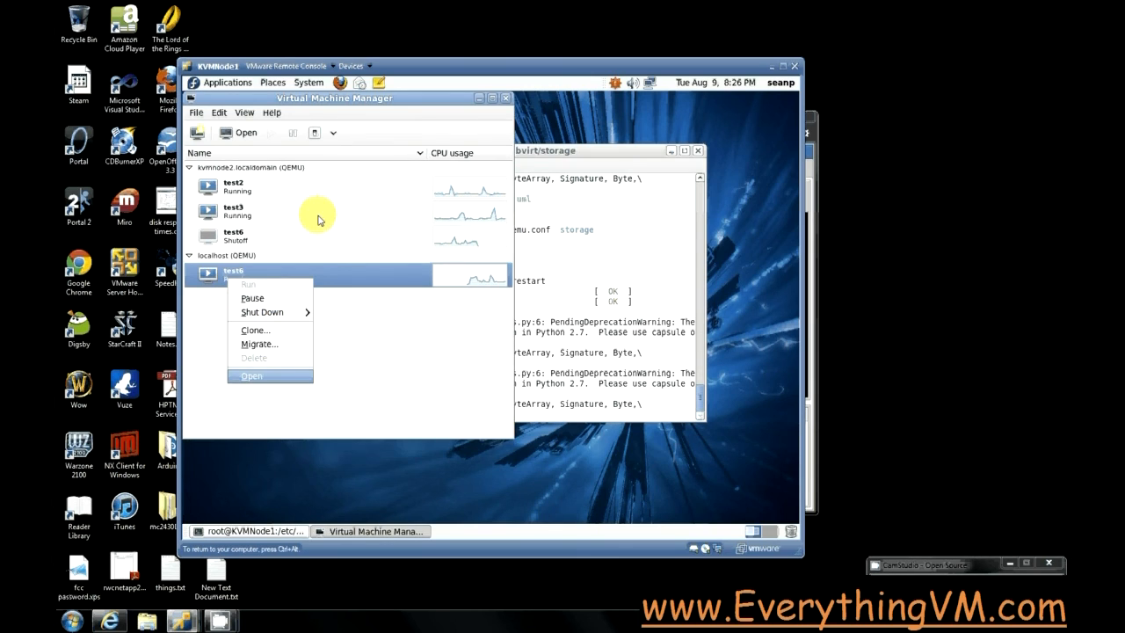
left_click(251, 376)
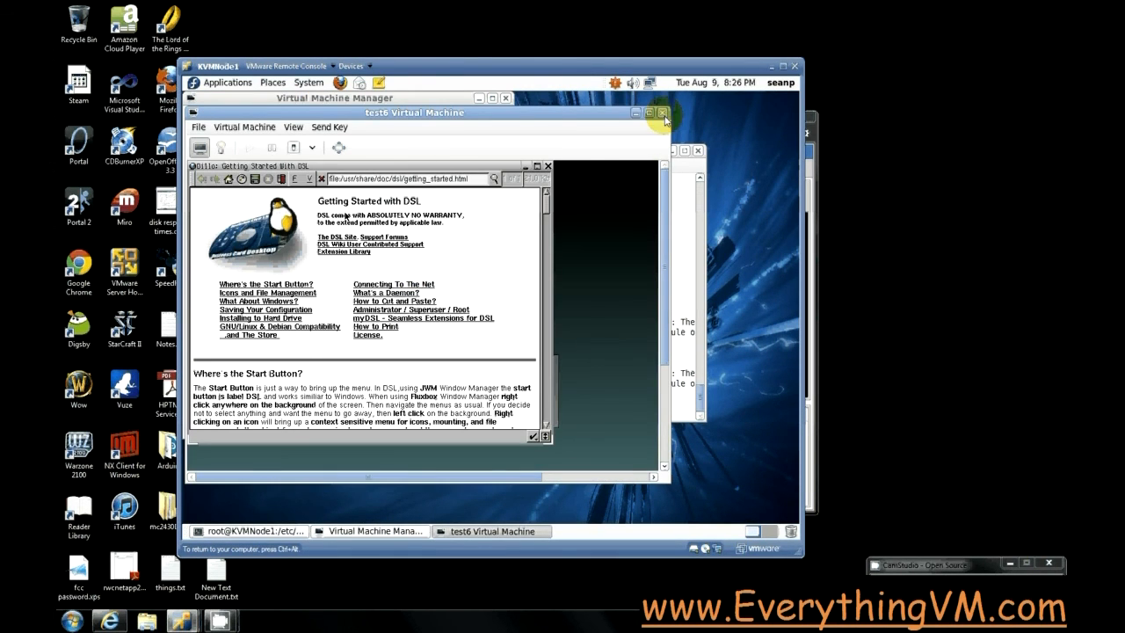
left_click(660, 112)
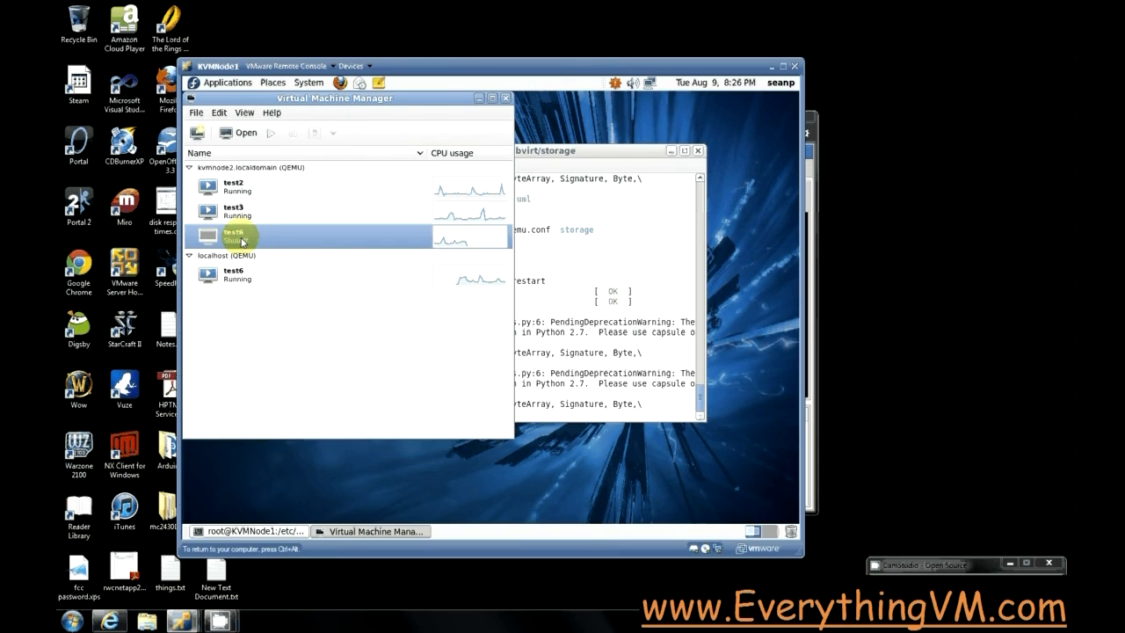
Delete the stale shut-off test6 copy from kvmnode2.
right_click(227, 235)
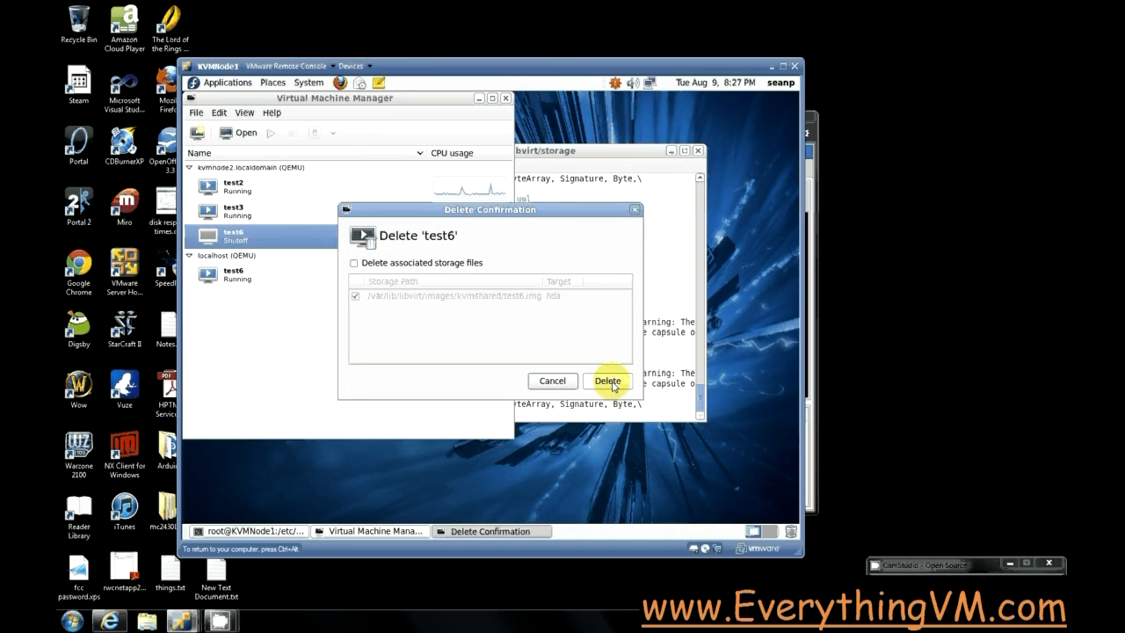
left_click(608, 379)
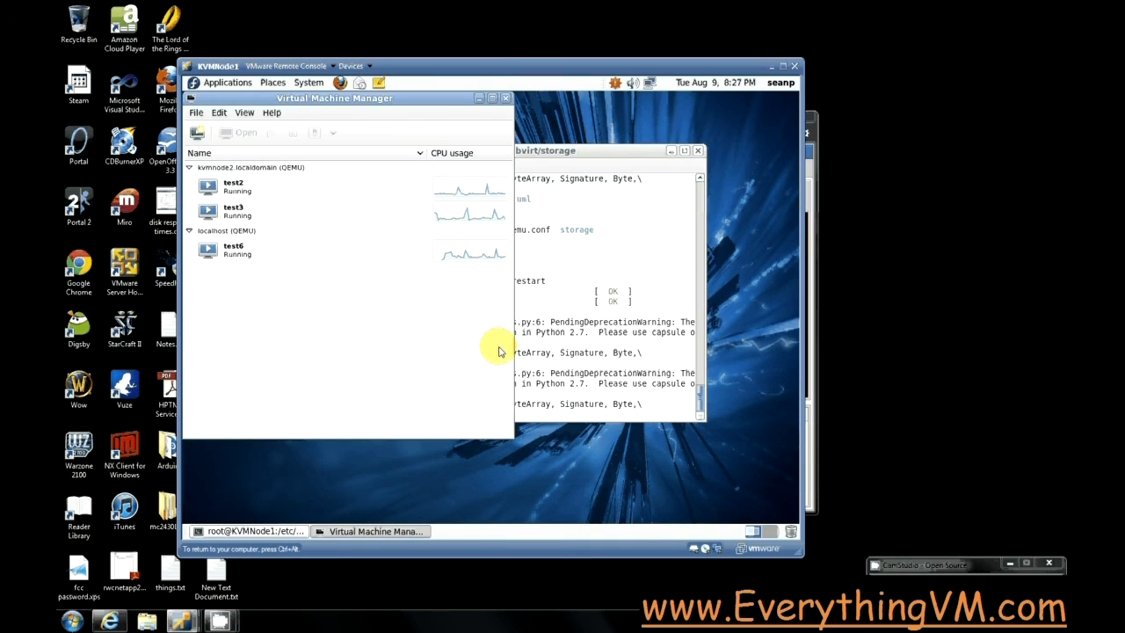
mouse_move(489, 337)
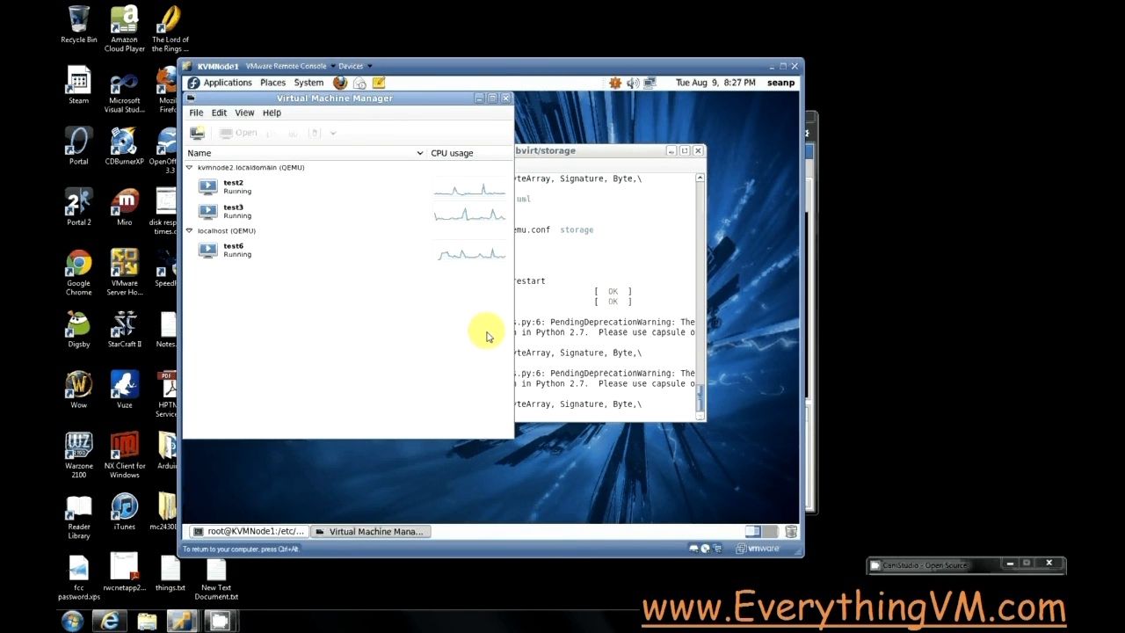